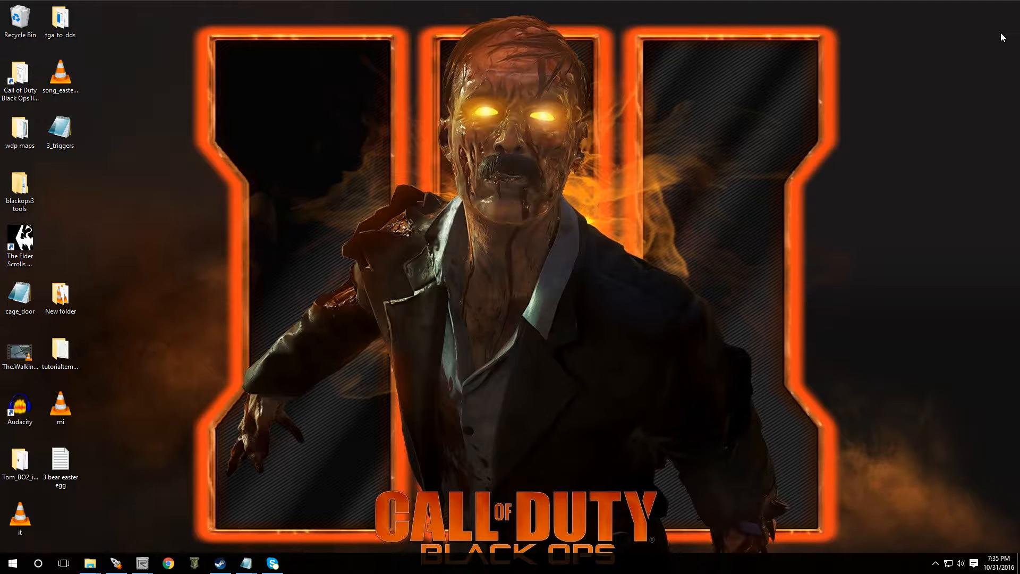
mouse_move(89, 461)
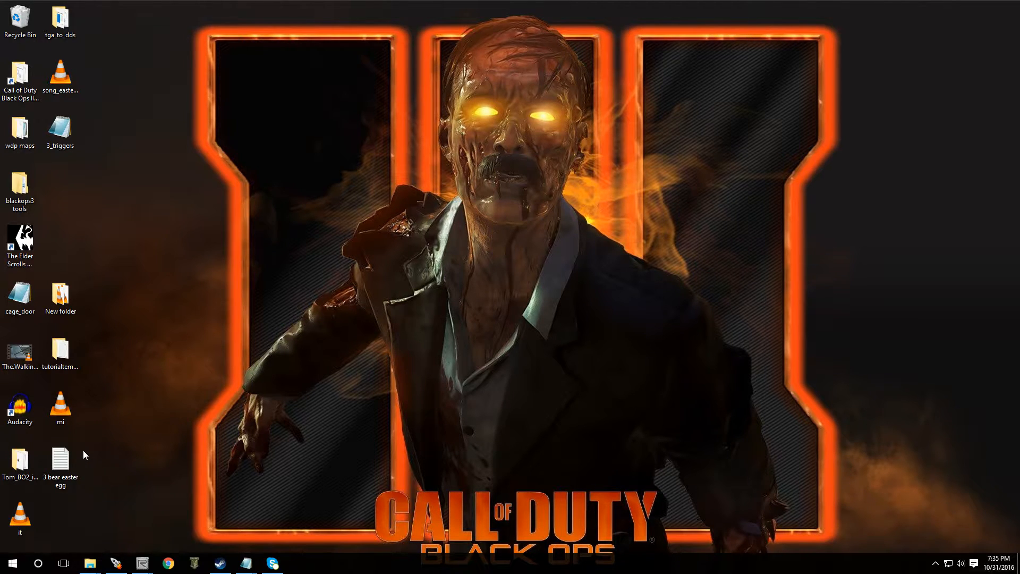
Step: Open the '3 bear easter egg' notes in Notepad and read the alias and song-renaming steps
double_click(60, 461)
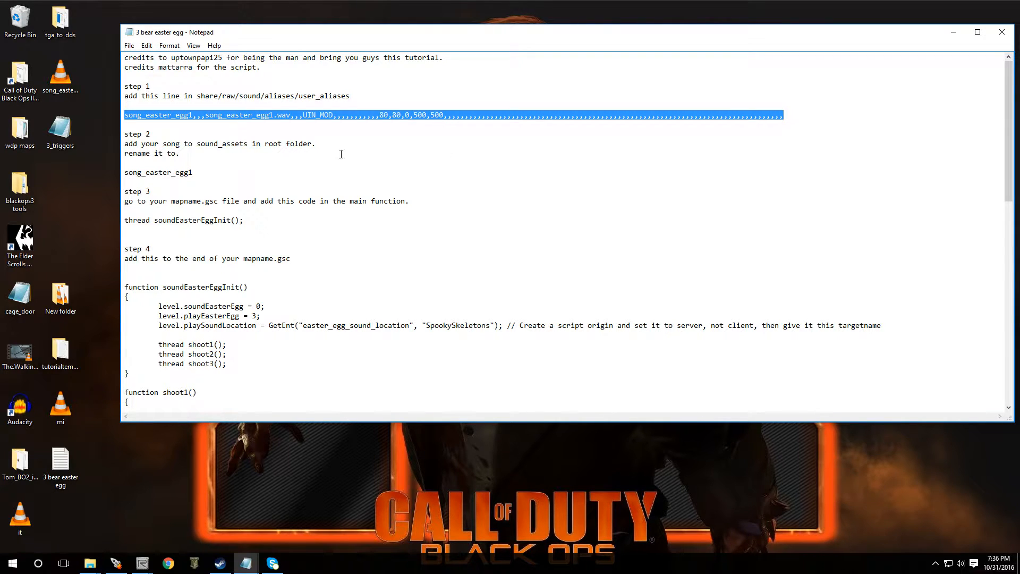
left_click(129, 153)
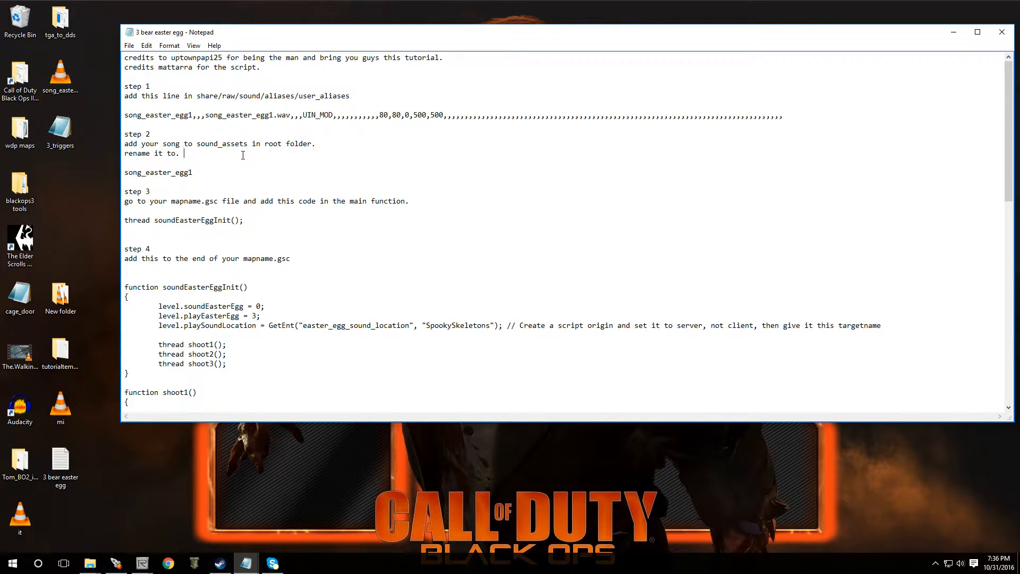
mouse_move(200, 160)
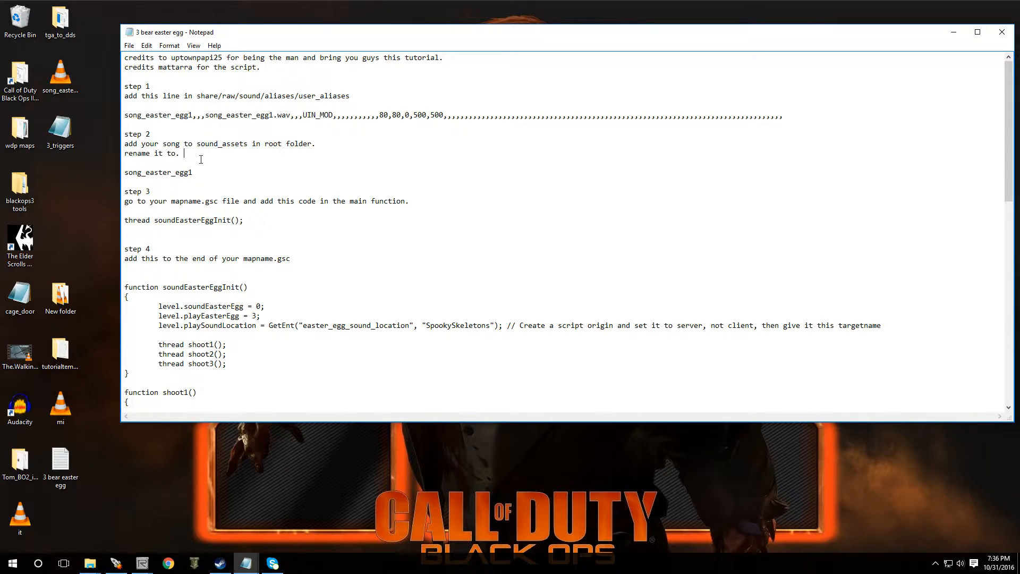
mouse_move(153, 162)
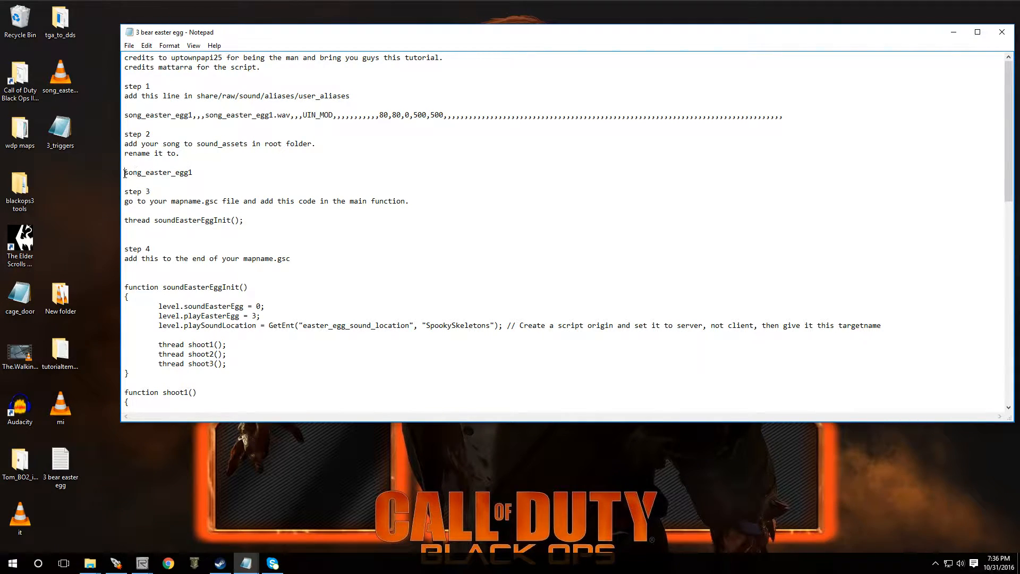
double_click(158, 172)
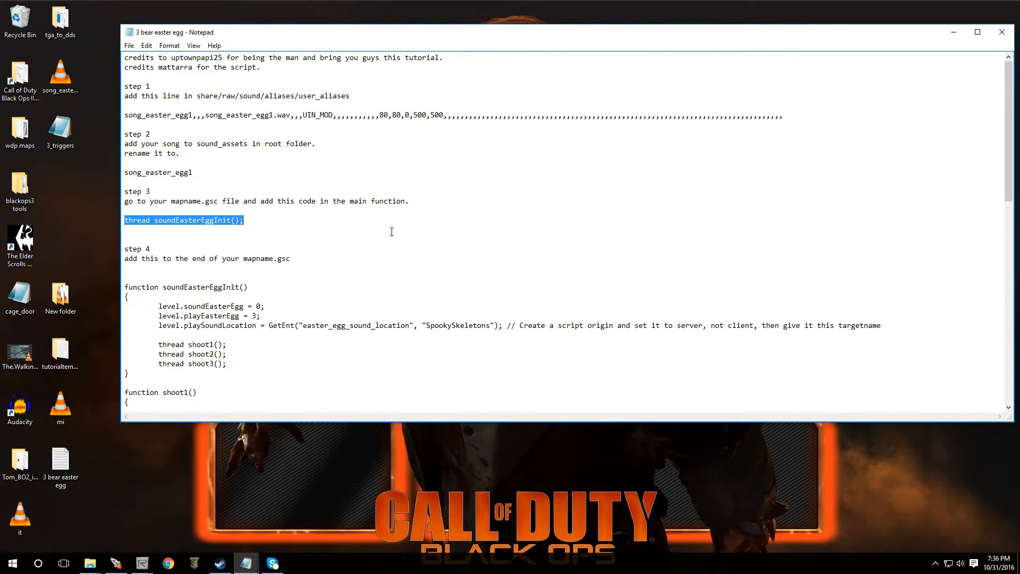
mouse_move(194, 246)
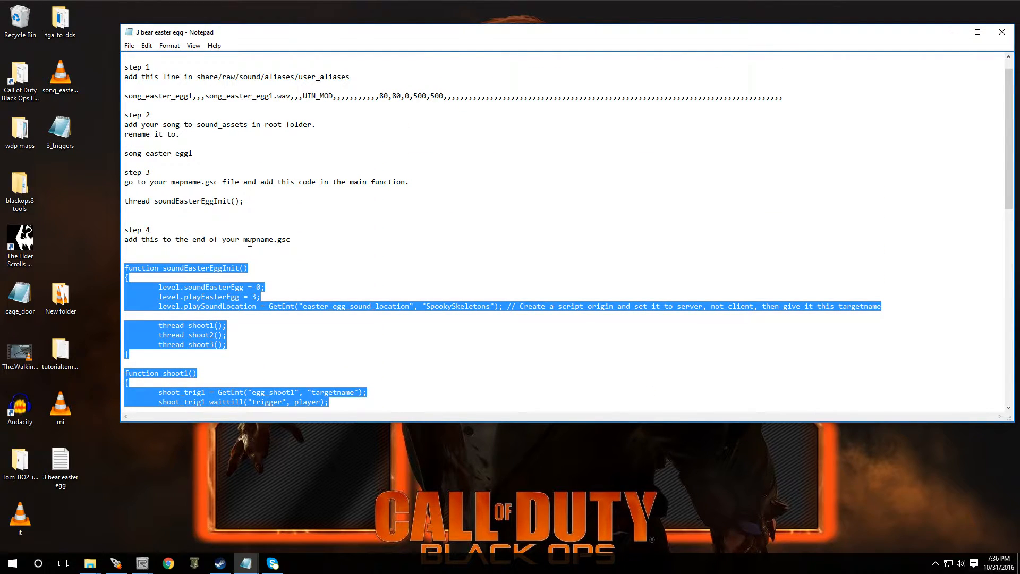
mouse_move(277, 228)
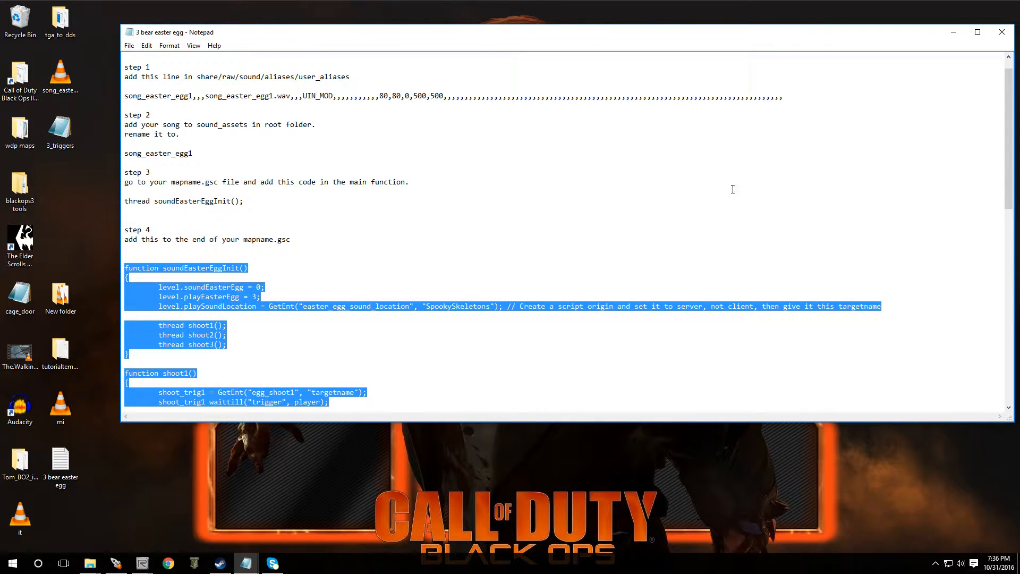
scroll("down", 3)
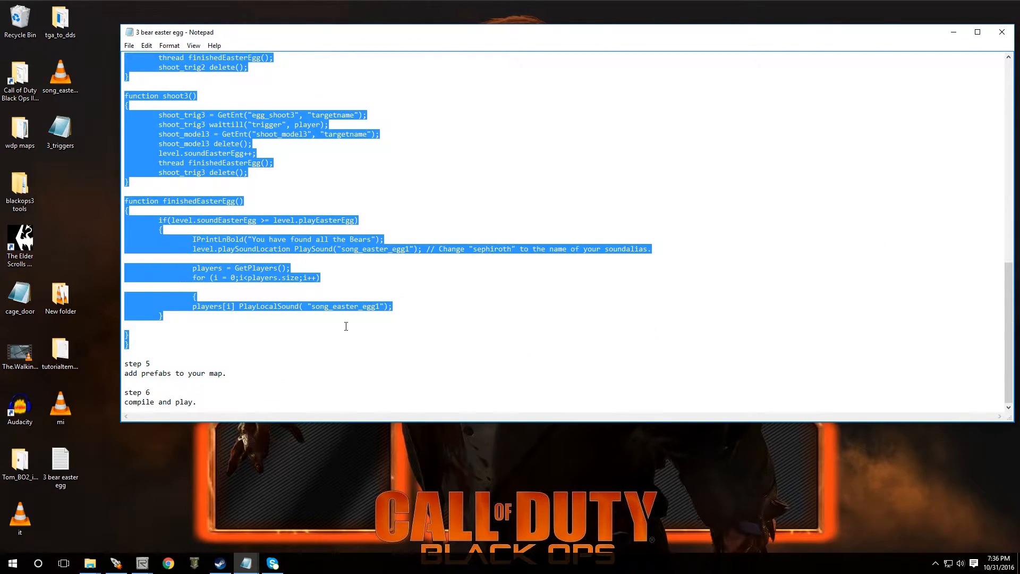
left_click(141, 373)
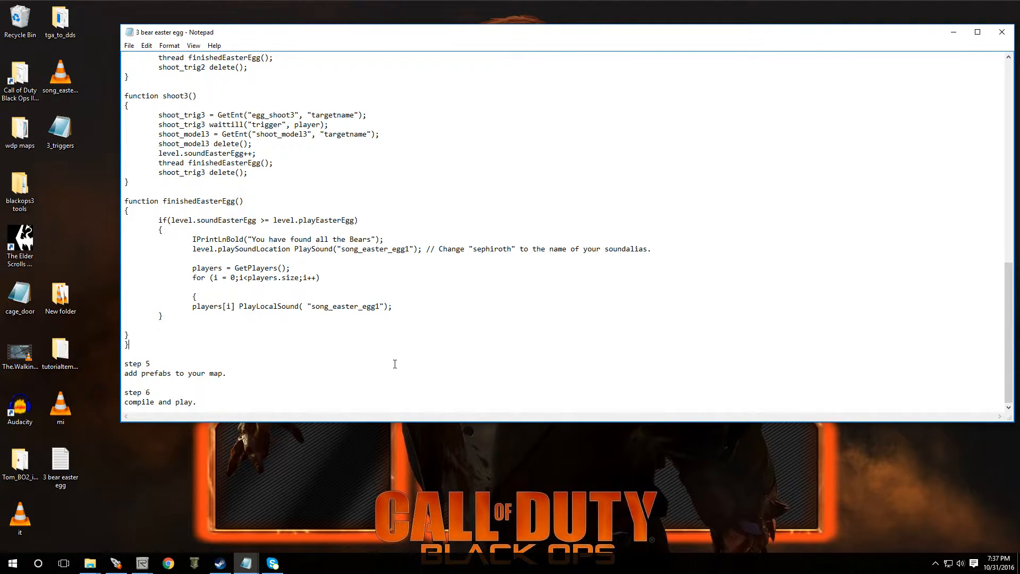
mouse_move(589, 342)
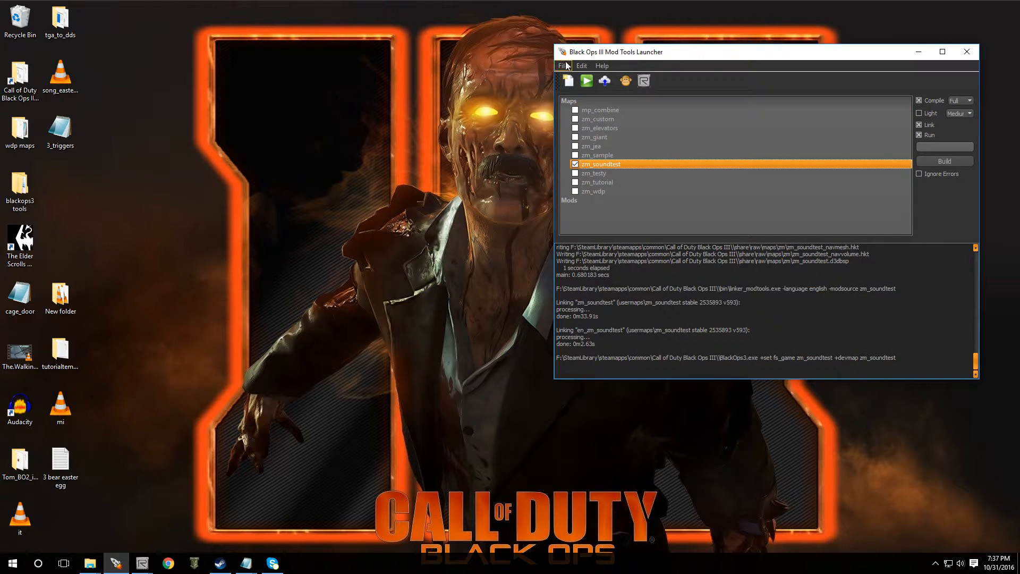
Step: Start a new map in the launcher and dismiss the map name prefix error
left_click(562, 65)
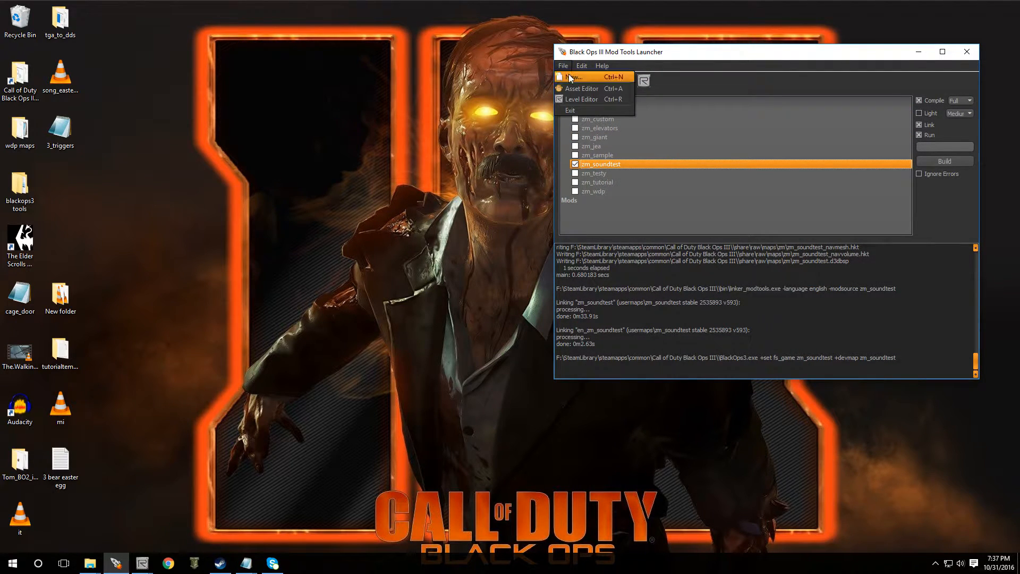
left_click(571, 76)
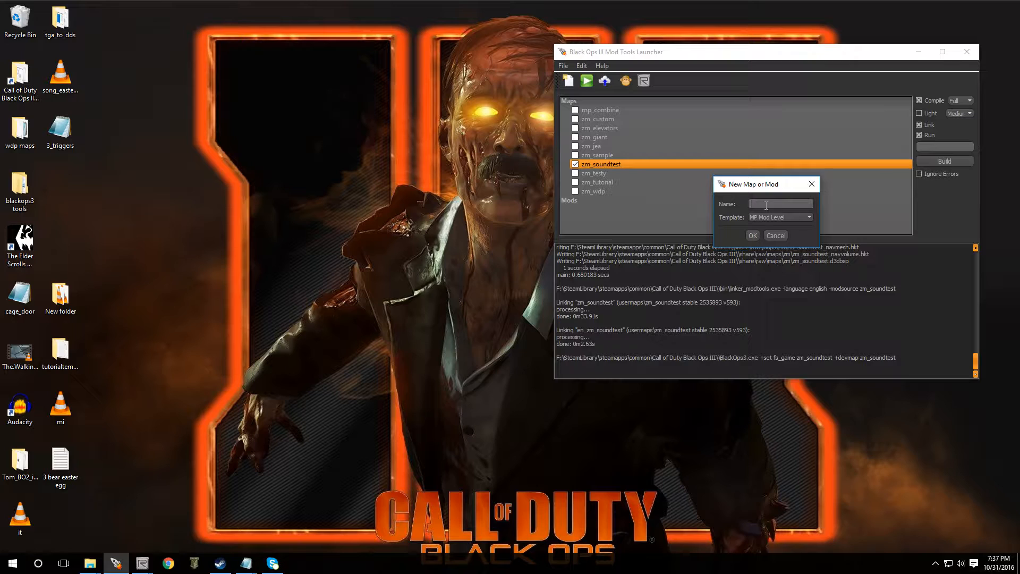
type("zm_")
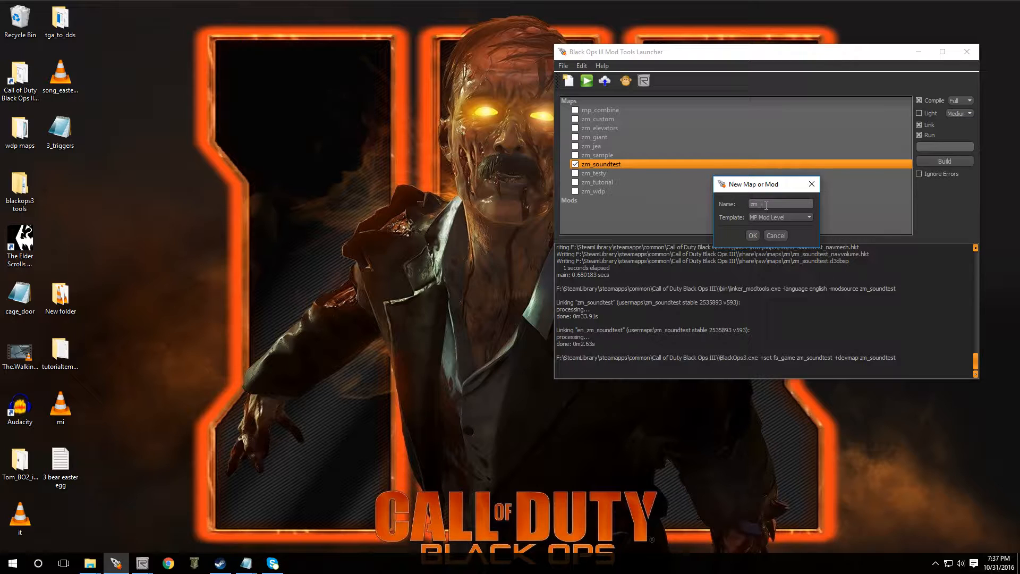
type("tester")
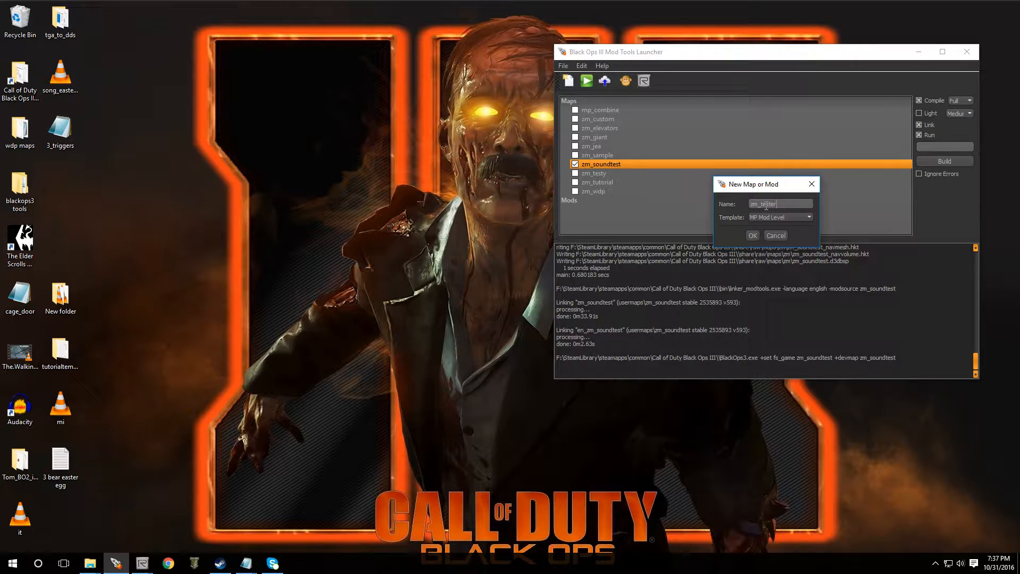
left_click(752, 235)
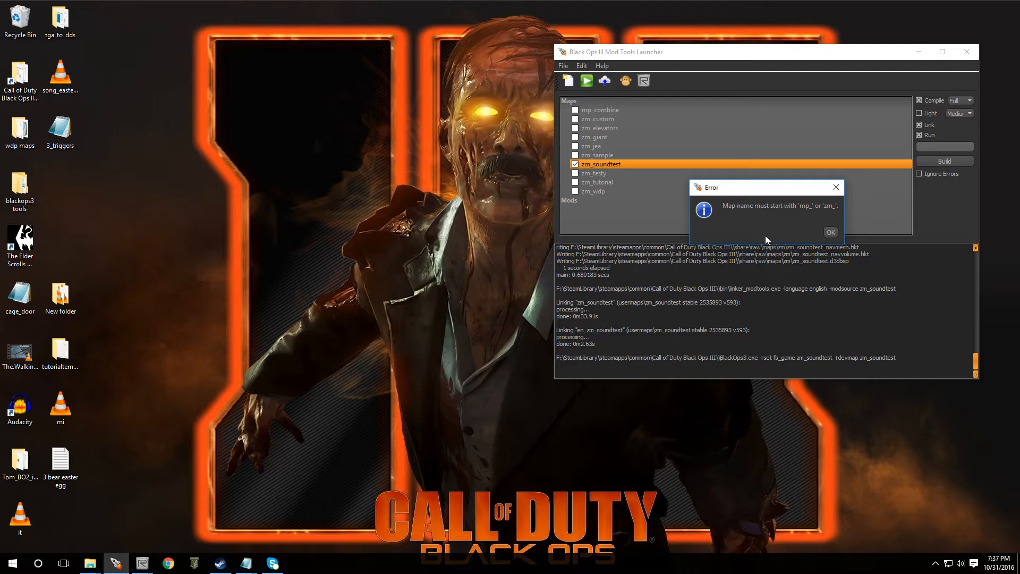
left_click(831, 231)
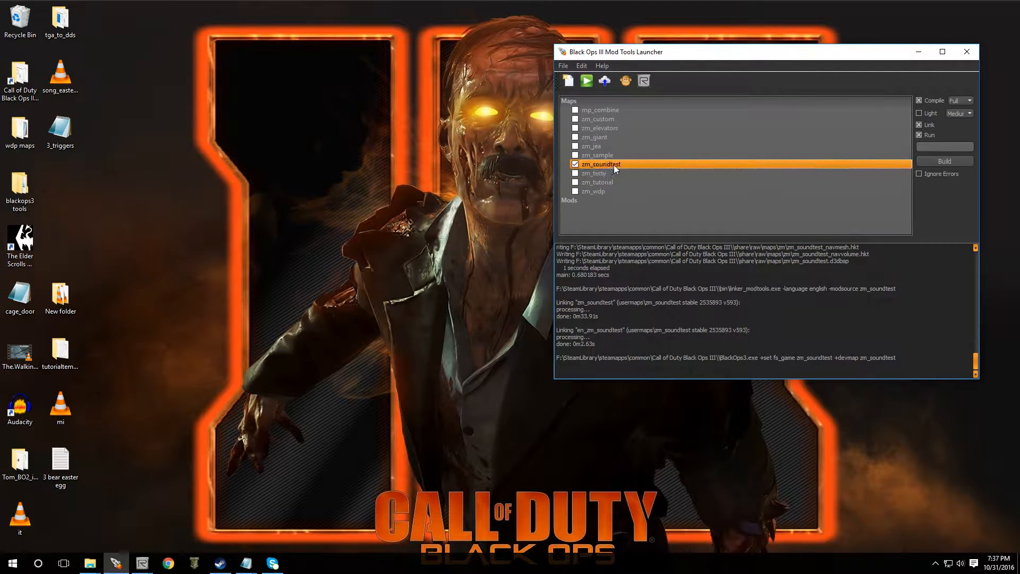
Step: Create zm_tester from the ZM Mod Level template, then dismiss the summary and minimize the launcher
right_click(600, 164)
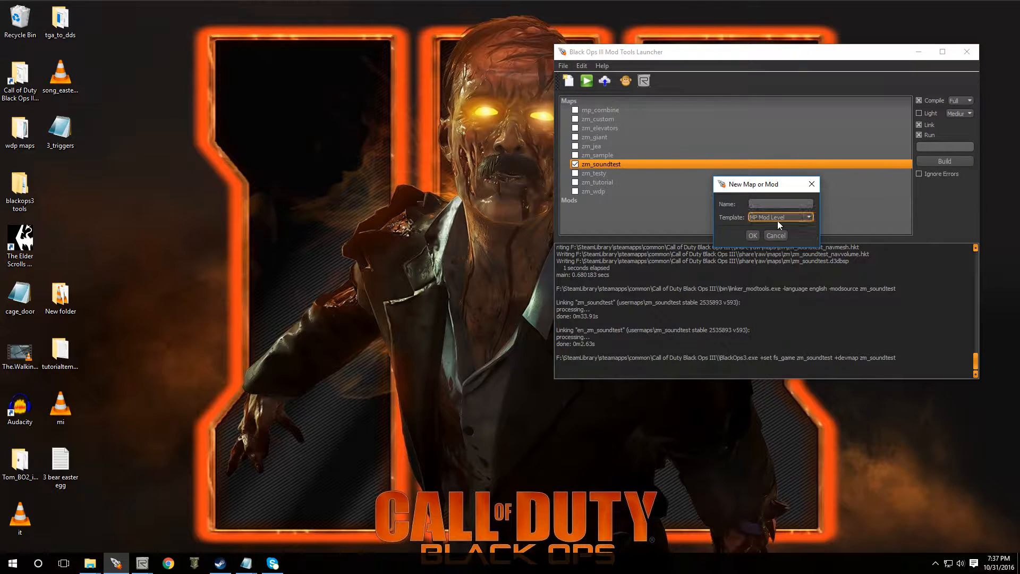
left_click(780, 217)
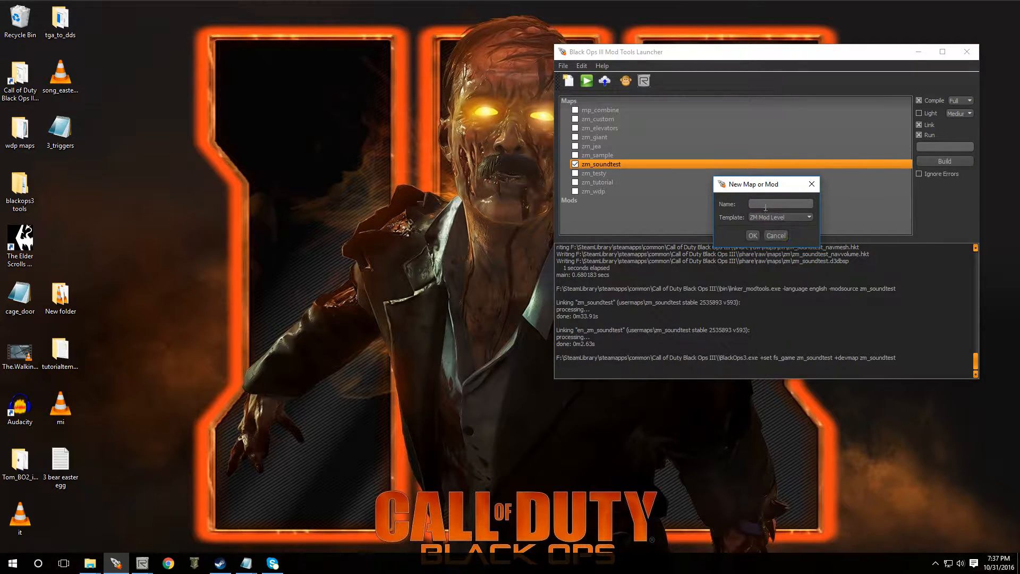
type("zm_tester")
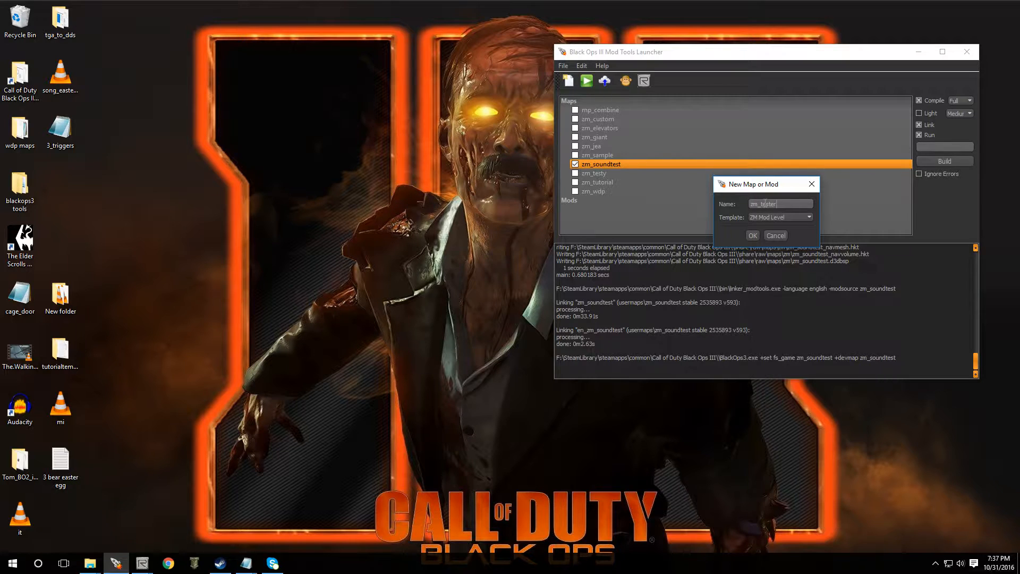
left_click(753, 235)
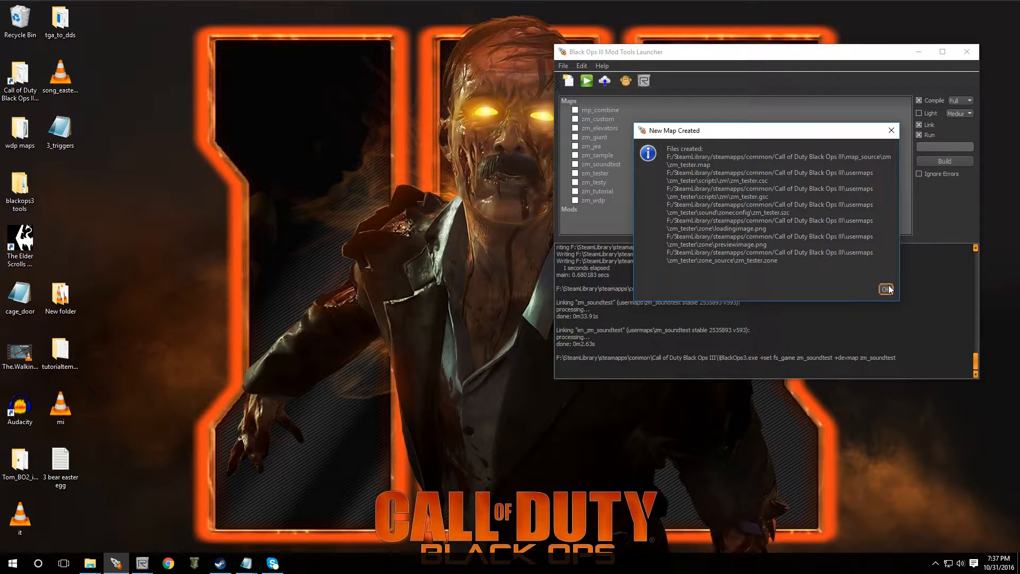
left_click(886, 289)
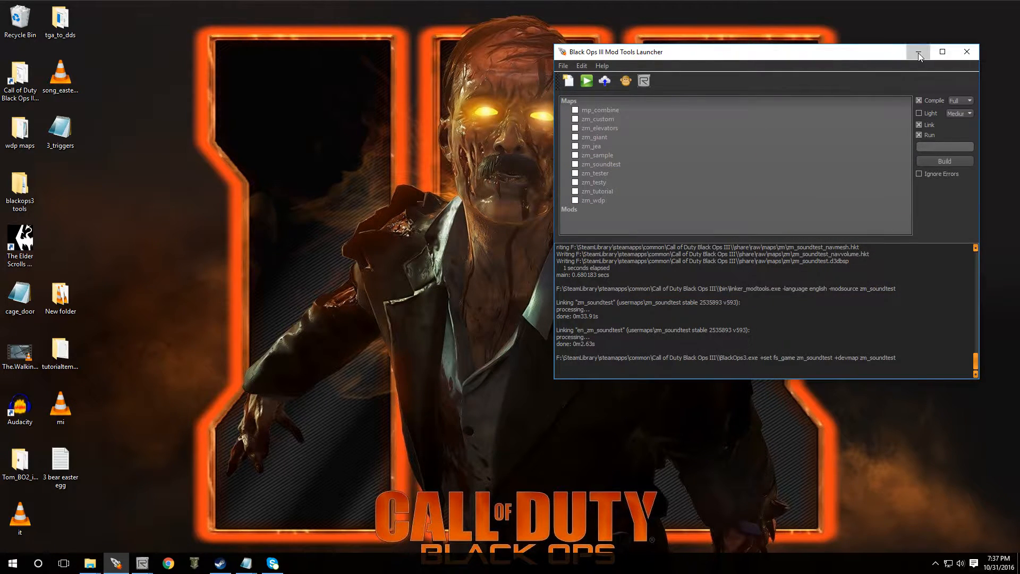
double_click(60, 462)
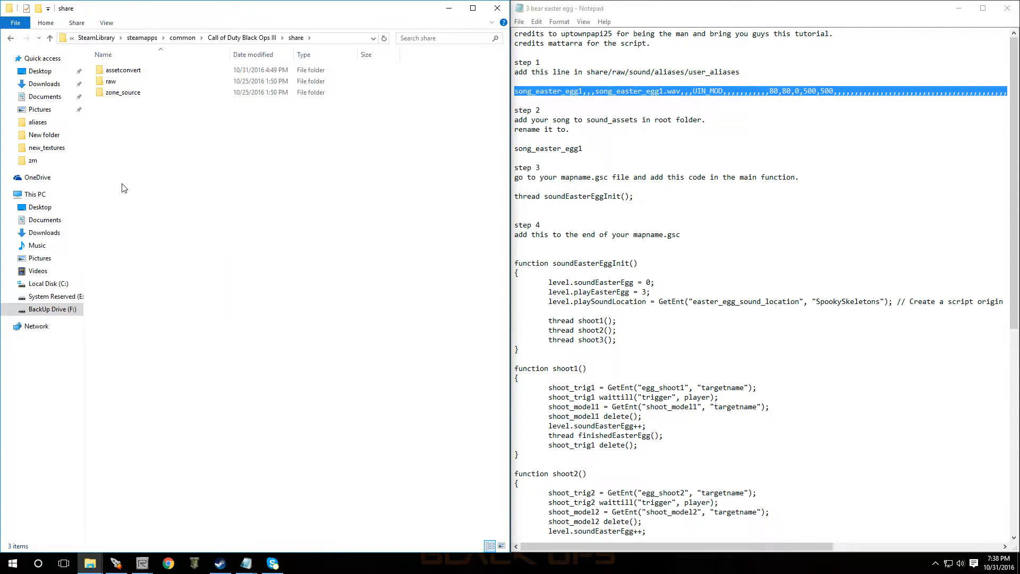
Step: Browse to share\raw\sound\aliases and show the Open with apps for user_aliases
double_click(111, 81)
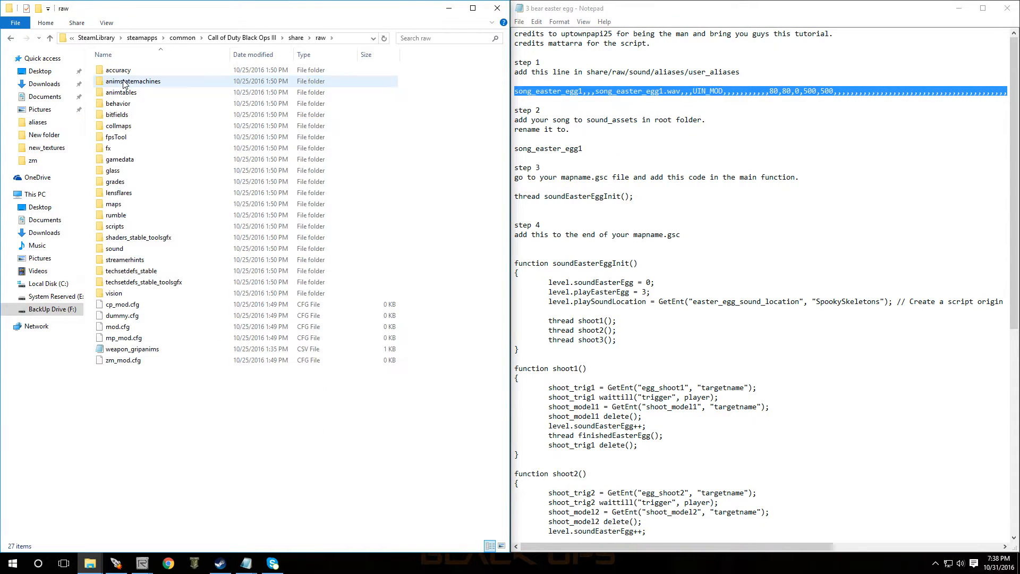
left_click(132, 252)
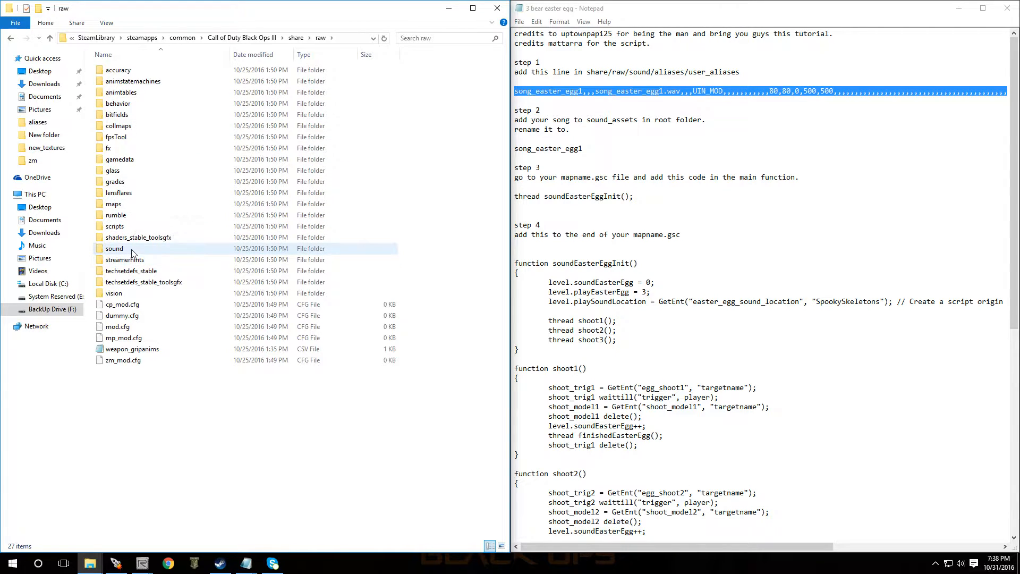
double_click(115, 248)
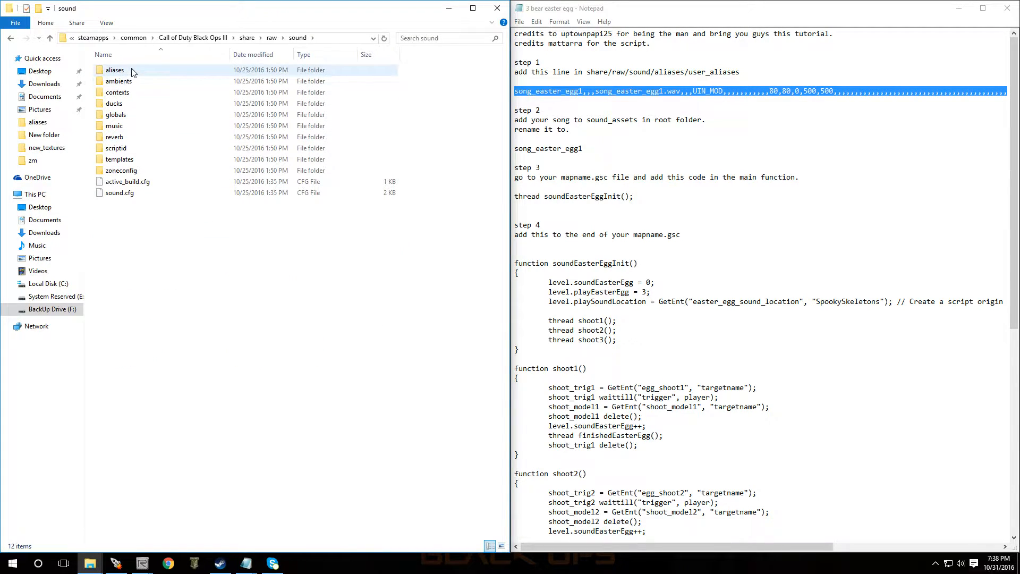
double_click(115, 69)
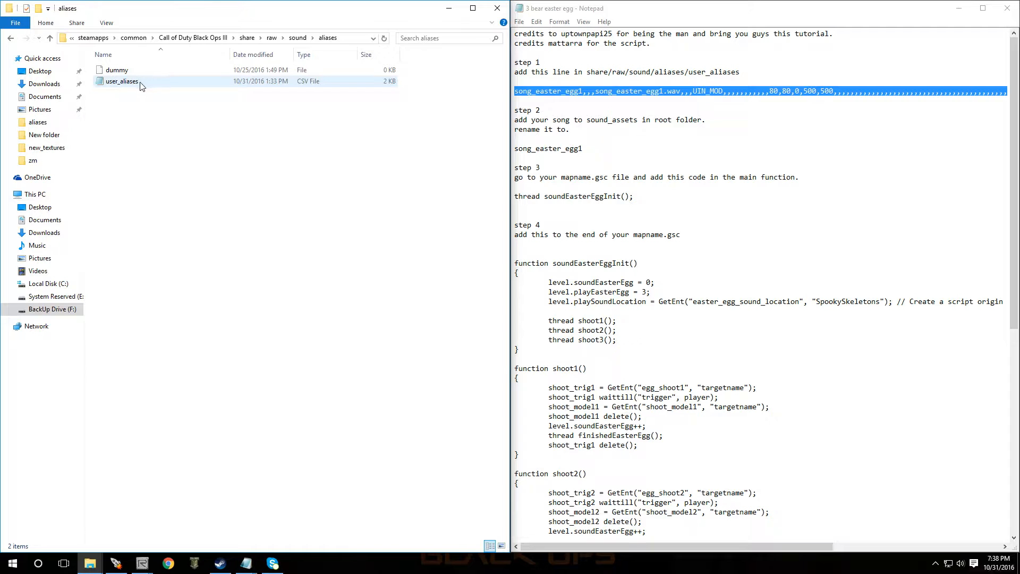
mouse_move(122, 80)
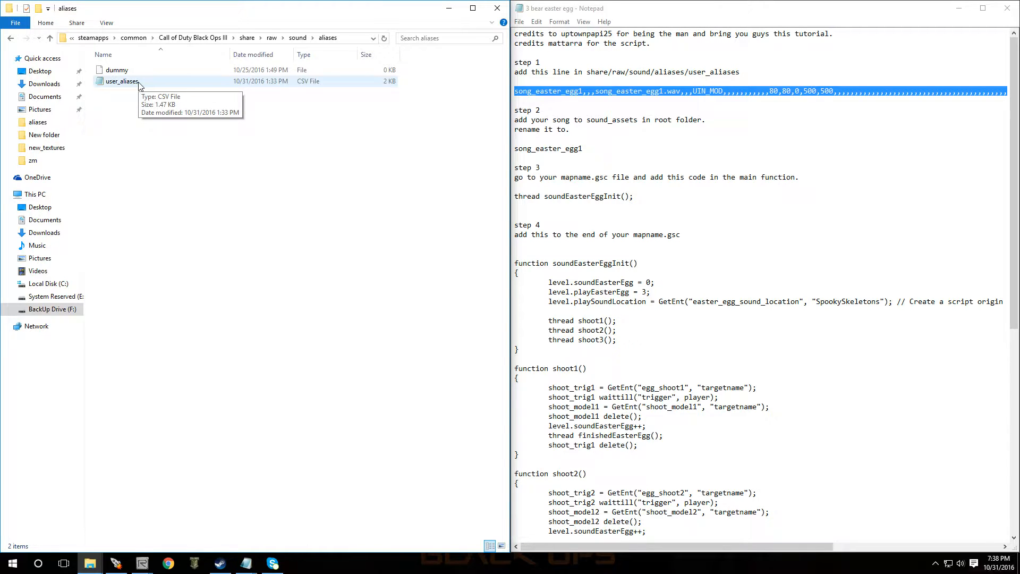
right_click(122, 81)
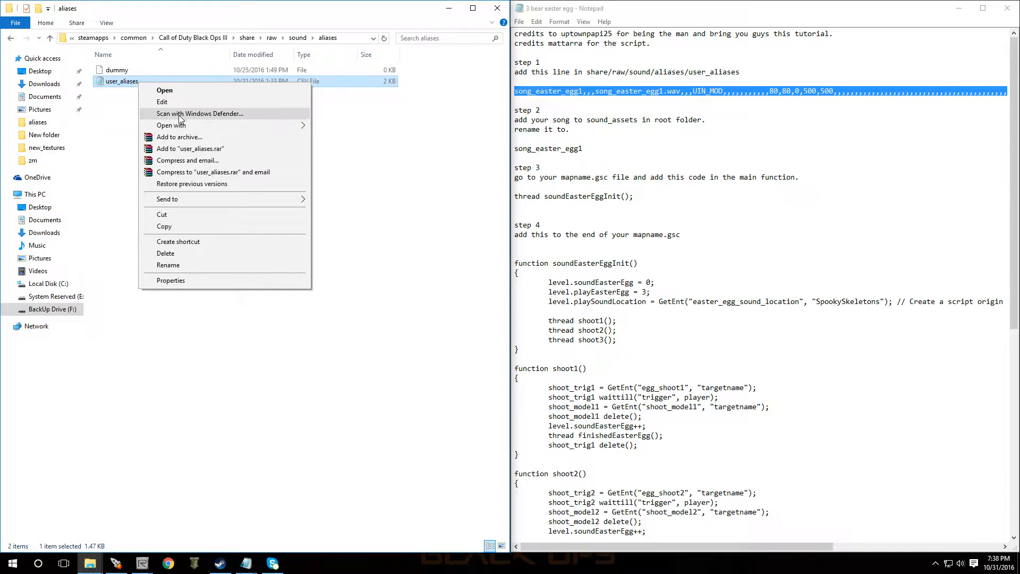
left_click(171, 125)
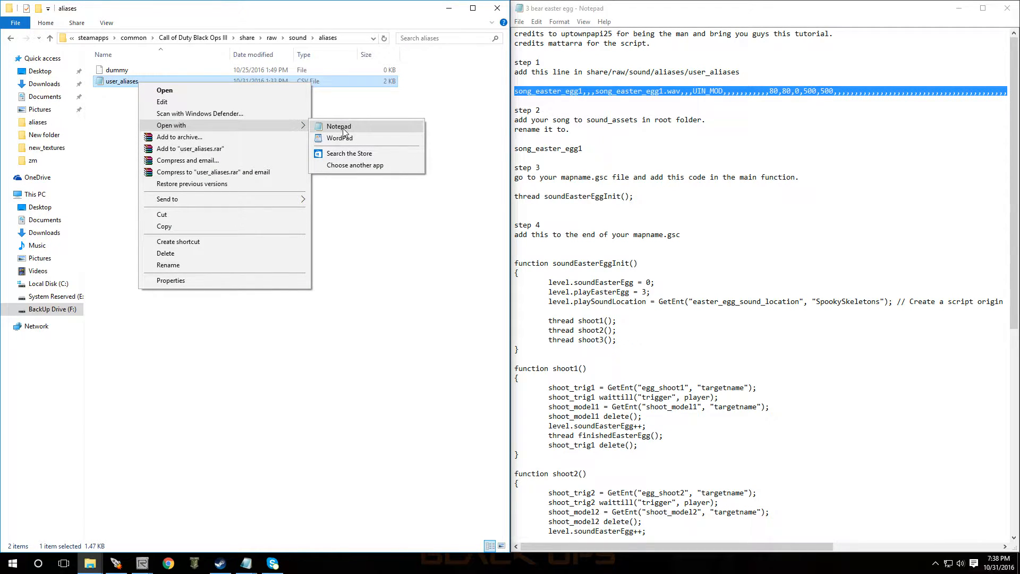
Step: Open user_aliases in Notepad and paste in the song_easter_egg1 alias line
left_click(338, 127)
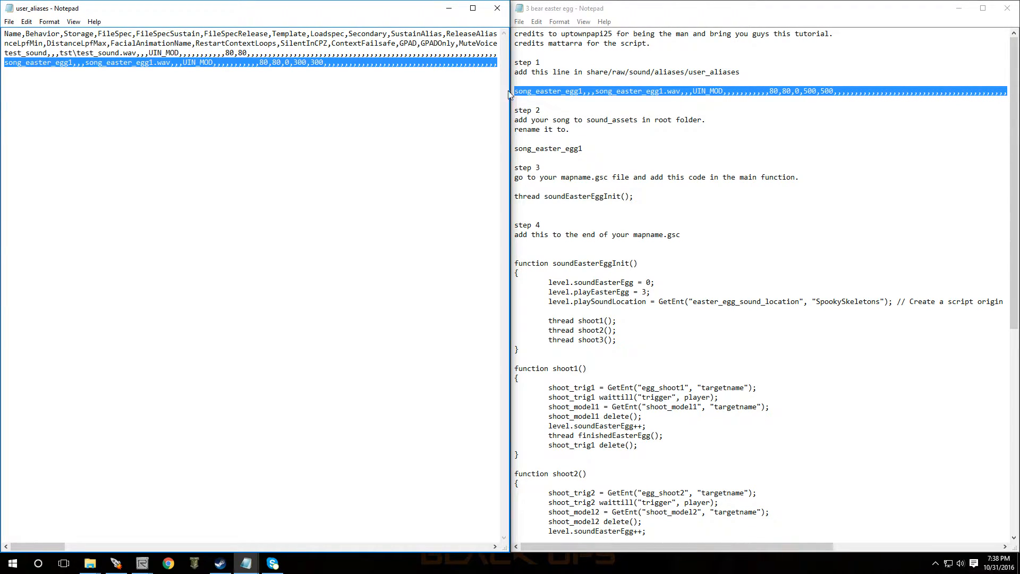
right_click(548, 98)
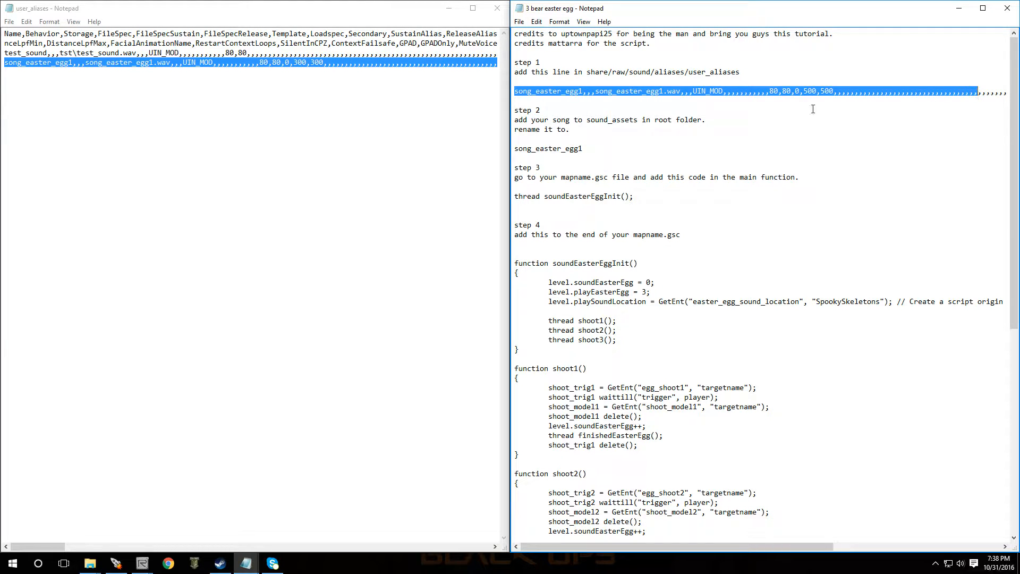
right_click(811, 91)
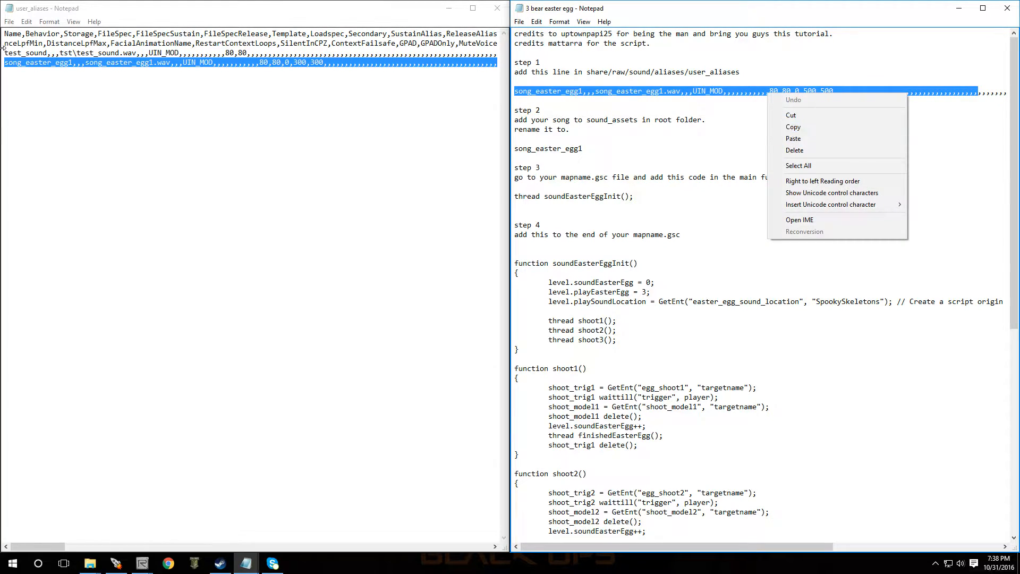
left_click(9, 21)
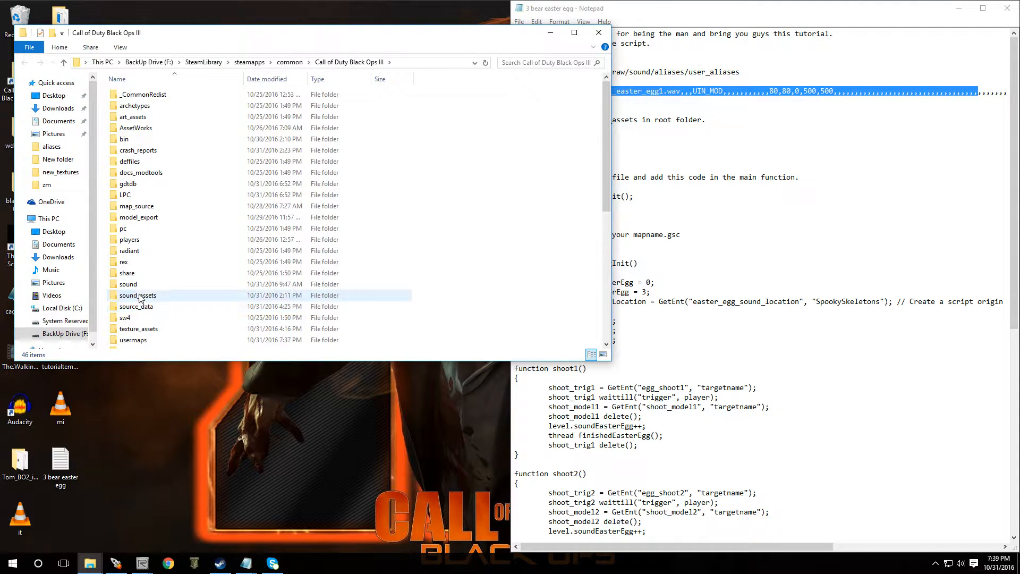
Step: Check the song_easter_egg1 audio file in the sound_assets folder
double_click(139, 295)
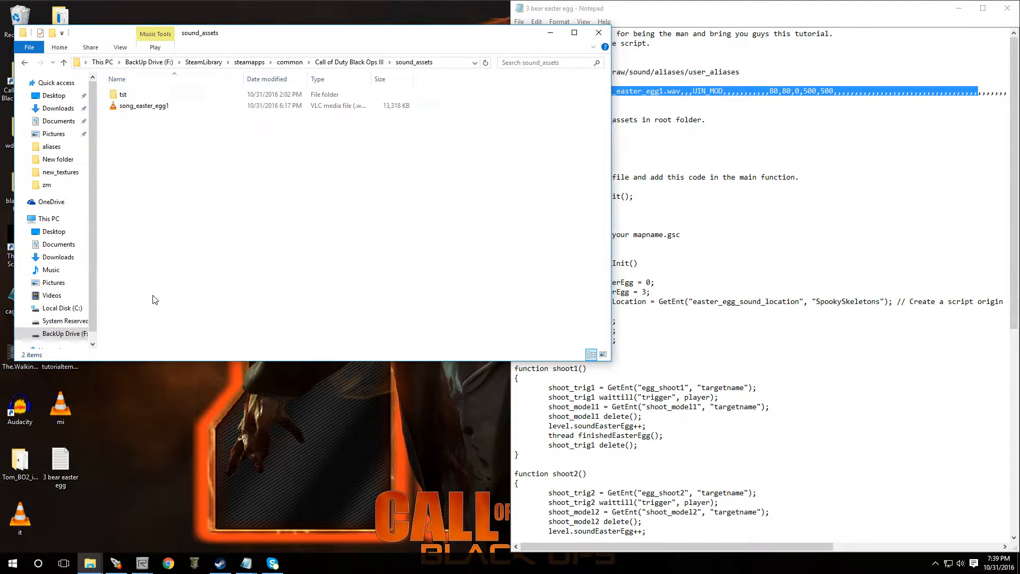
left_click(144, 106)
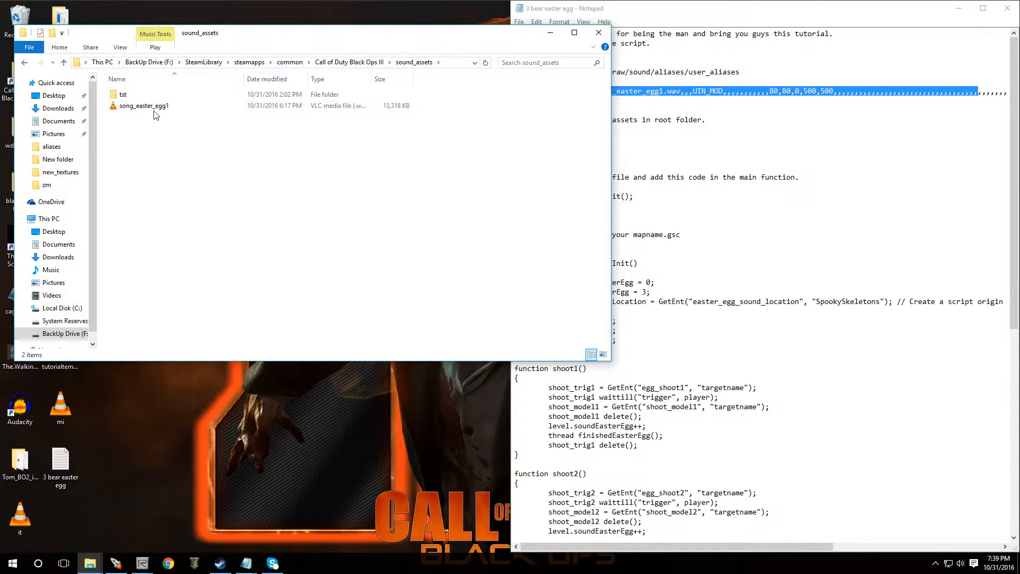
left_click(142, 105)
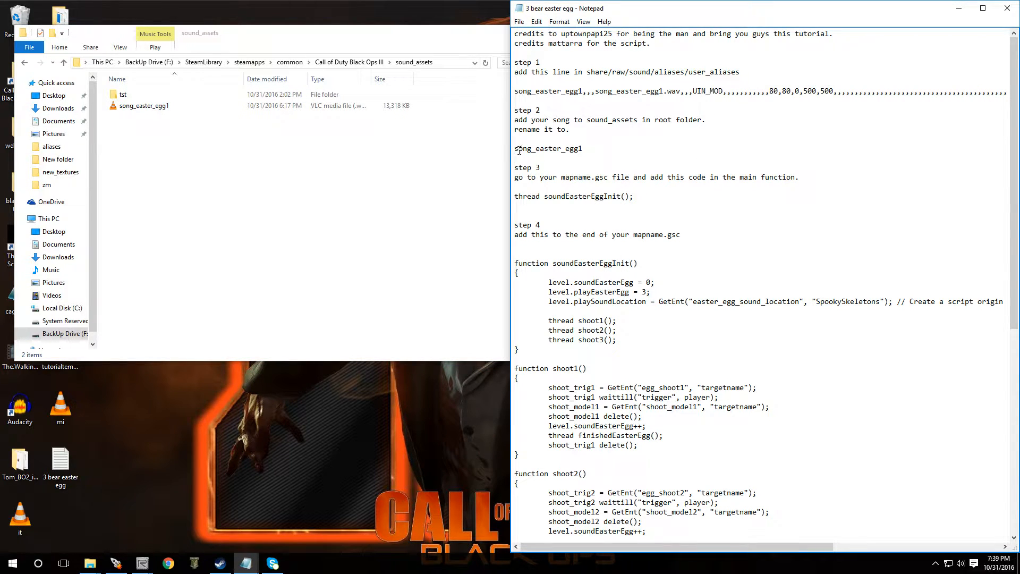
right_click(143, 105)
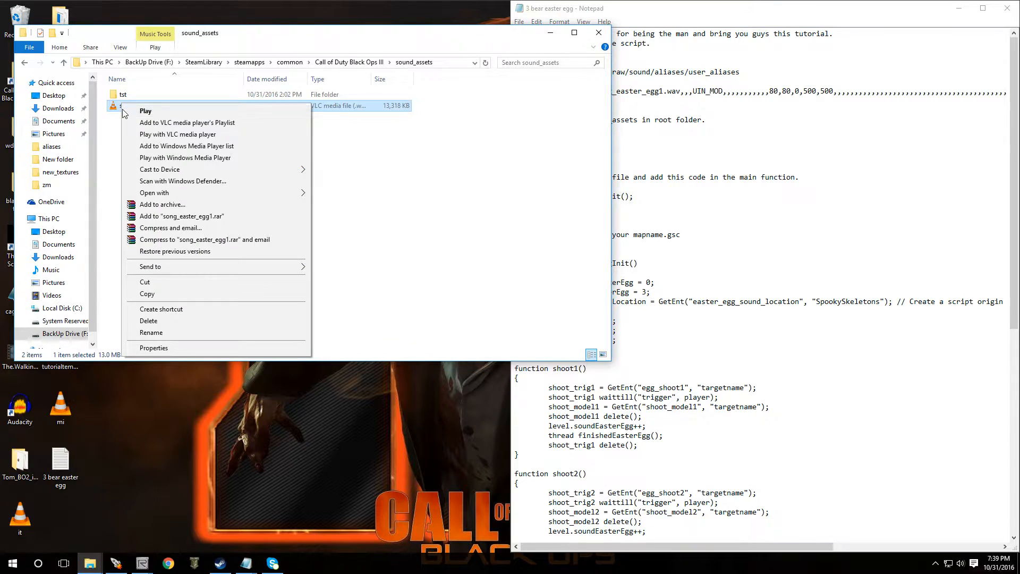
left_click(151, 332)
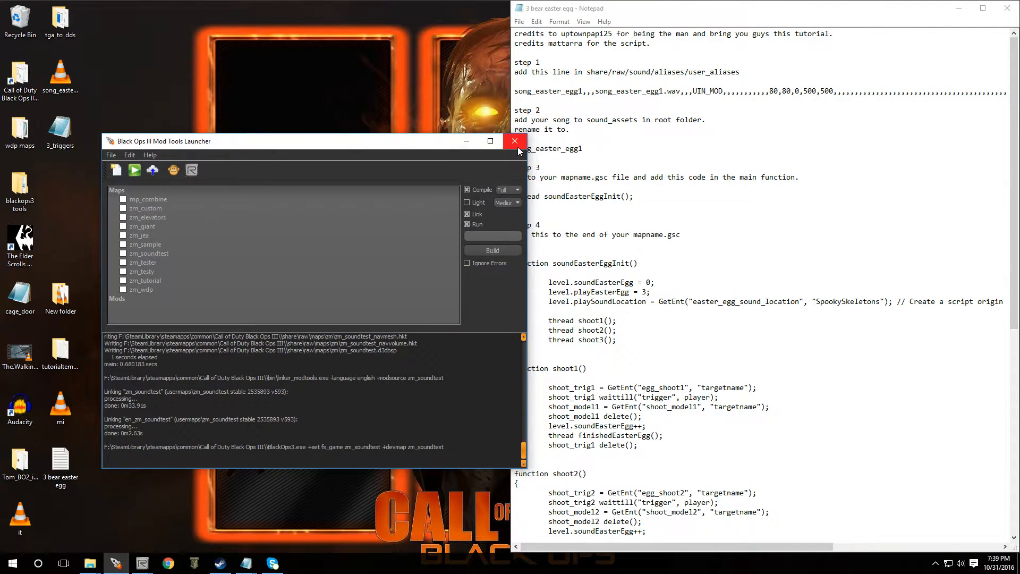
Step: Close the launcher and open zm_tester.gsc from usermaps\zm_tester\scripts\zm
left_click(515, 141)
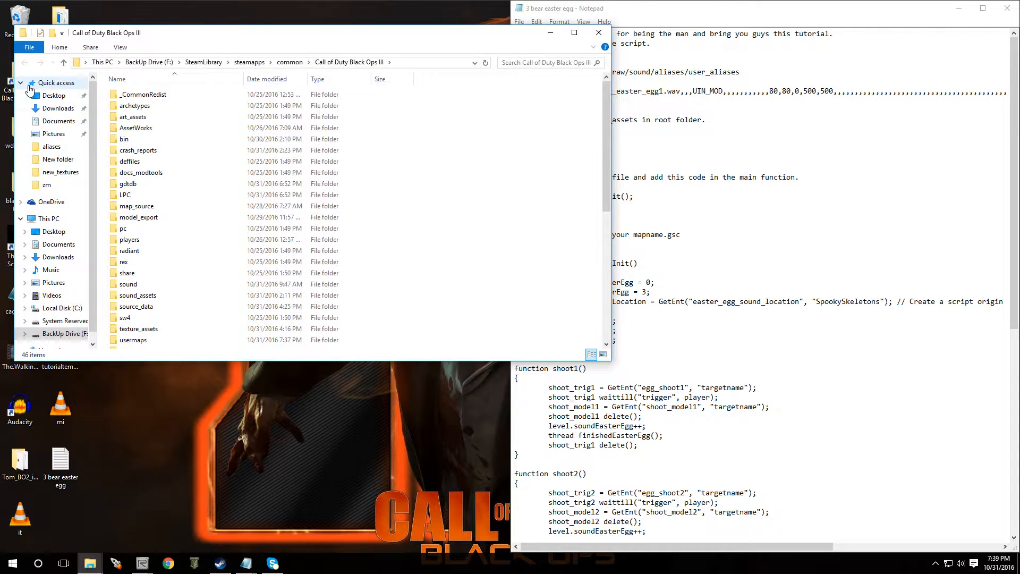
left_click(127, 272)
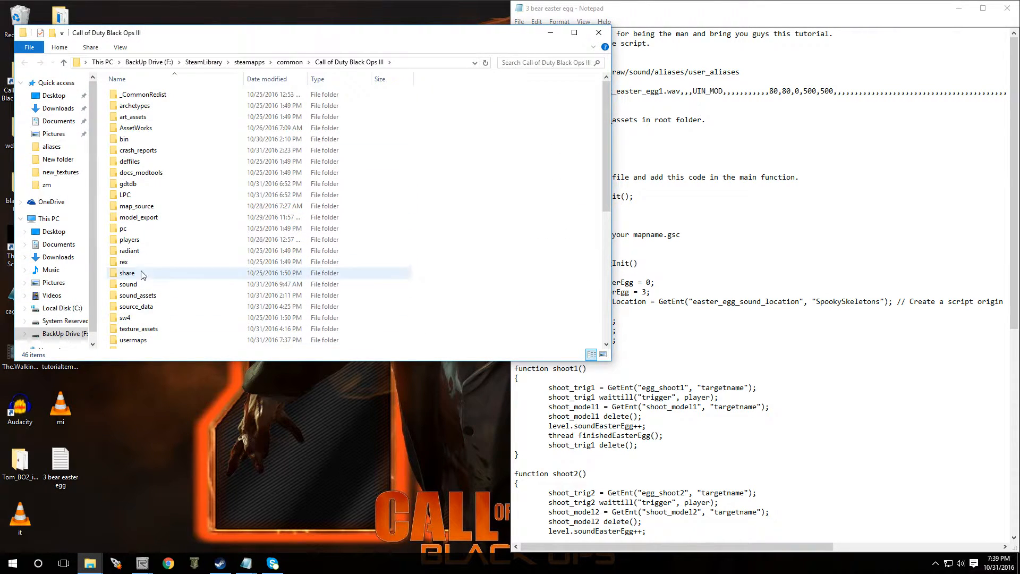
double_click(133, 339)
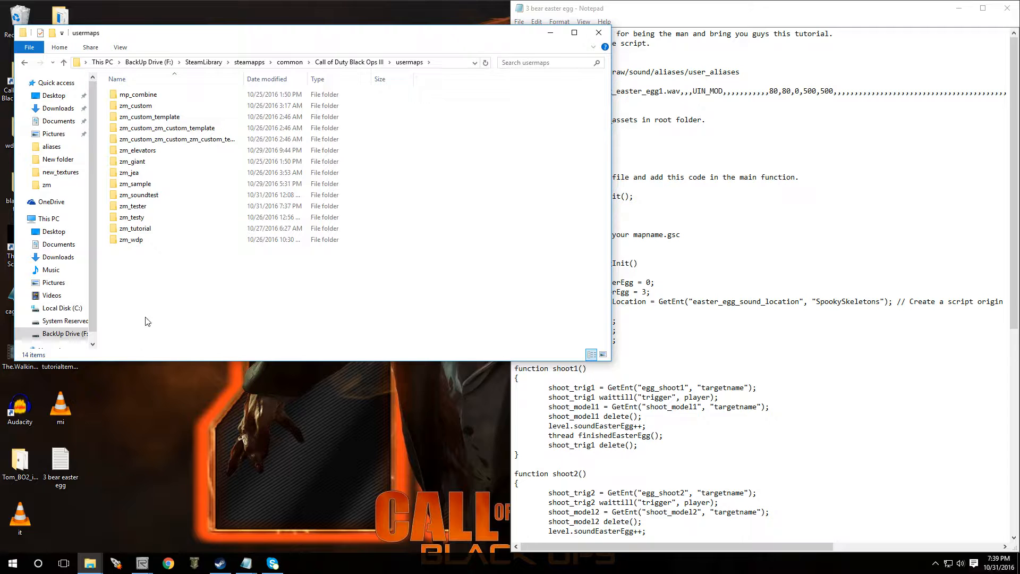
left_click(132, 216)
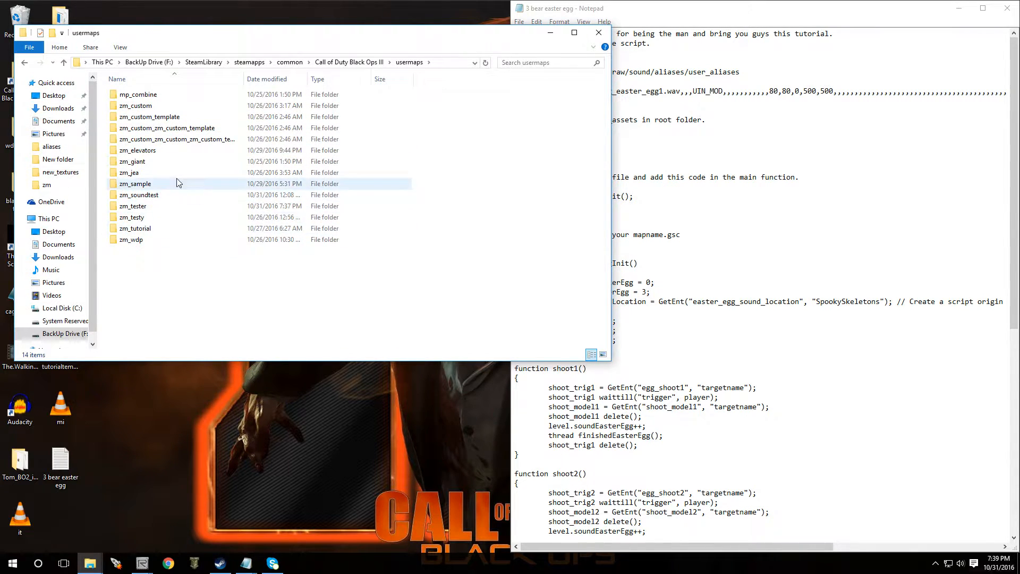
left_click(134, 228)
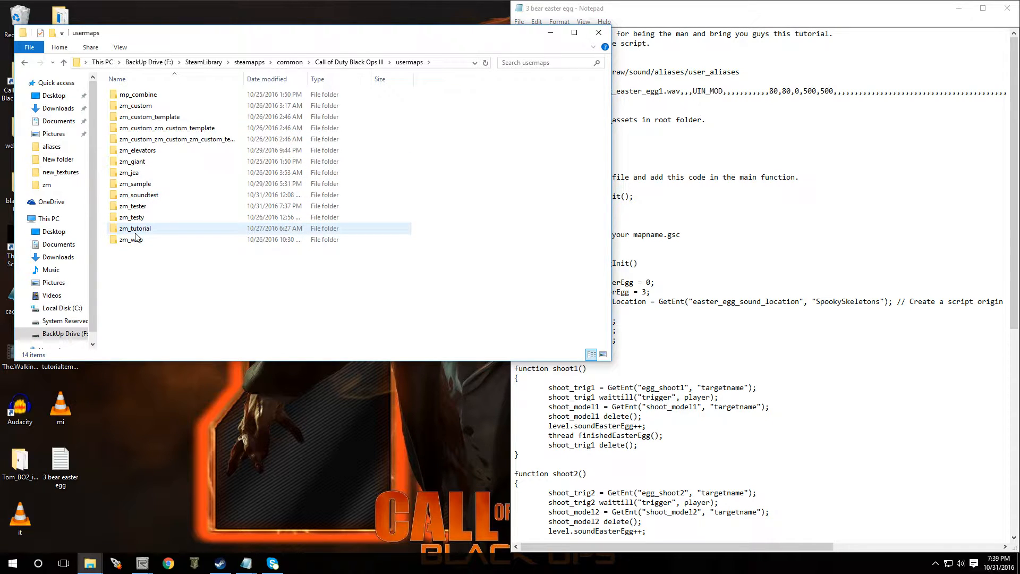
left_click(132, 205)
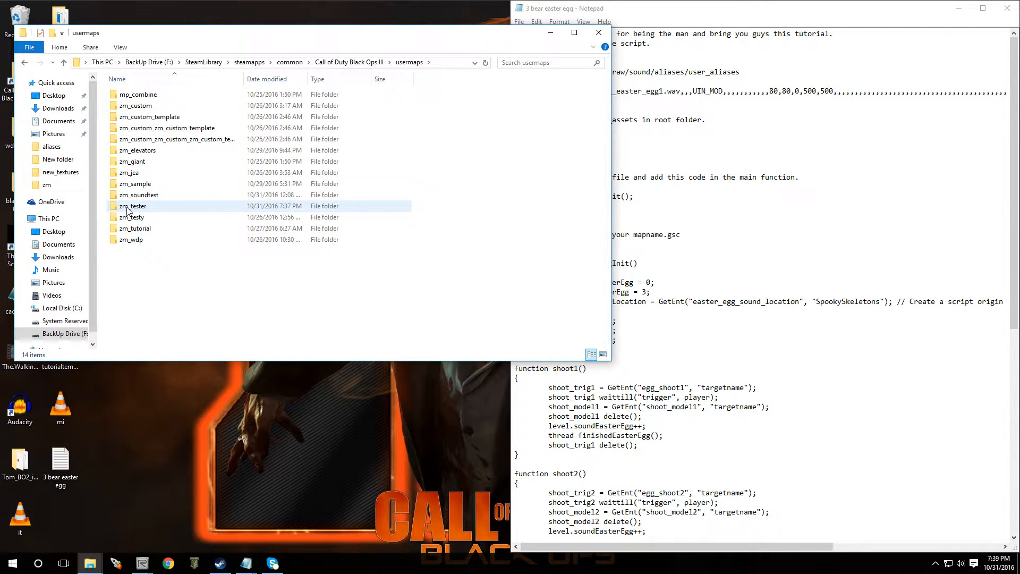
double_click(133, 206)
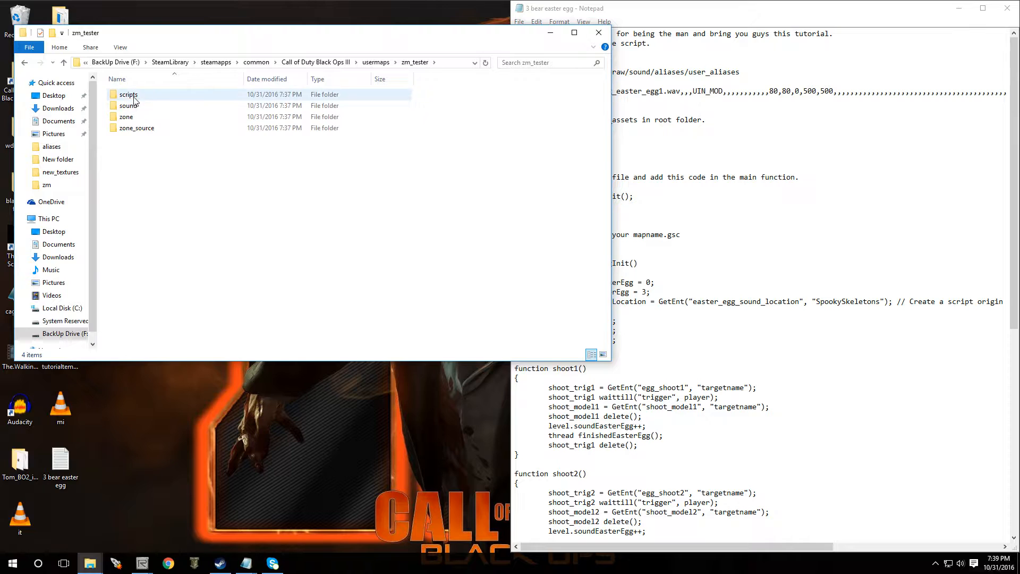
double_click(128, 94)
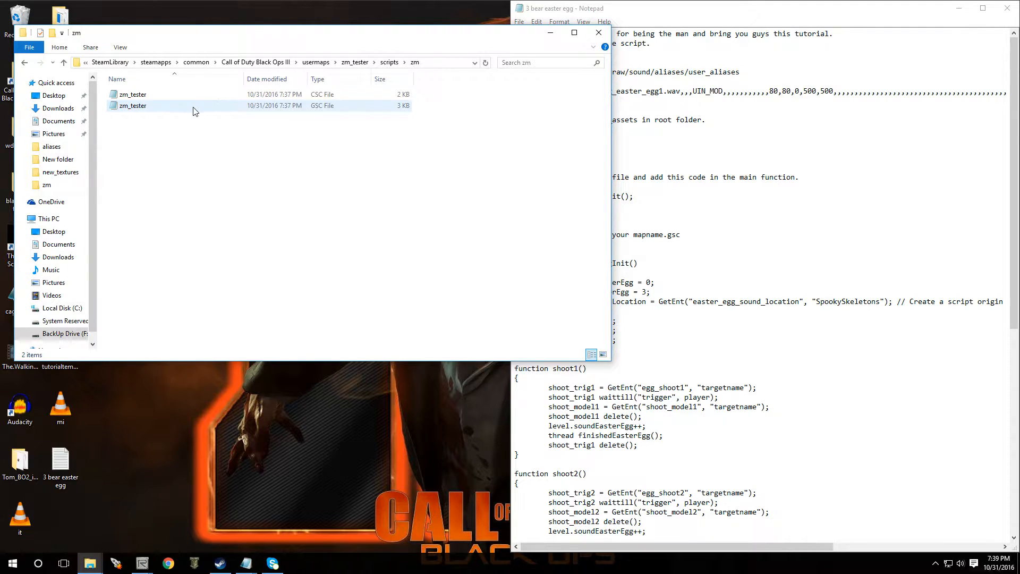
double_click(133, 106)
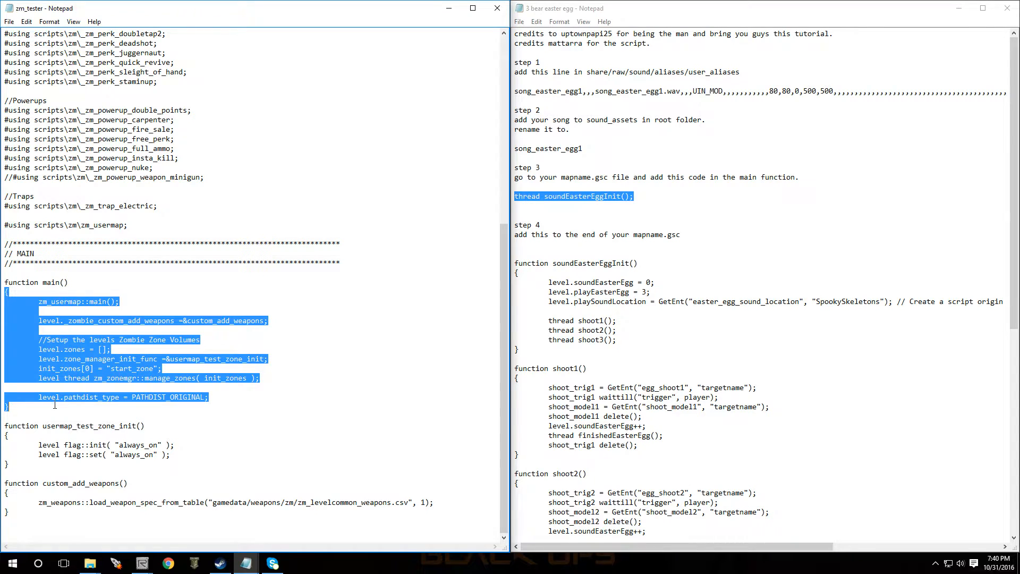
Step: Paste 'thread soundEasterEggInit();' into main() below pathdist_type in zm_tester.gsc
left_click(200, 339)
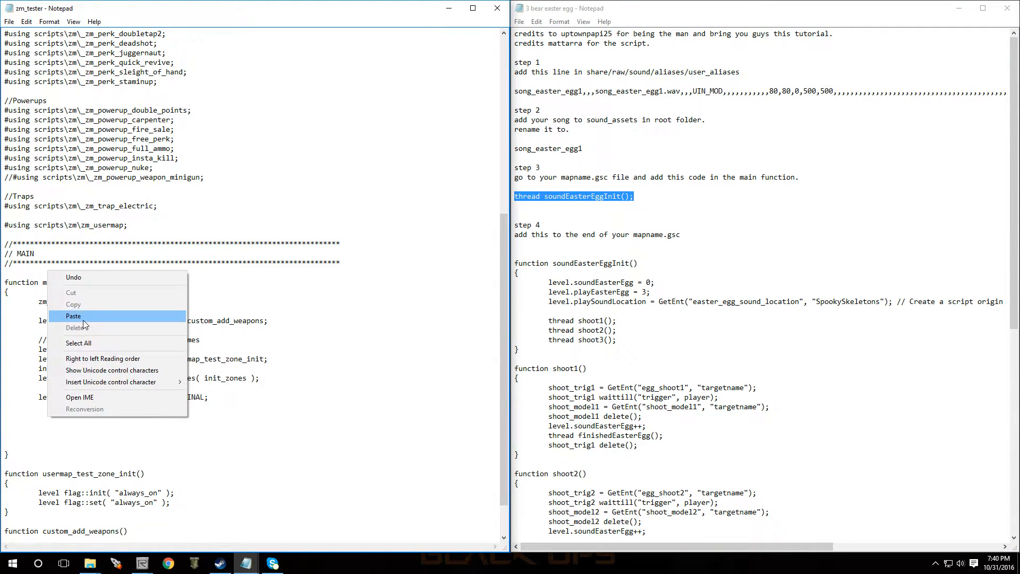
left_click(73, 315)
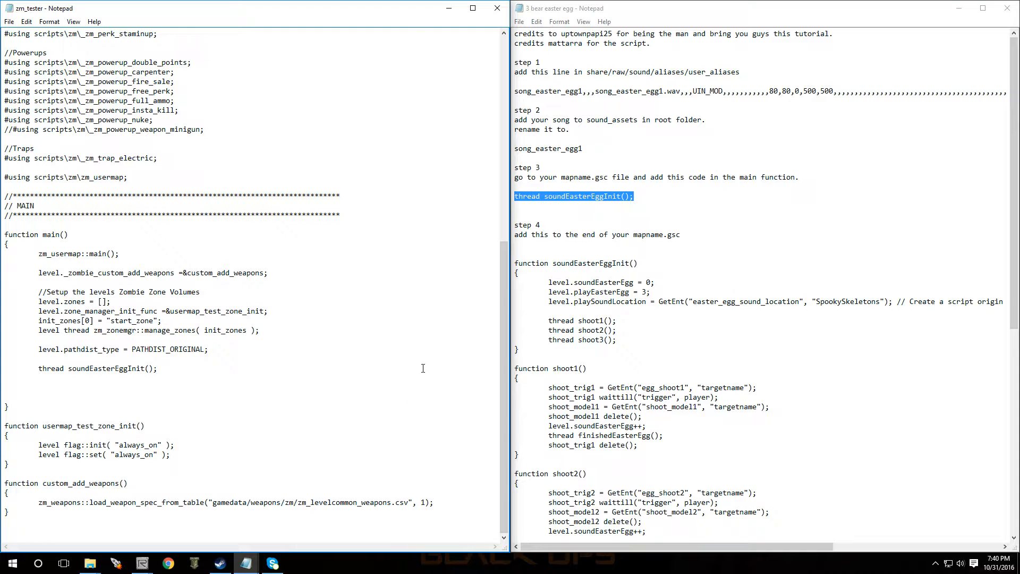
left_click(518, 272)
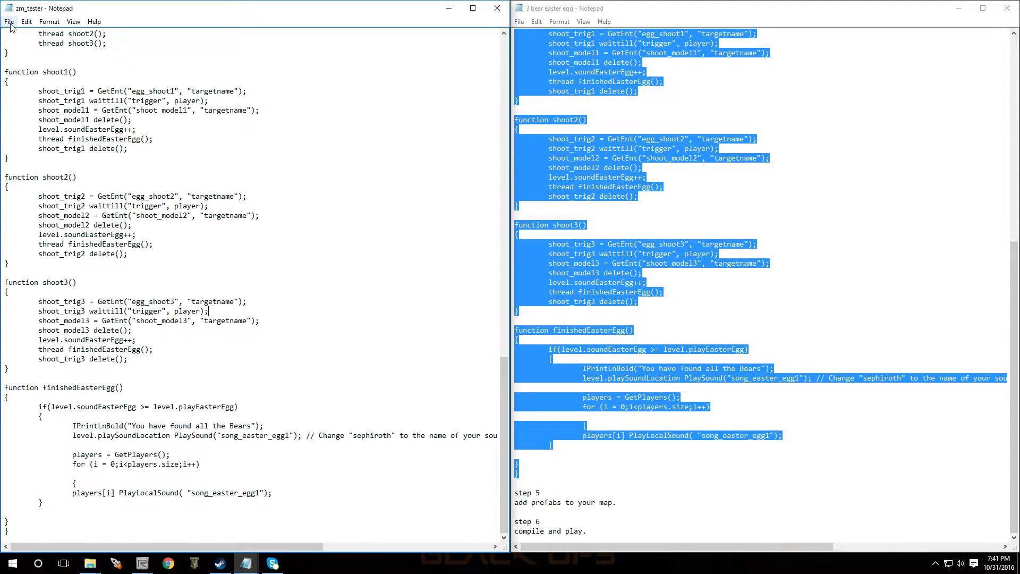
mouse_move(410, 24)
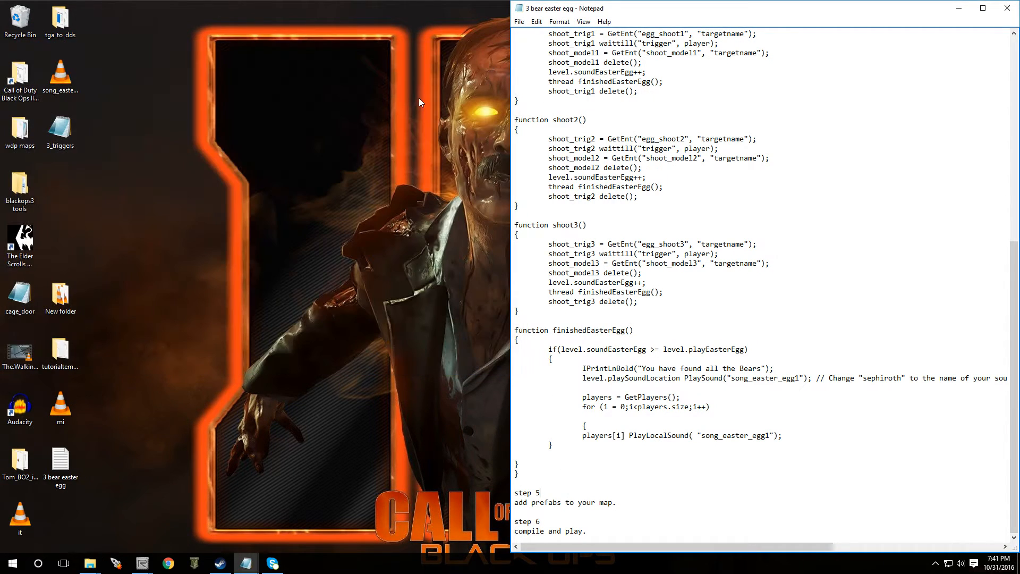
Step: Copy the 3_triggers prefab file from the desktop
left_click_drag(60, 128, 221, 186)
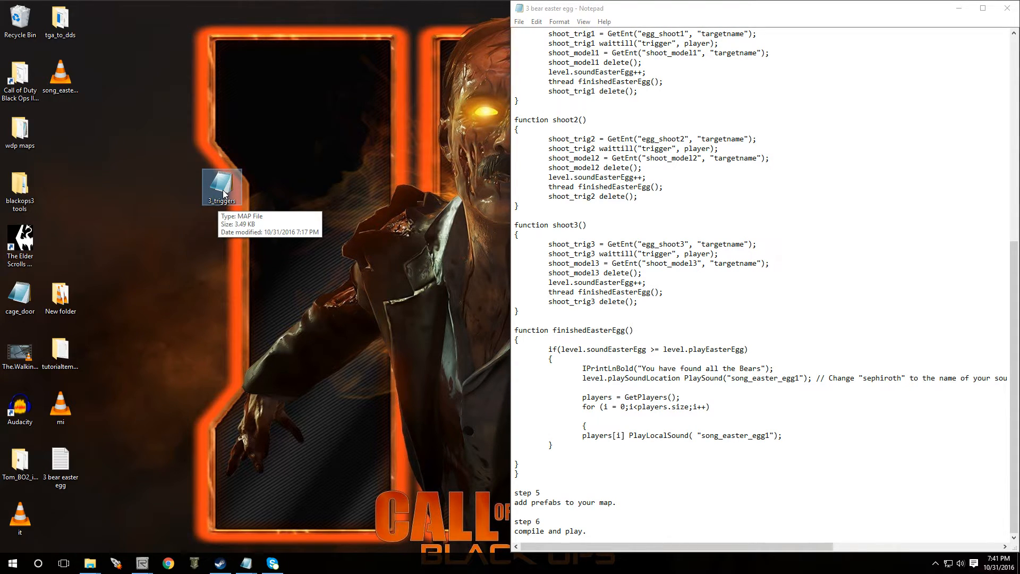
right_click(222, 188)
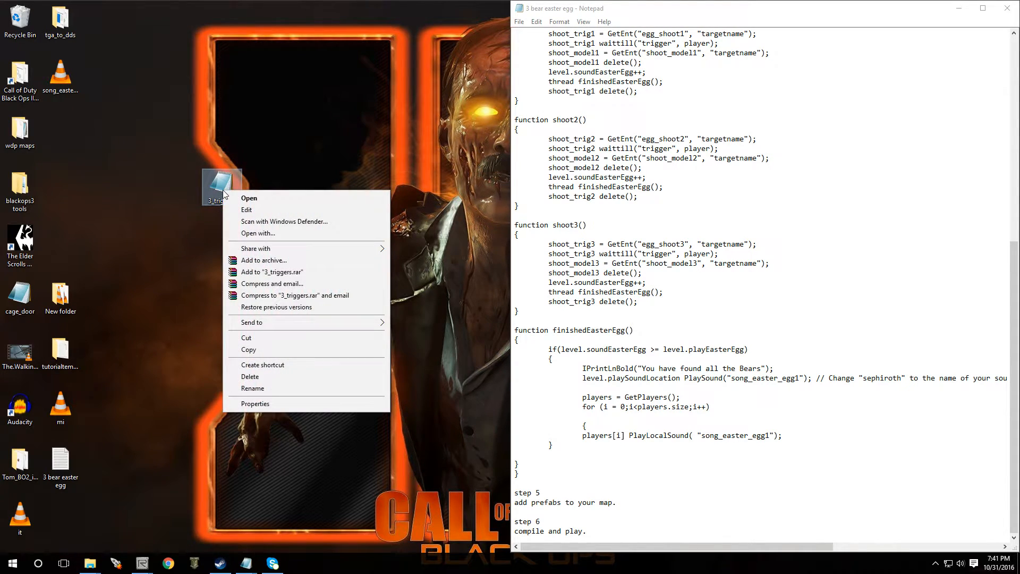
left_click(20, 75)
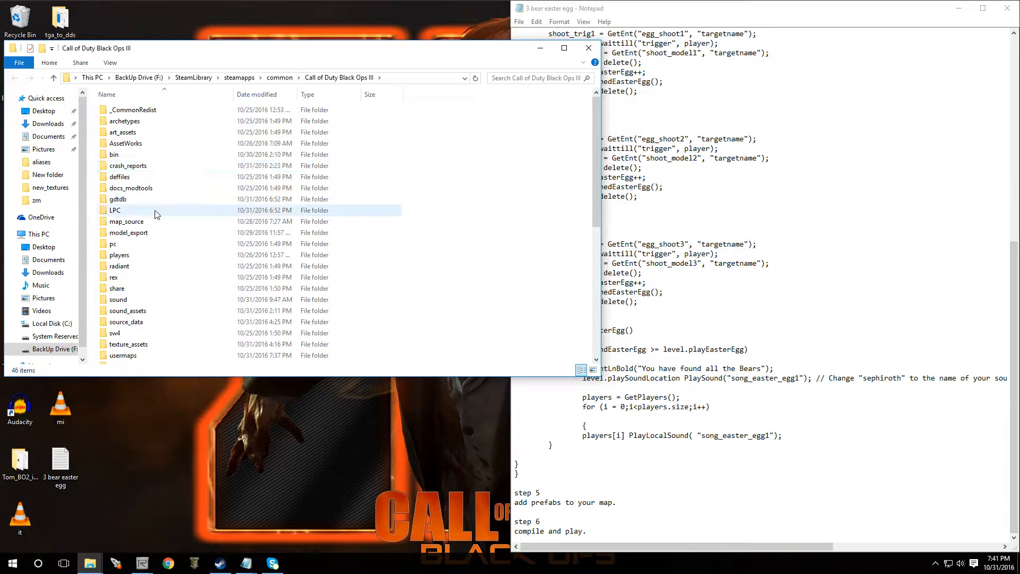
Step: Paste 3_triggers into map_source\_prefabs\zm\zm_core and close the folder window
double_click(126, 221)
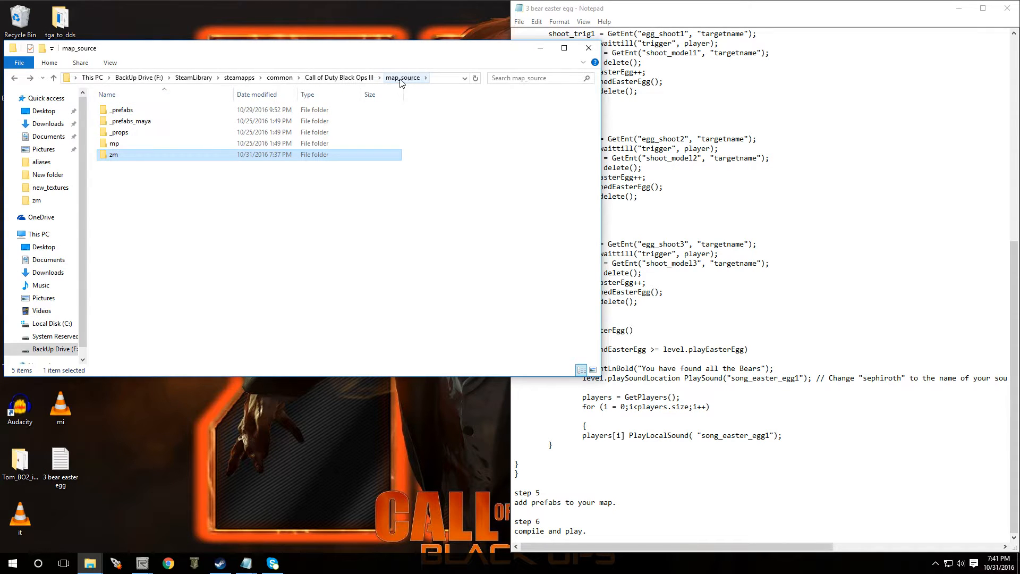
double_click(123, 109)
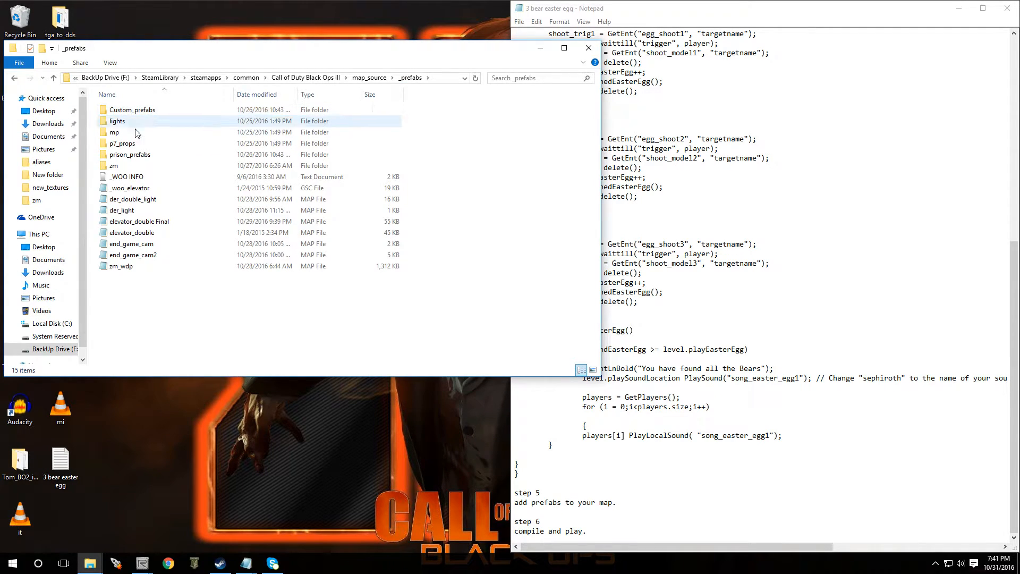
double_click(114, 166)
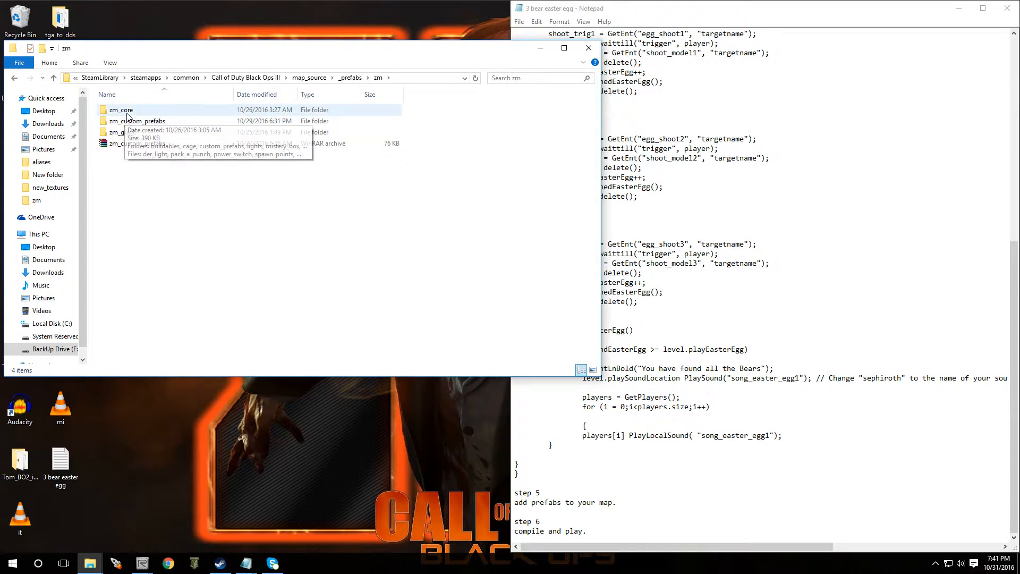
double_click(121, 109)
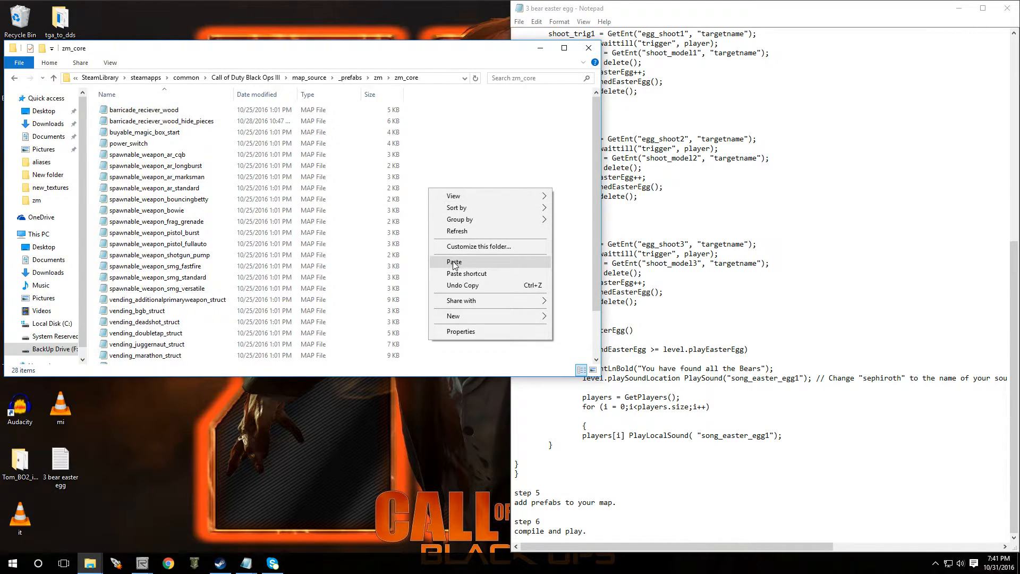
left_click(453, 261)
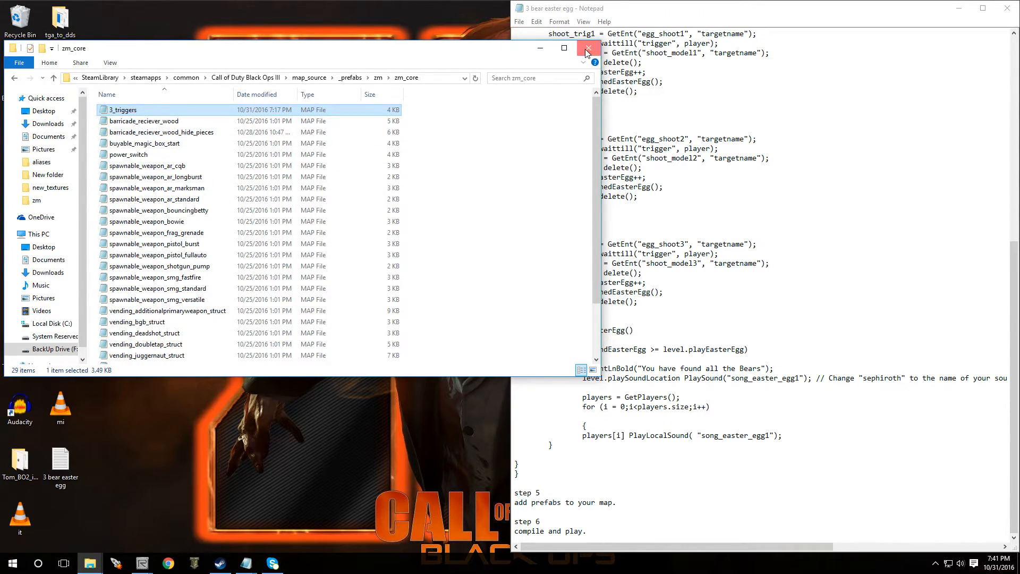
left_click(586, 49)
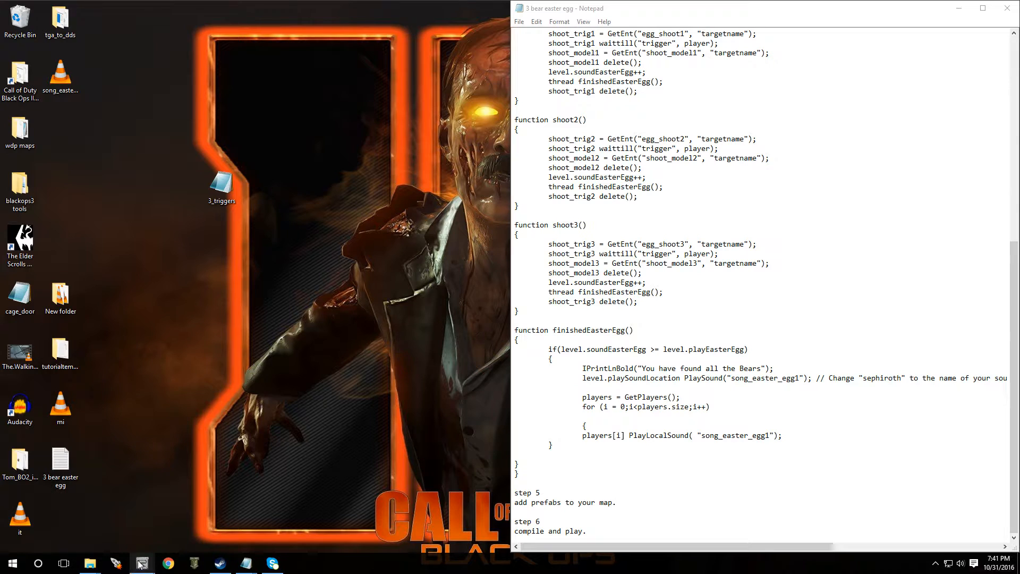
Step: Dismiss the unnamed map prompt and load zm_tester.map in Radiant
right_click(142, 562)
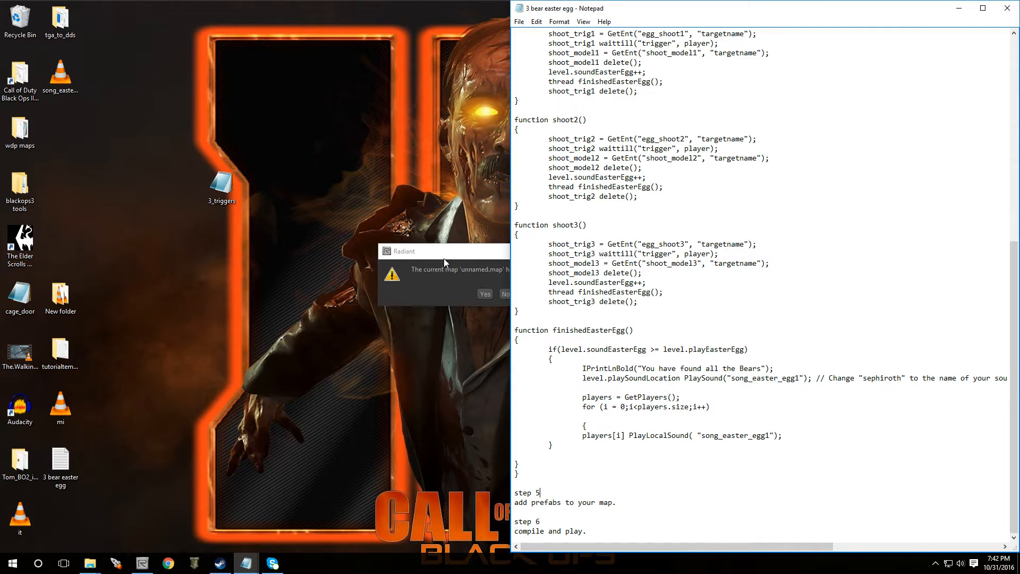
left_click(506, 293)
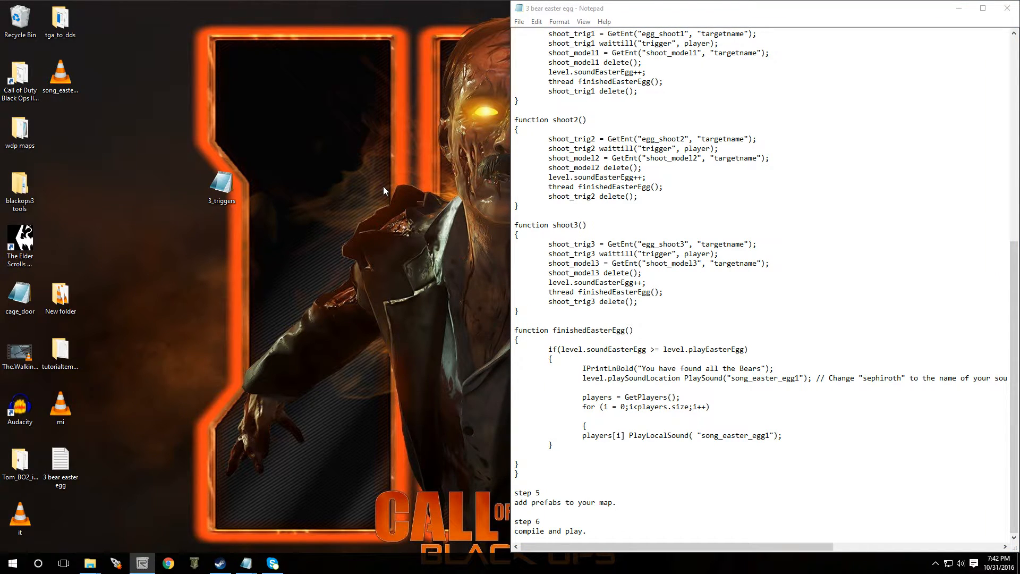
mouse_move(138, 554)
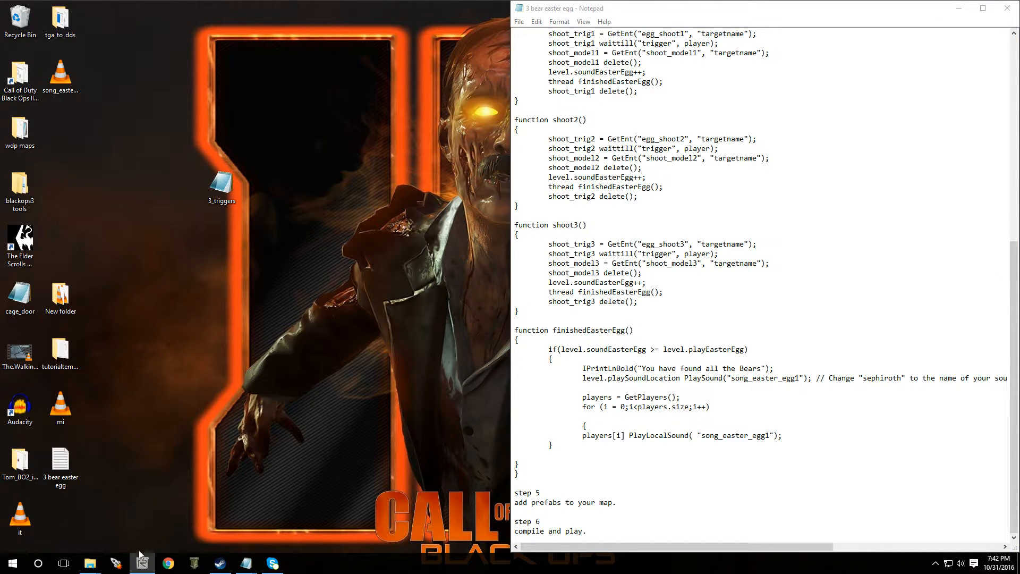
left_click(116, 562)
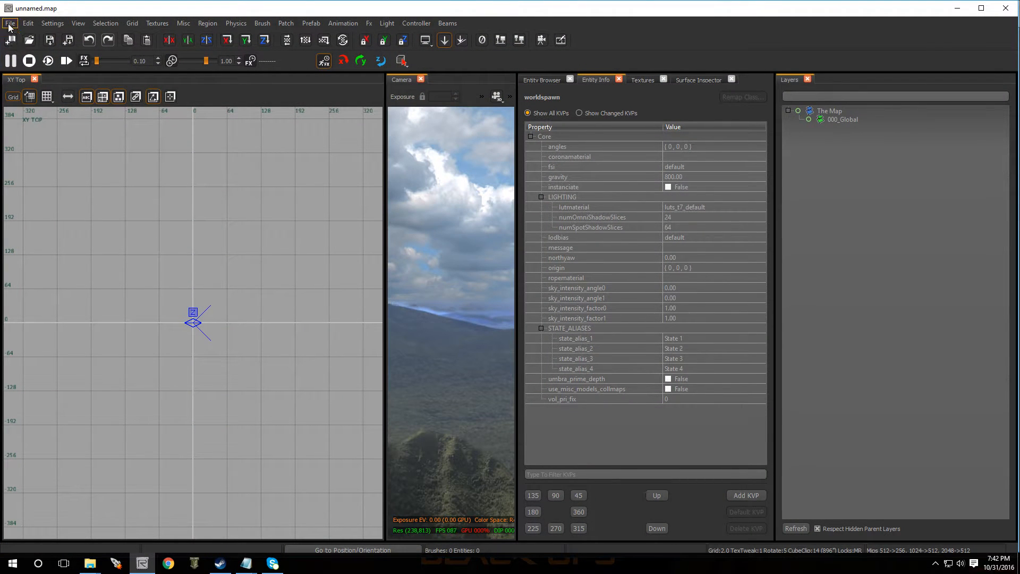
left_click(9, 23)
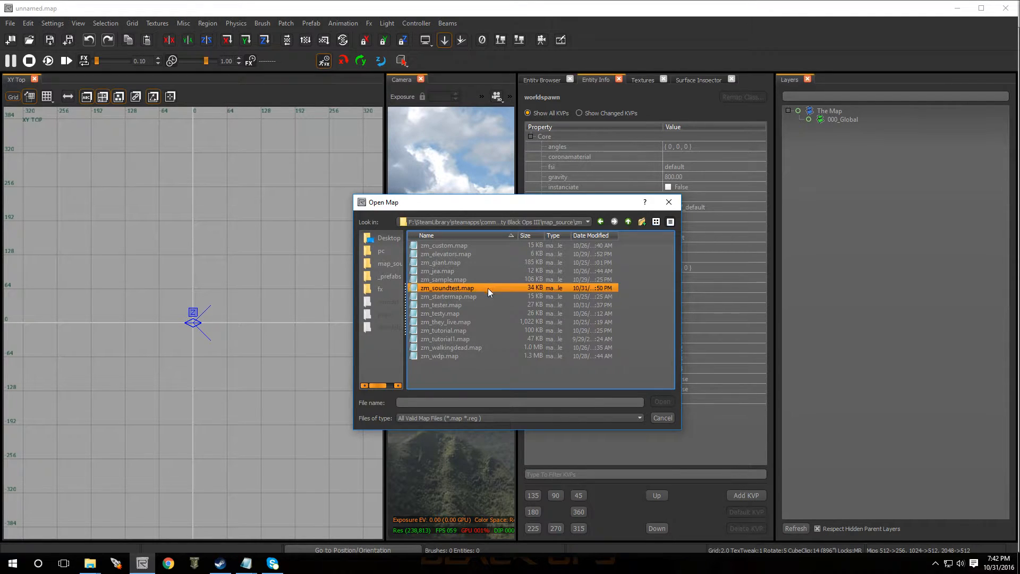
left_click(441, 305)
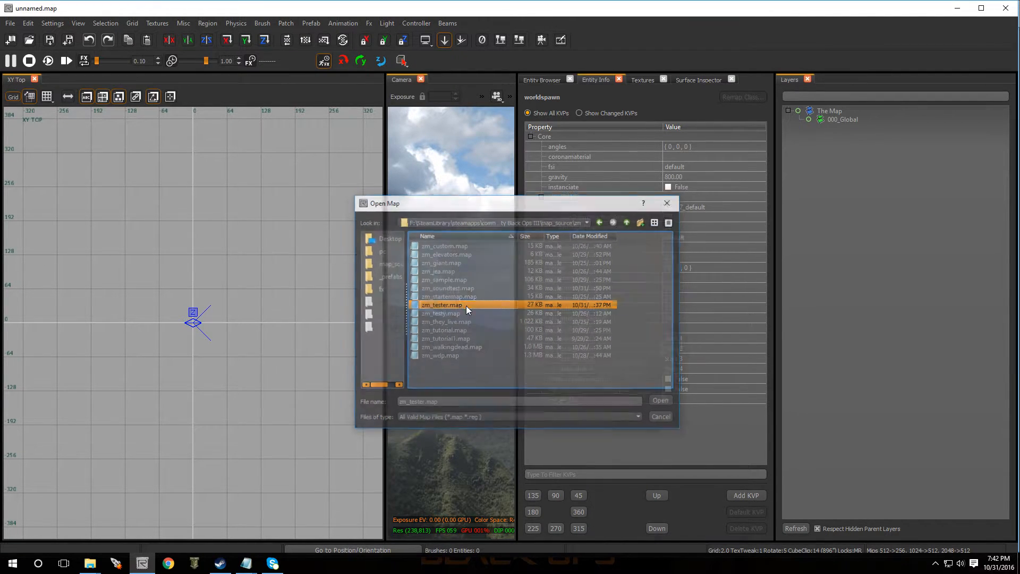
left_click(659, 400)
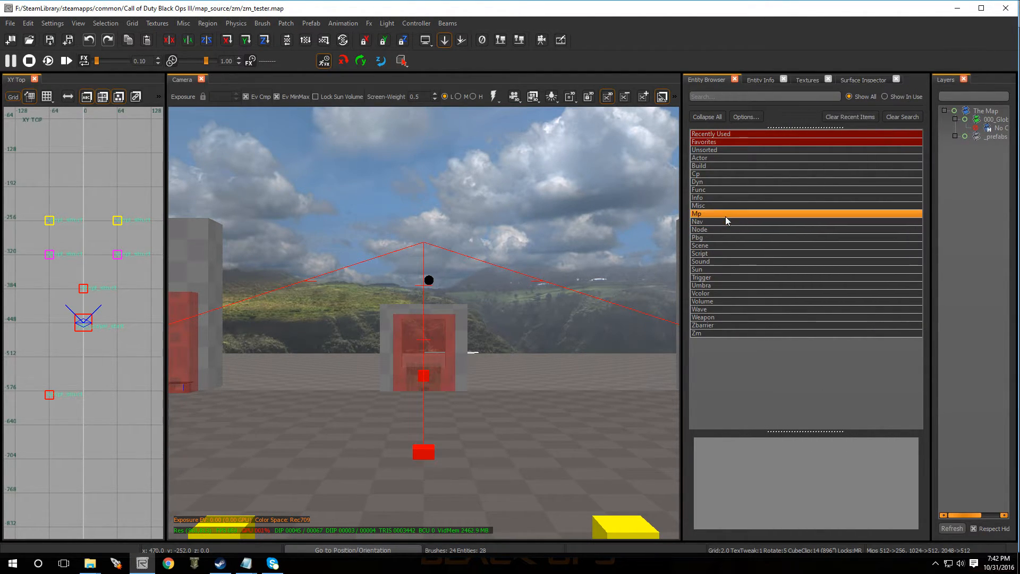
Step: Add the 3_triggers prefab from _prefabs/zm/zm_core through the Entity Browser
left_click(699, 205)
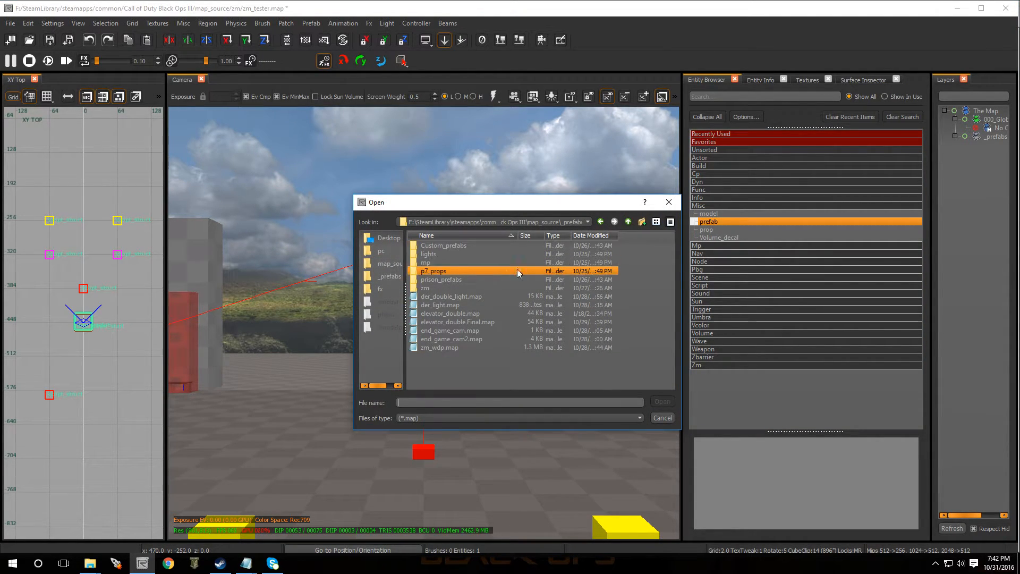
double_click(425, 287)
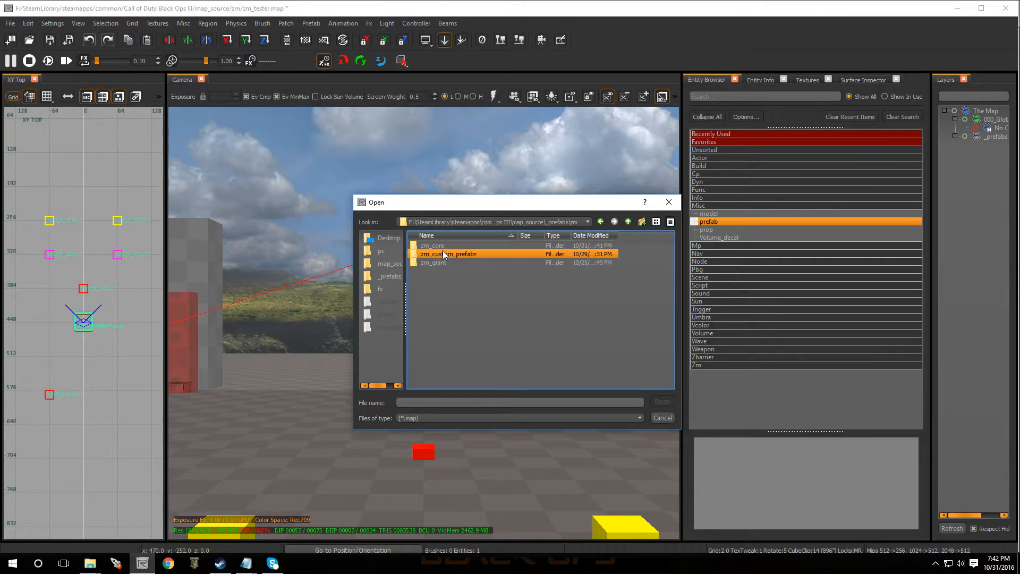
double_click(447, 254)
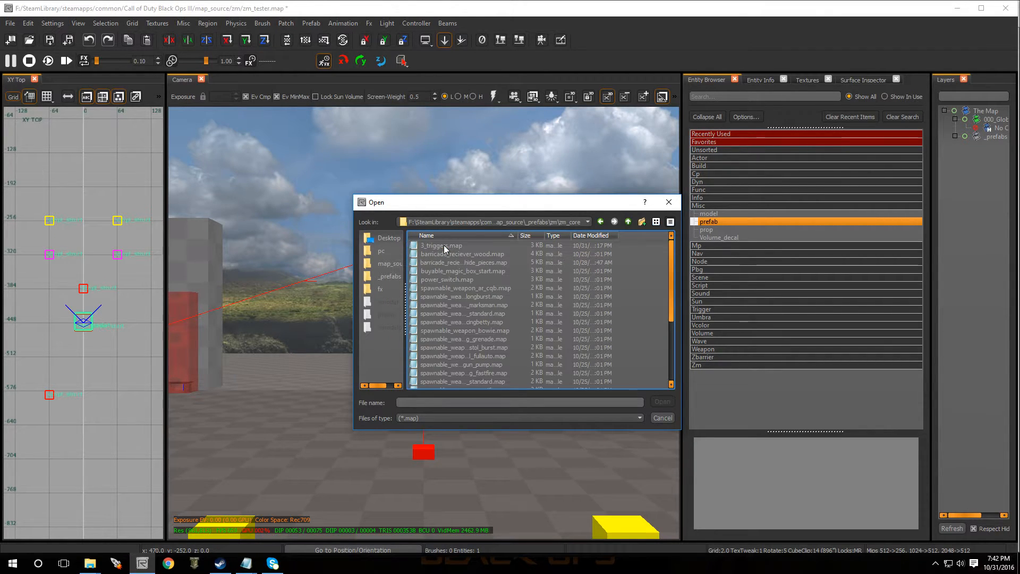
left_click(441, 245)
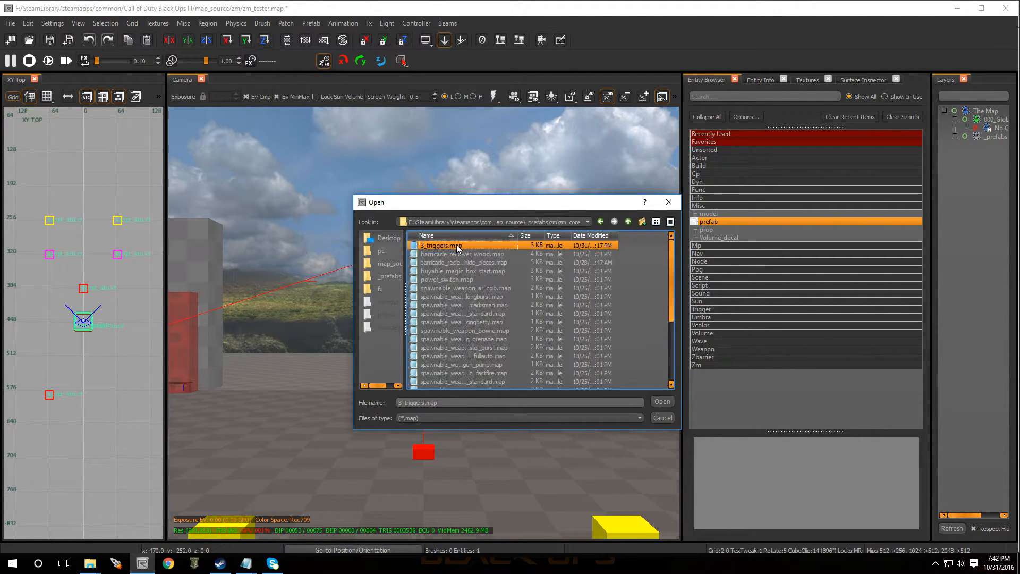
left_click(661, 402)
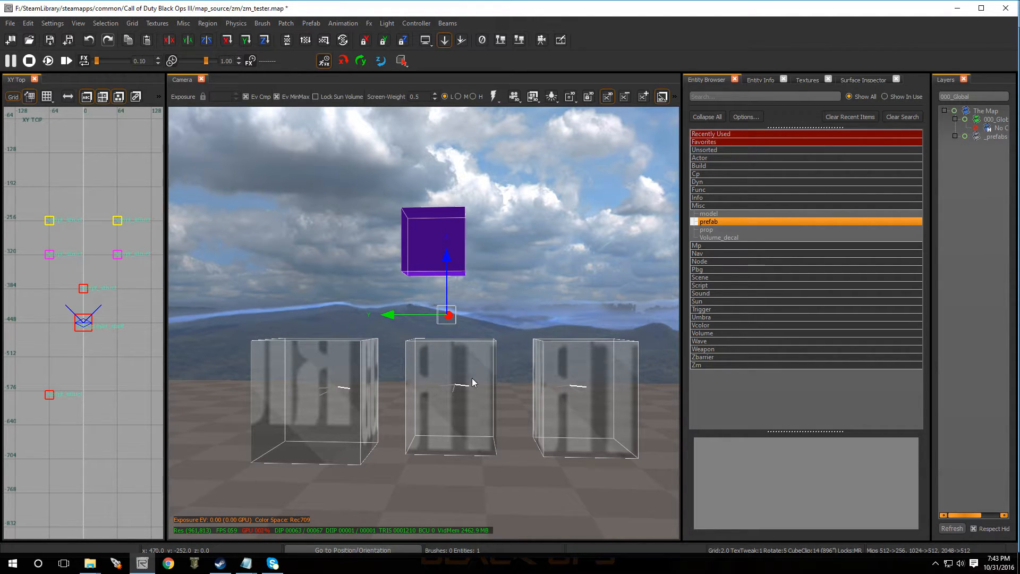
mouse_move(369, 23)
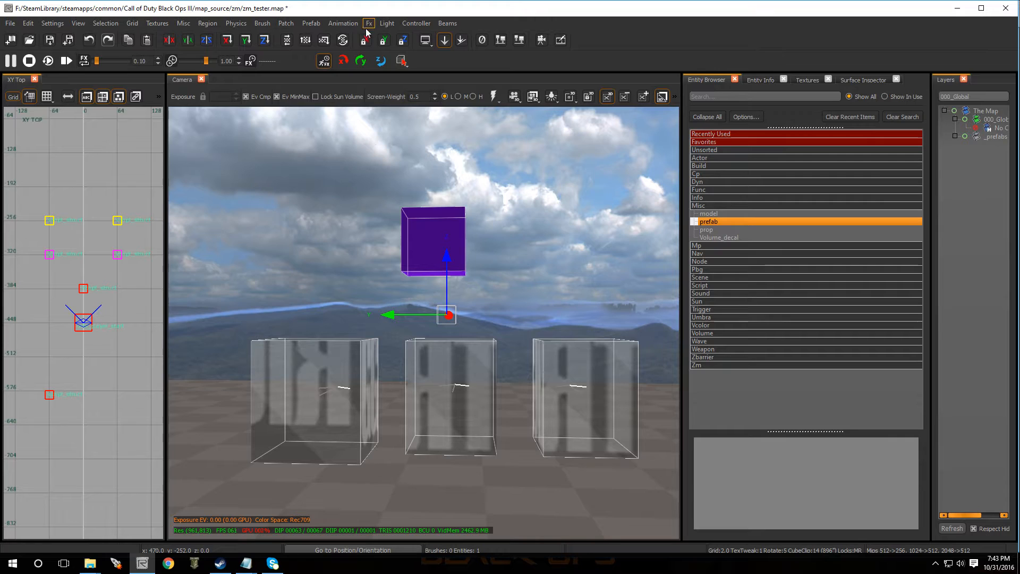
Step: Stamp the 3_triggers prefab into separate entities and clear the selection
left_click(311, 23)
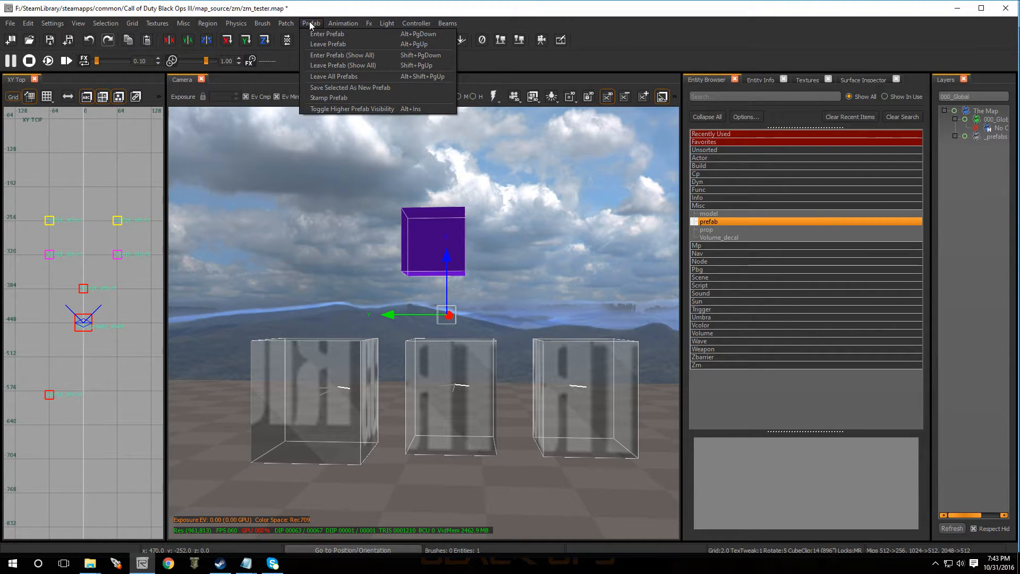
mouse_move(329, 98)
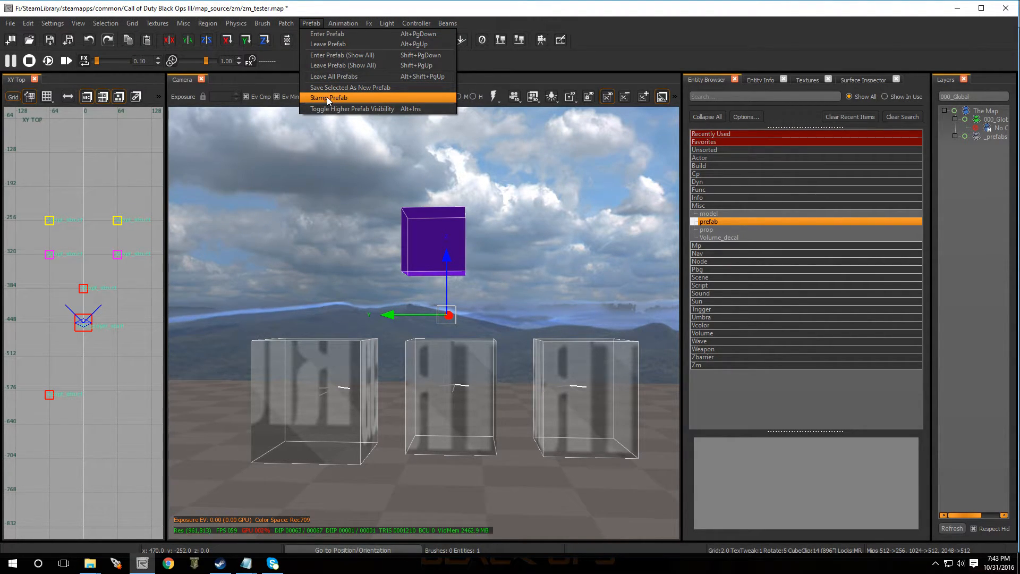
left_click(328, 98)
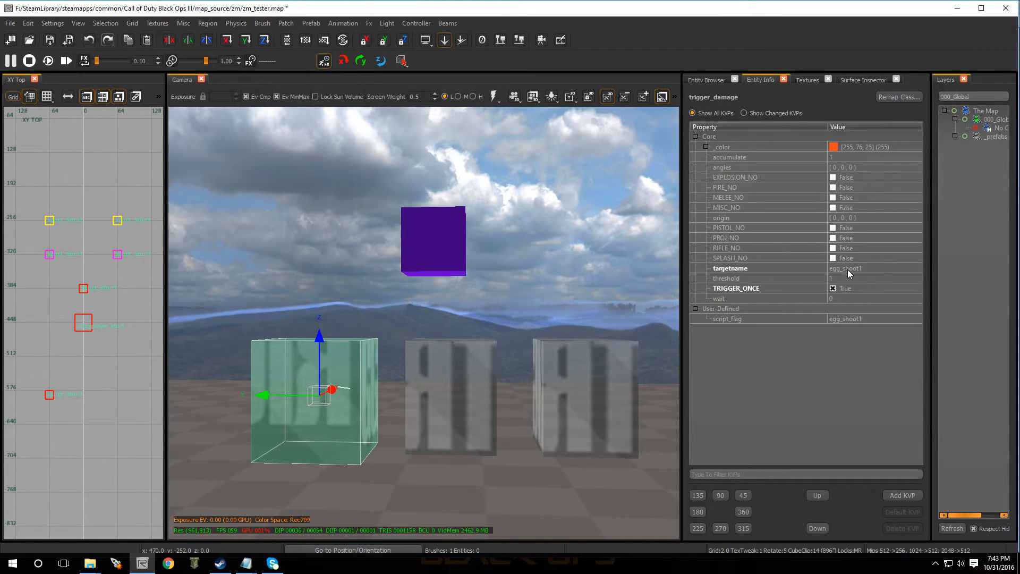
mouse_move(846, 288)
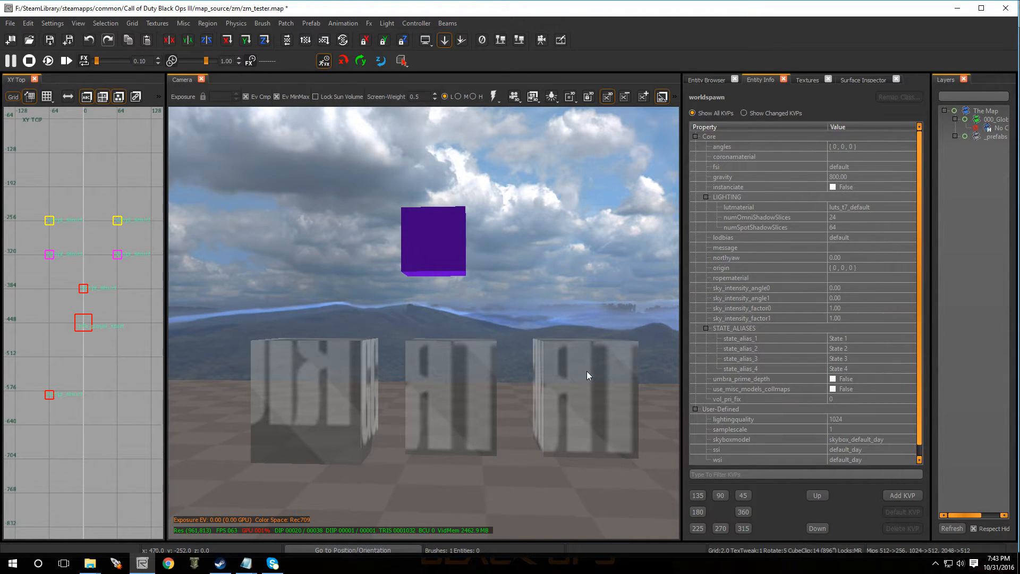
left_click(584, 396)
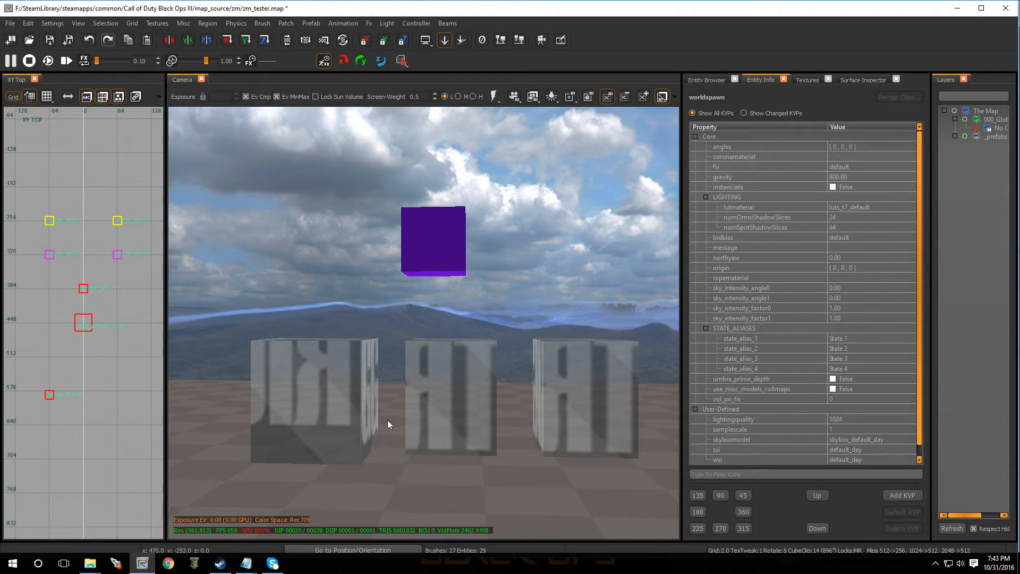
mouse_move(363, 375)
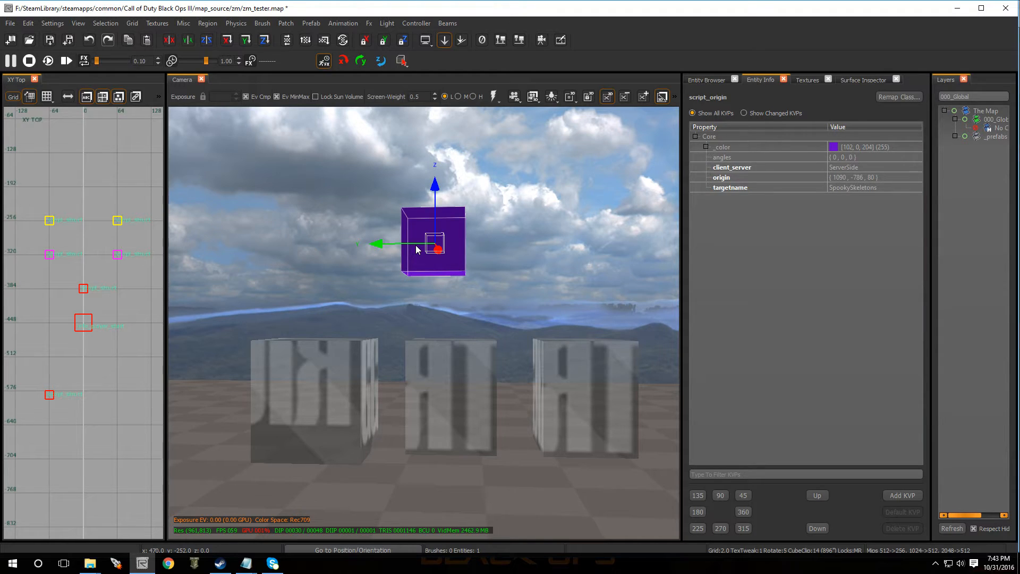
mouse_move(478, 371)
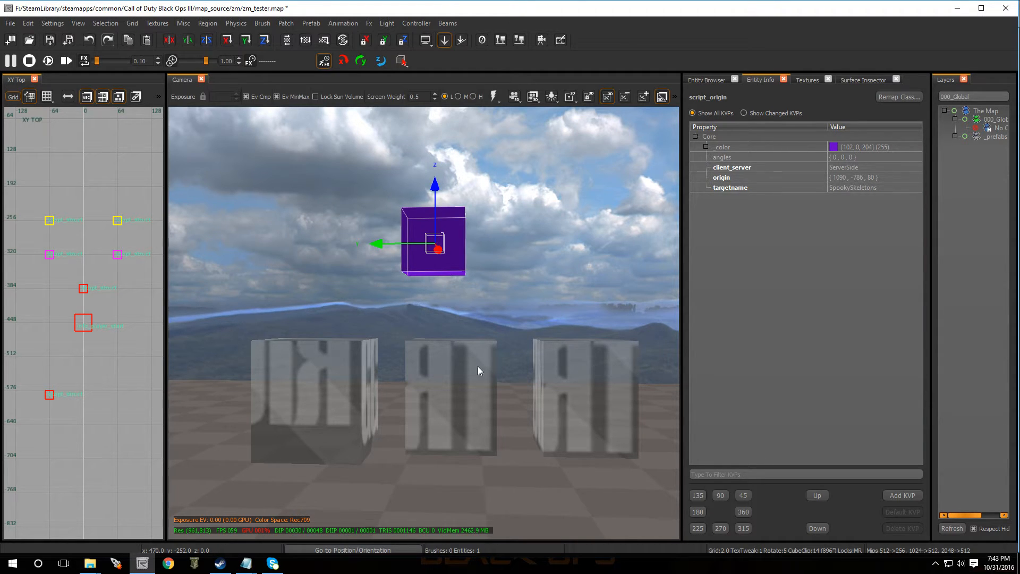
mouse_move(472, 330)
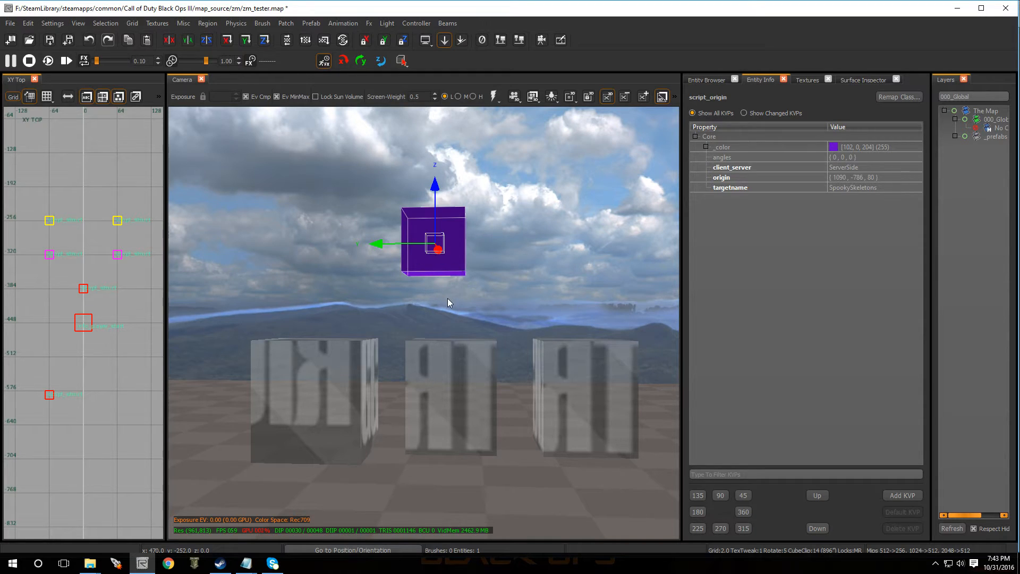
mouse_move(343, 419)
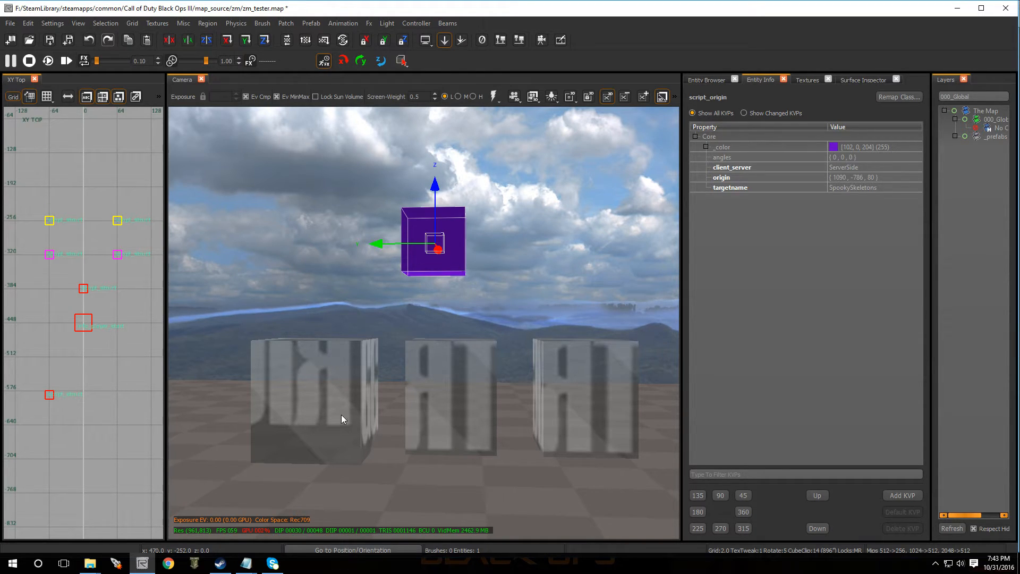
mouse_move(369, 451)
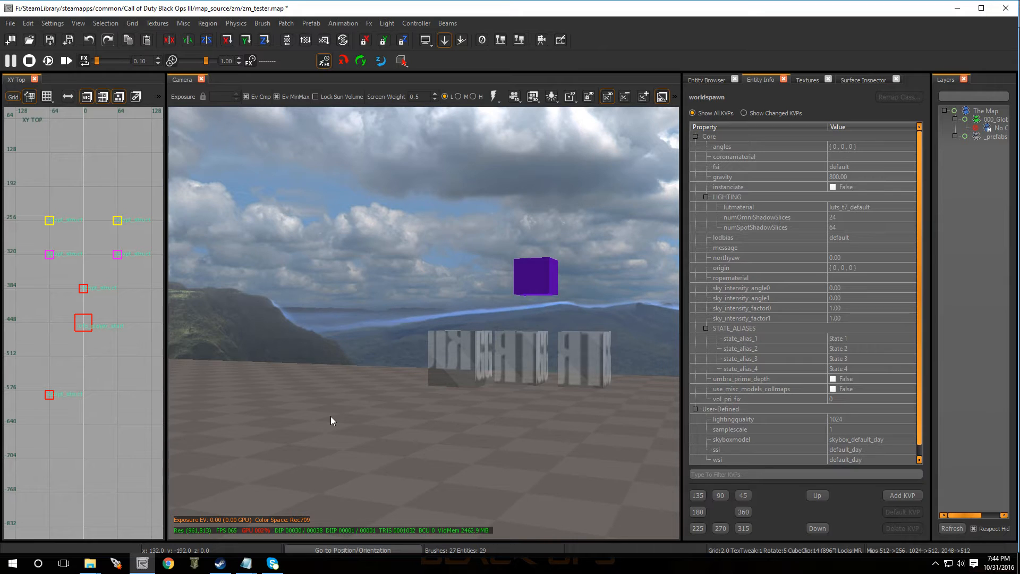
Step: Add a p7_zm_teddybear_sitting misc_model and position it inside a shootable trigger box
right_click(332, 420)
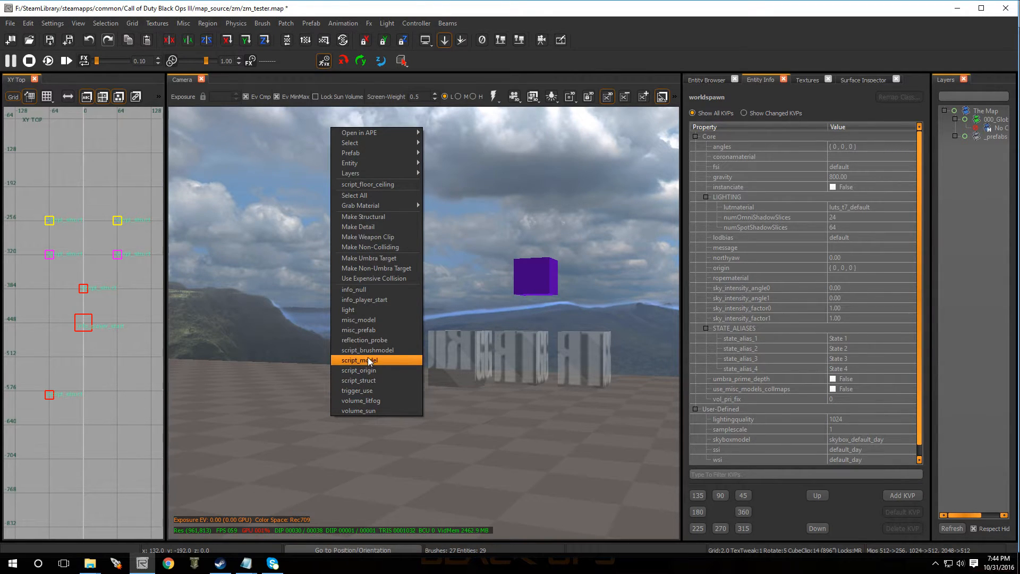
mouse_move(357, 330)
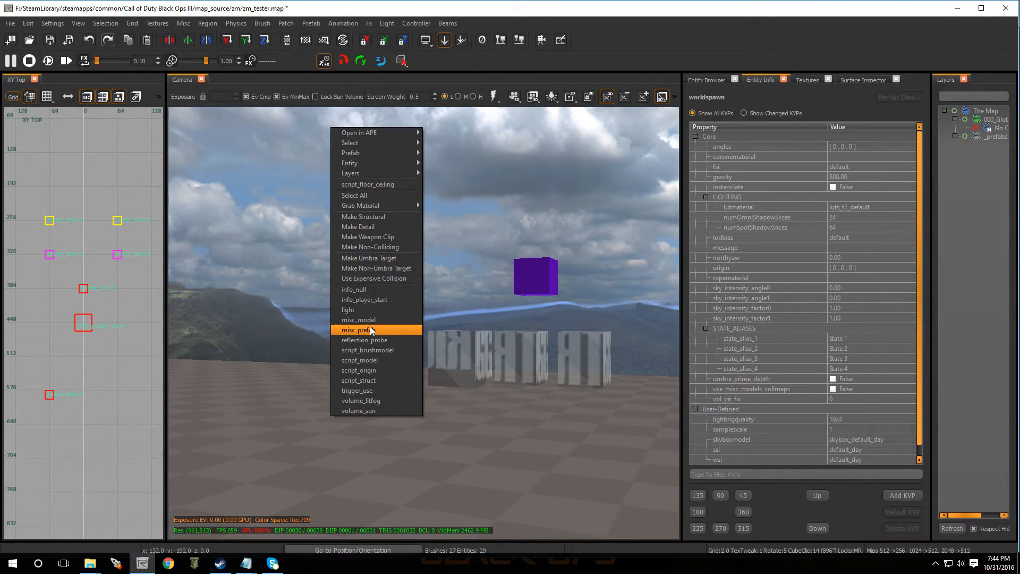
mouse_move(372, 360)
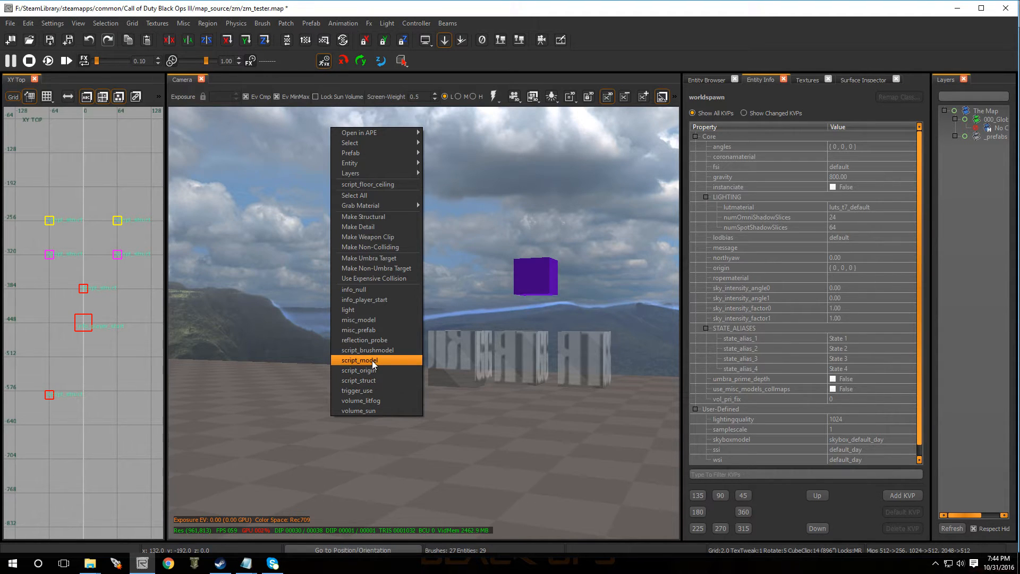
mouse_move(358, 319)
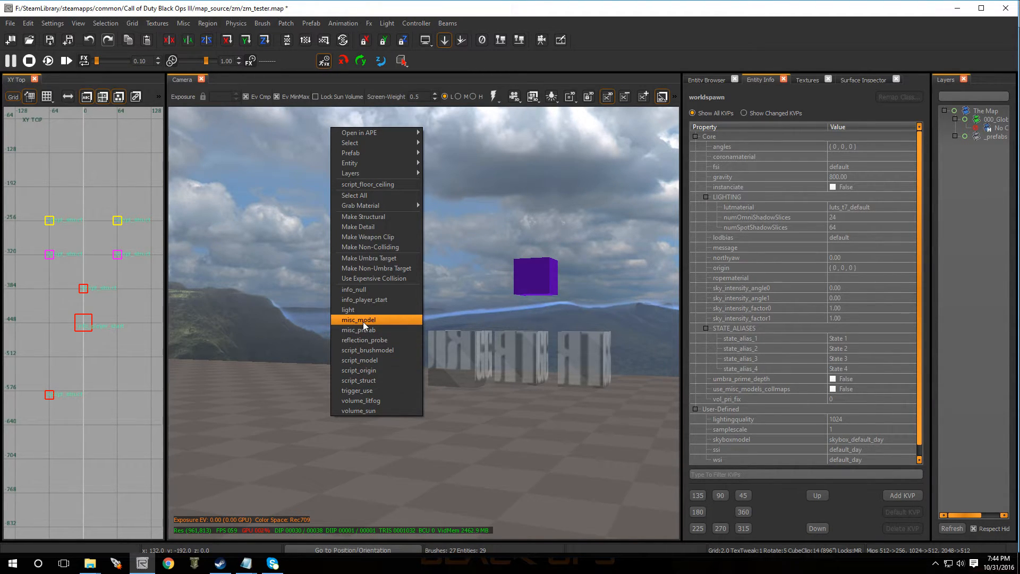
left_click(357, 319)
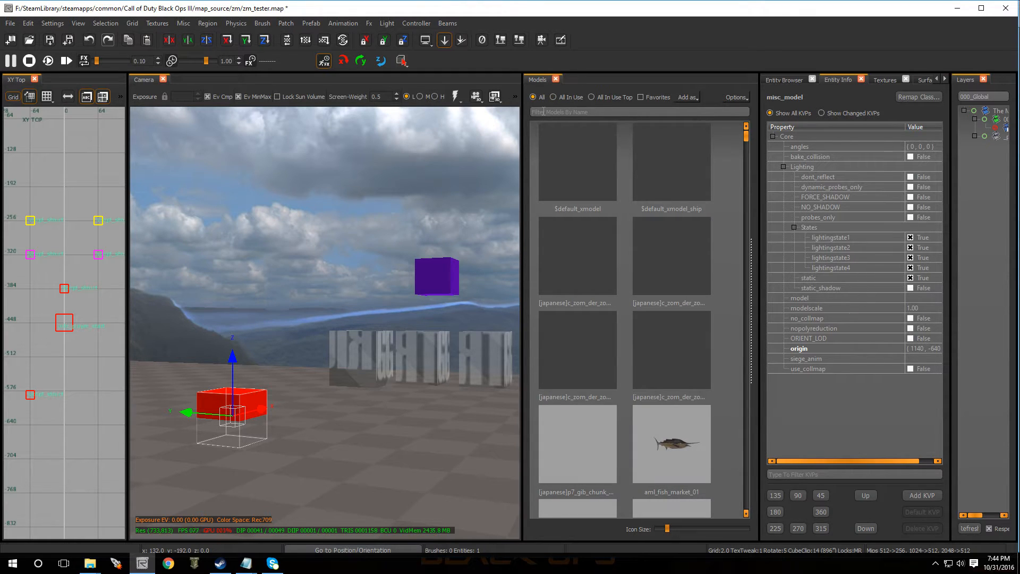
type("bear")
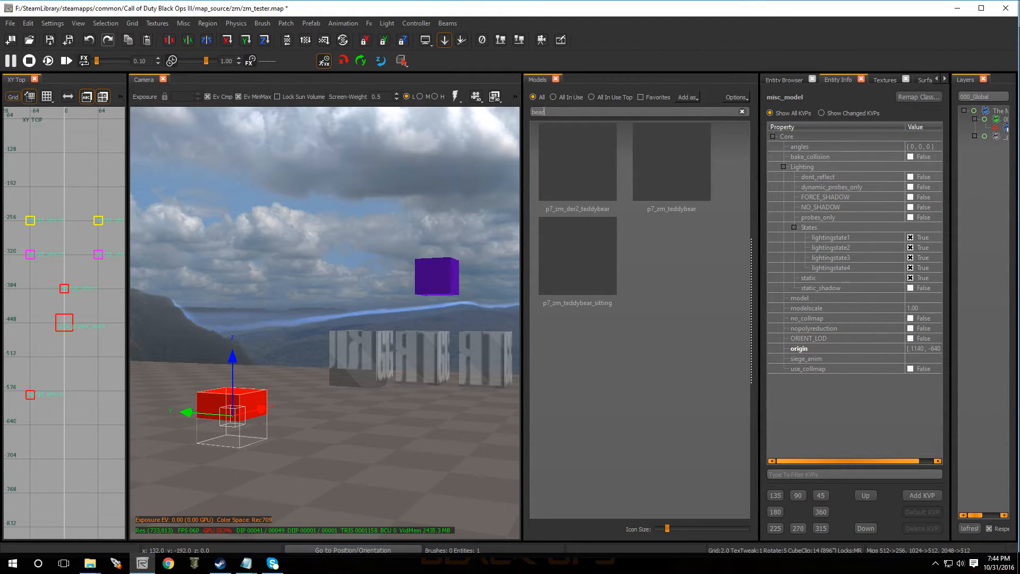
left_click(577, 255)
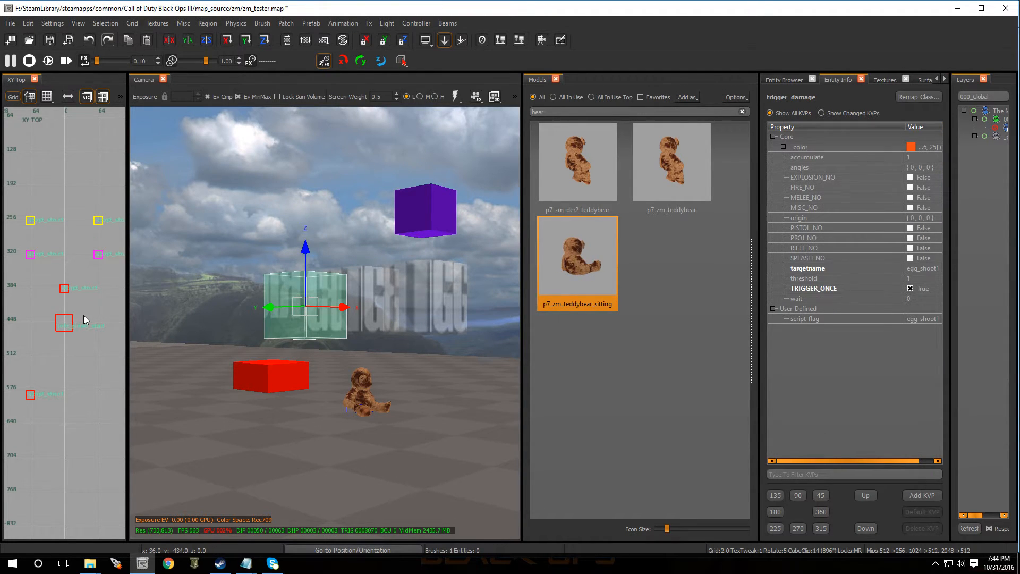
scroll("down", 3)
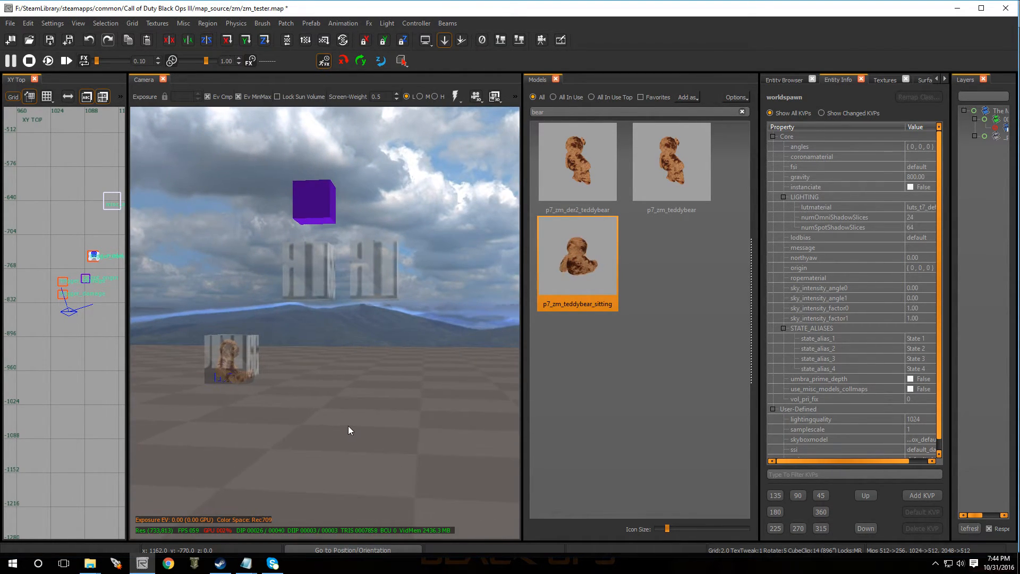
Step: Bring the 3 bear easter egg notes in Notepad back to the front
left_click(169, 40)
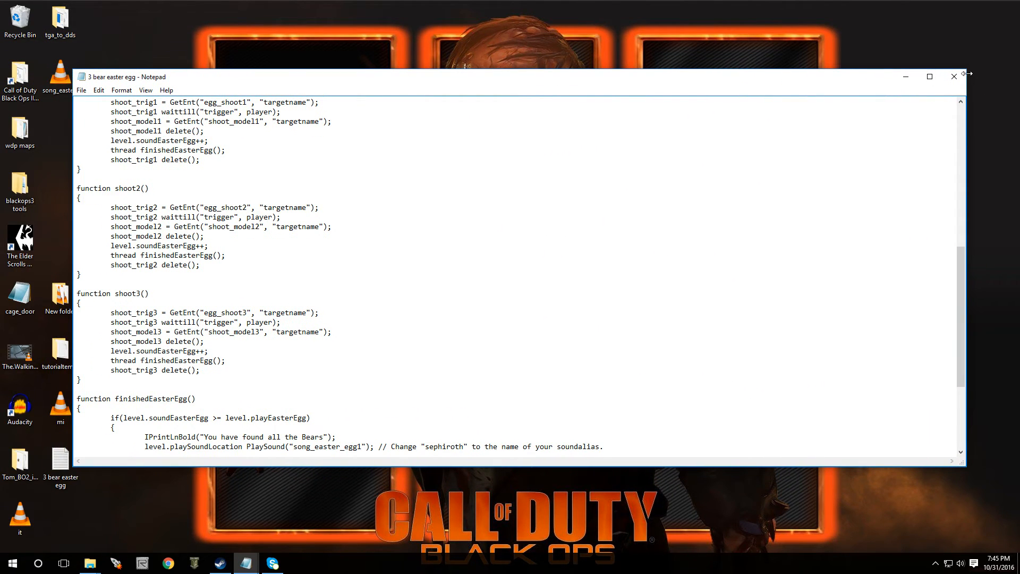
Step: Close the Notepad script, launch Audacity from the desktop, and dismiss its welcome dialog
left_click(953, 76)
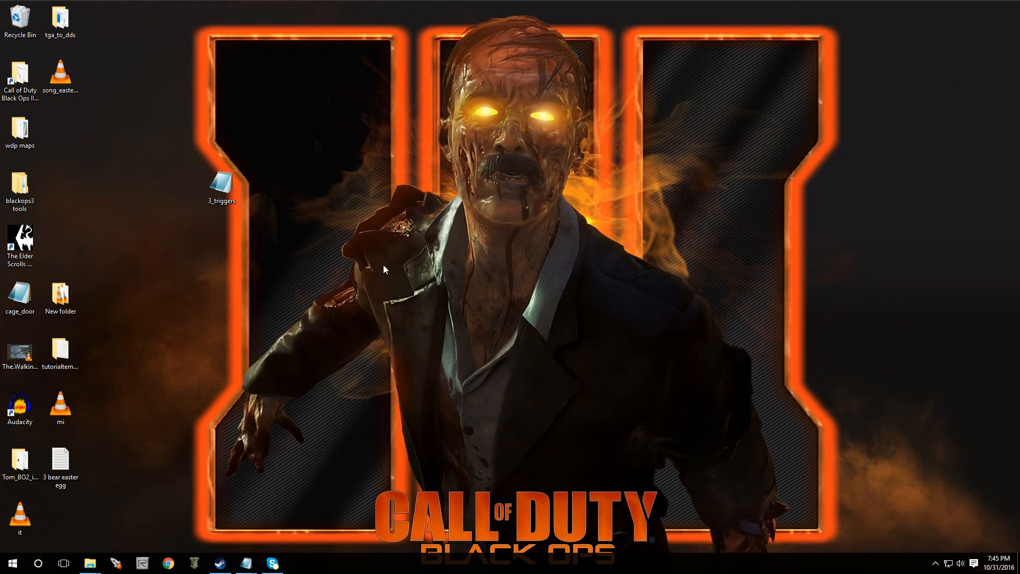
mouse_move(465, 266)
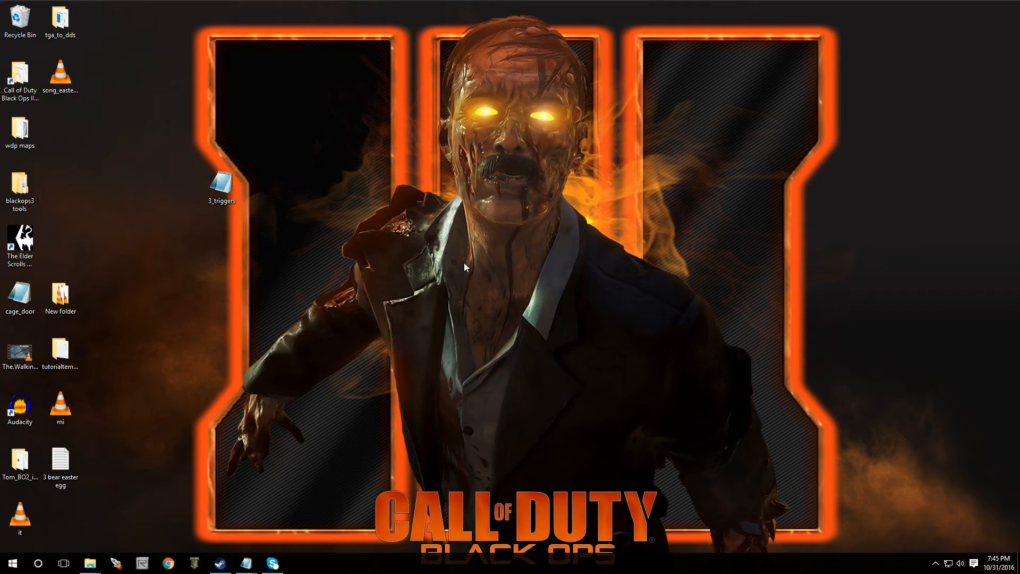
left_click(20, 409)
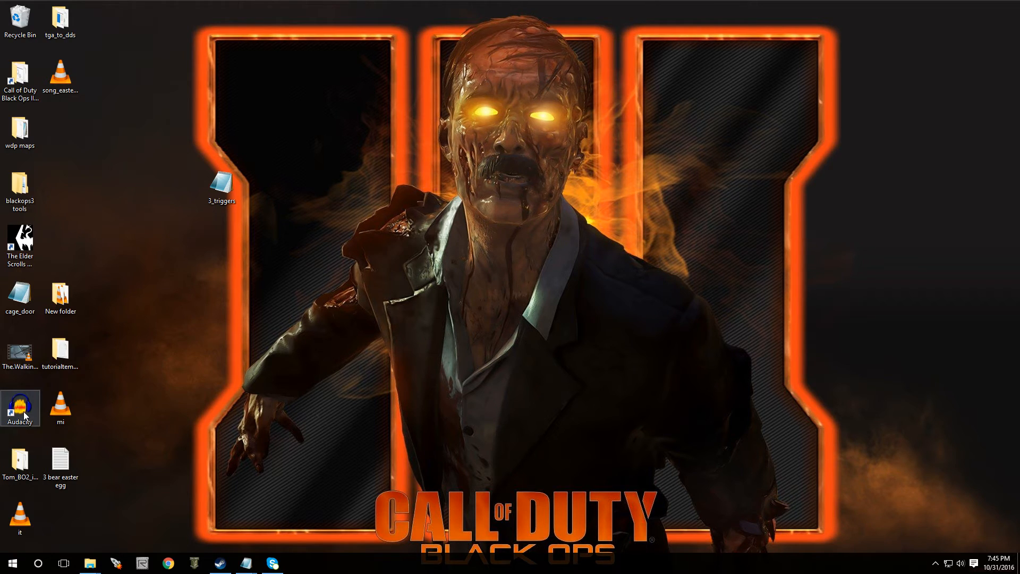
double_click(20, 403)
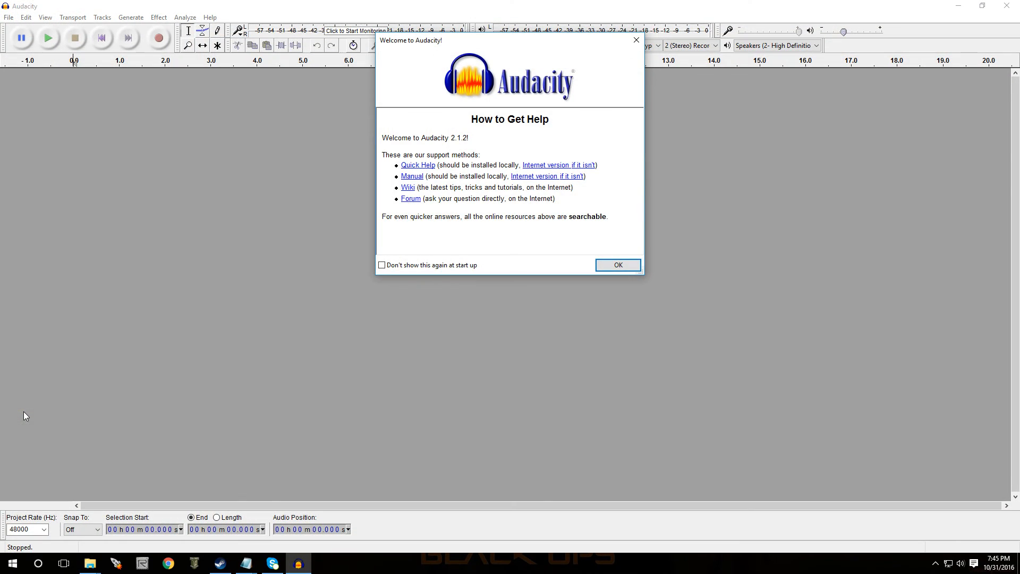
left_click(617, 265)
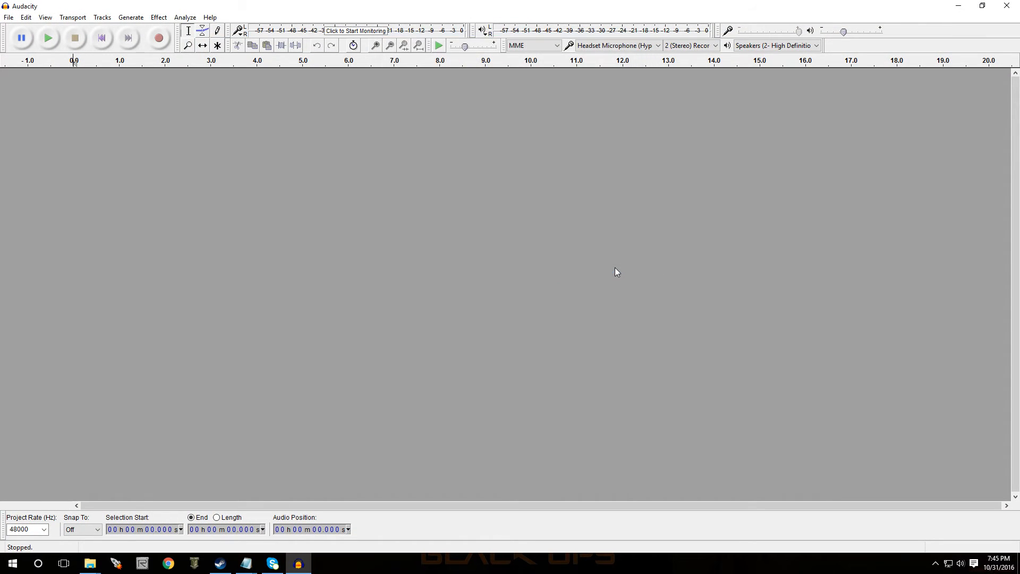
mouse_move(15, 224)
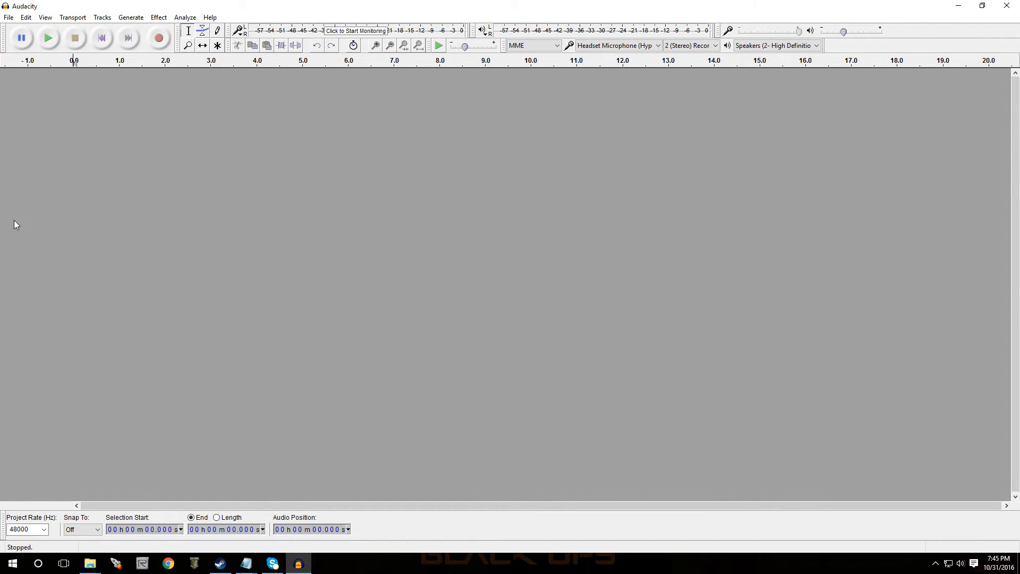
Step: Import song_easter_egg1 from New folder into Audacity, reading the file directly
left_click(9, 17)
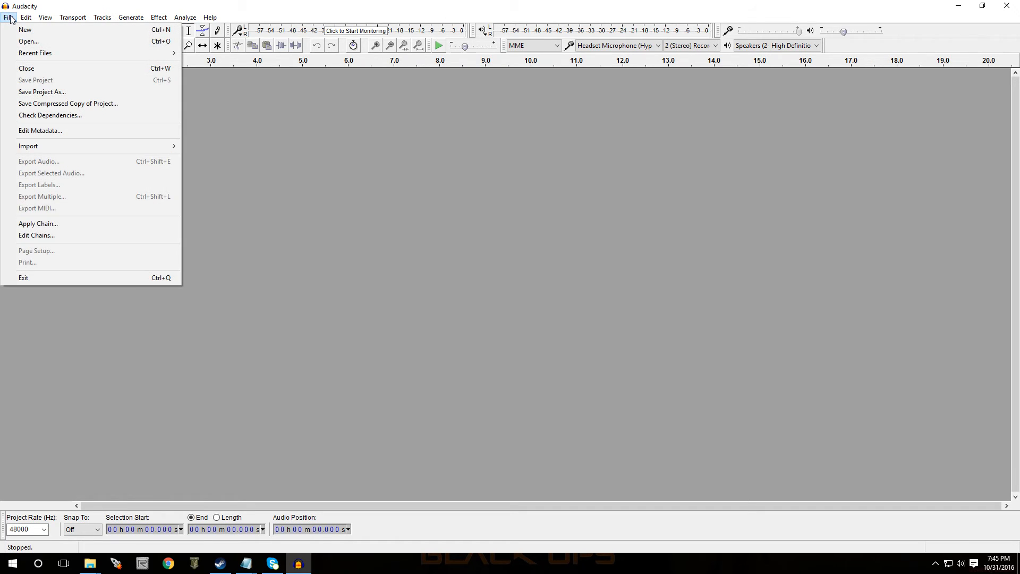
left_click(28, 41)
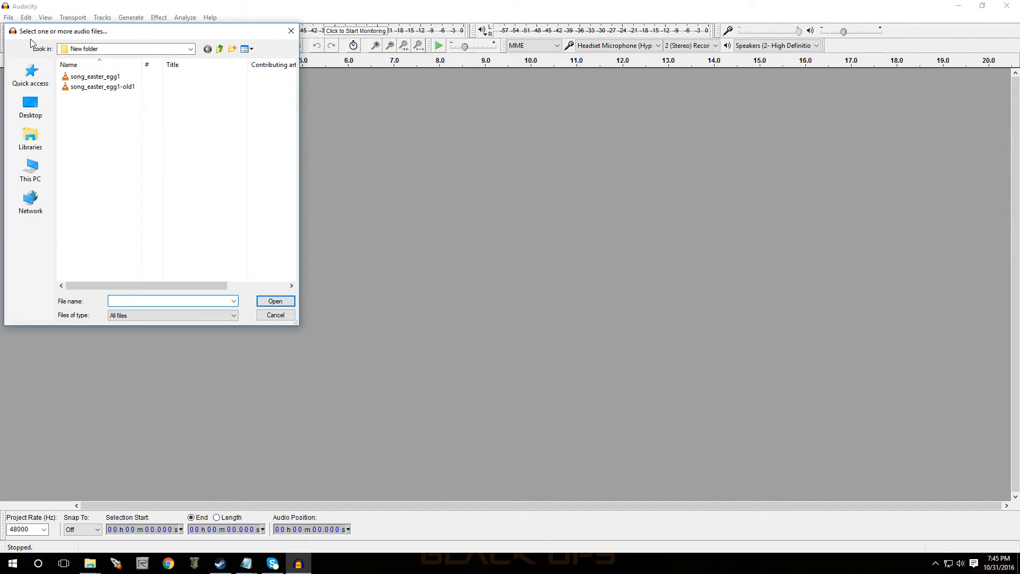
left_click(102, 87)
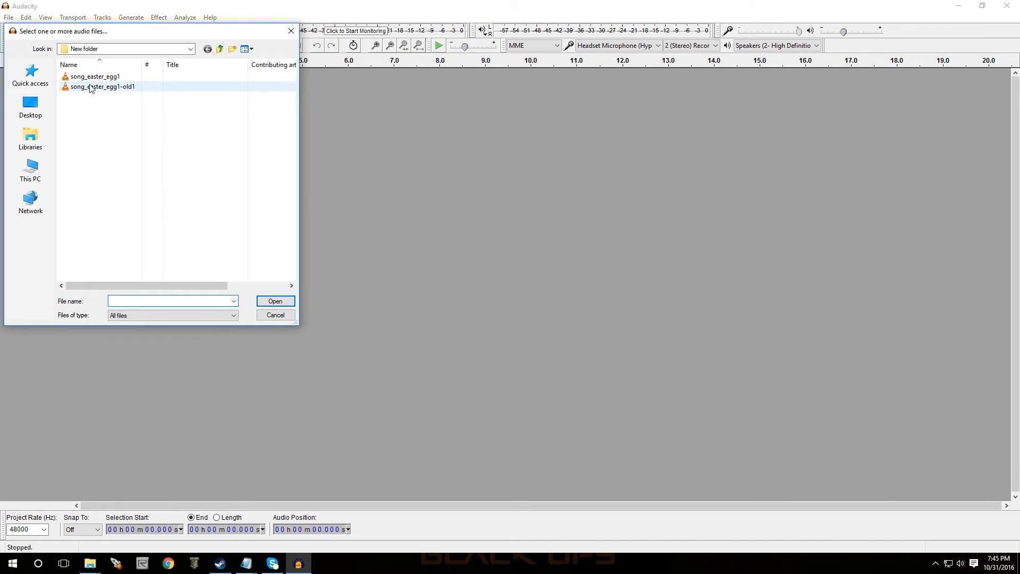
left_click(95, 76)
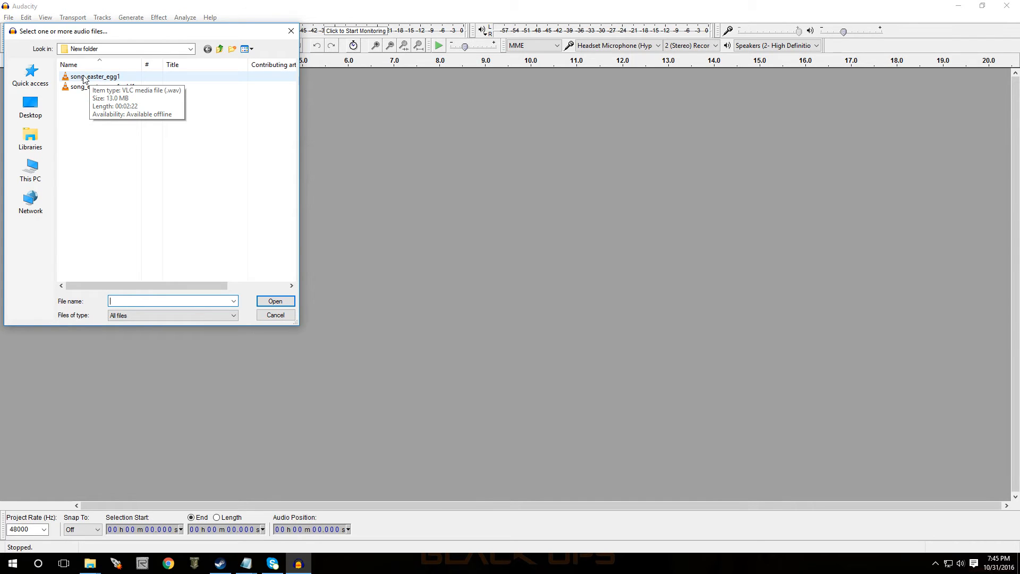
left_click(275, 301)
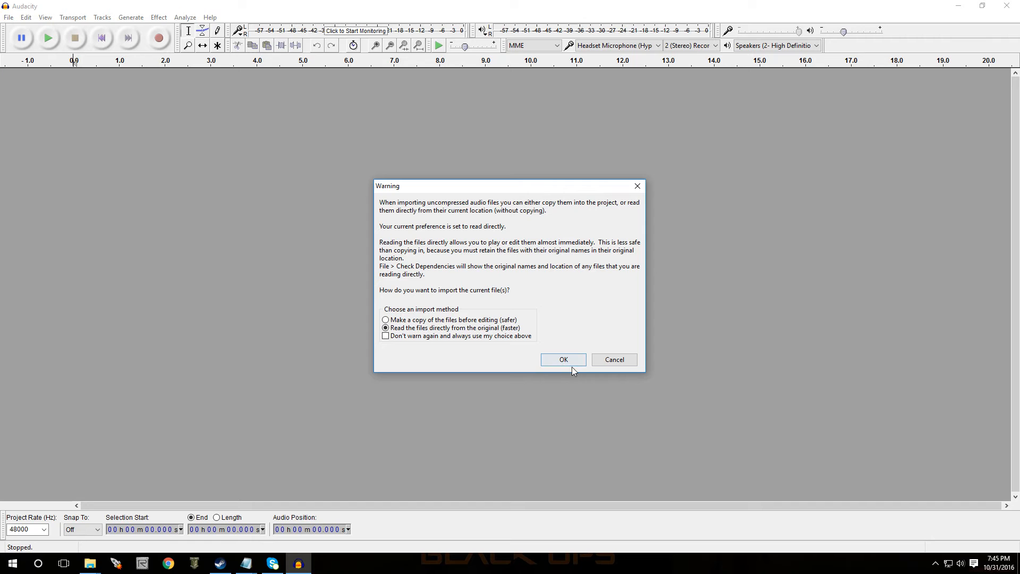
left_click(562, 359)
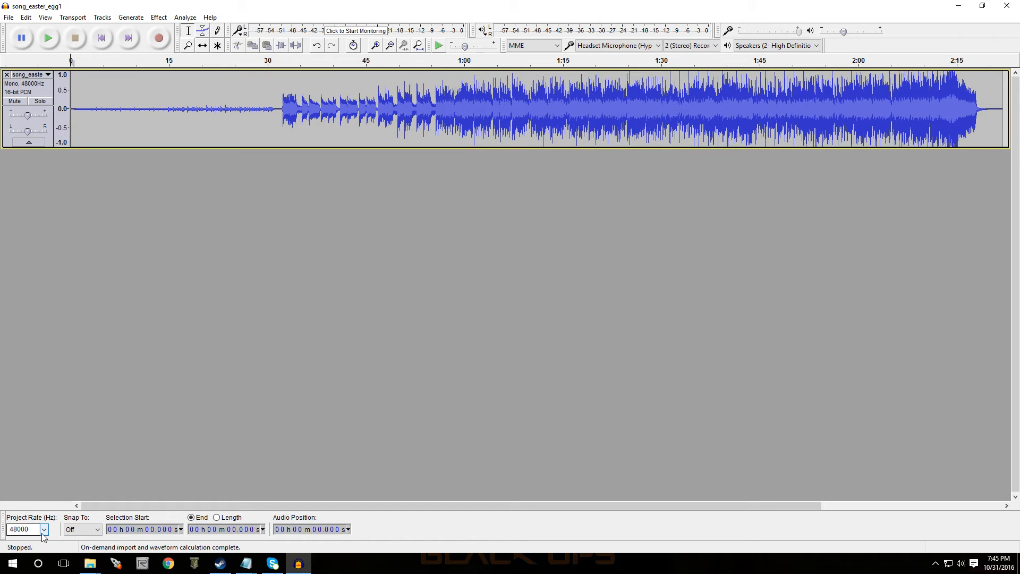
left_click(43, 529)
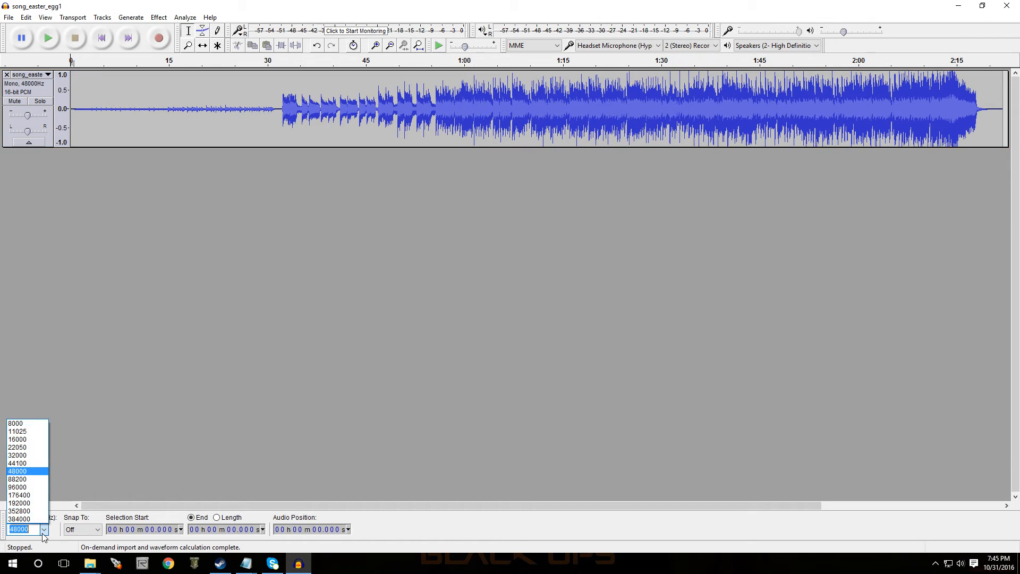
left_click(18, 463)
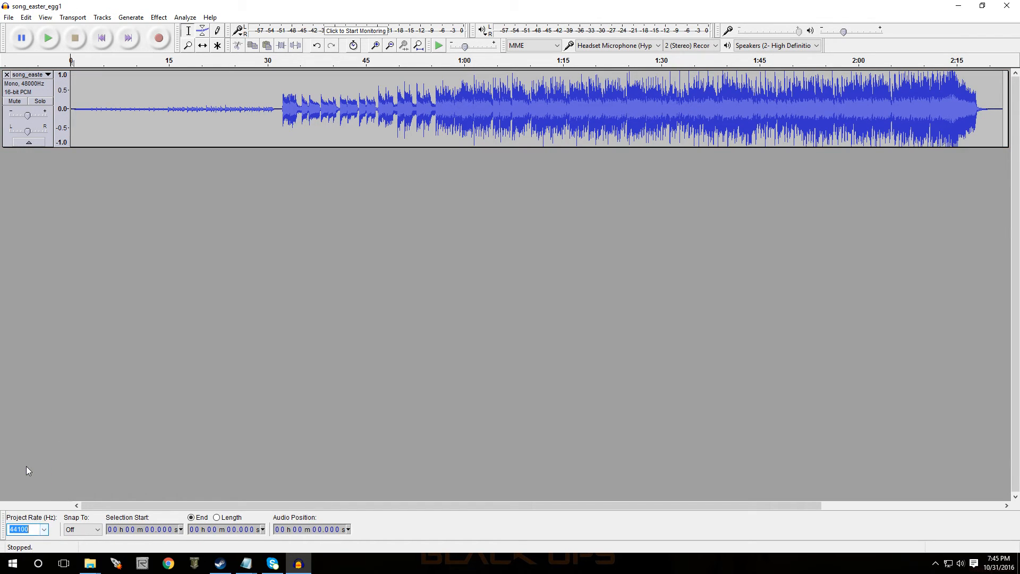
left_click(26, 529)
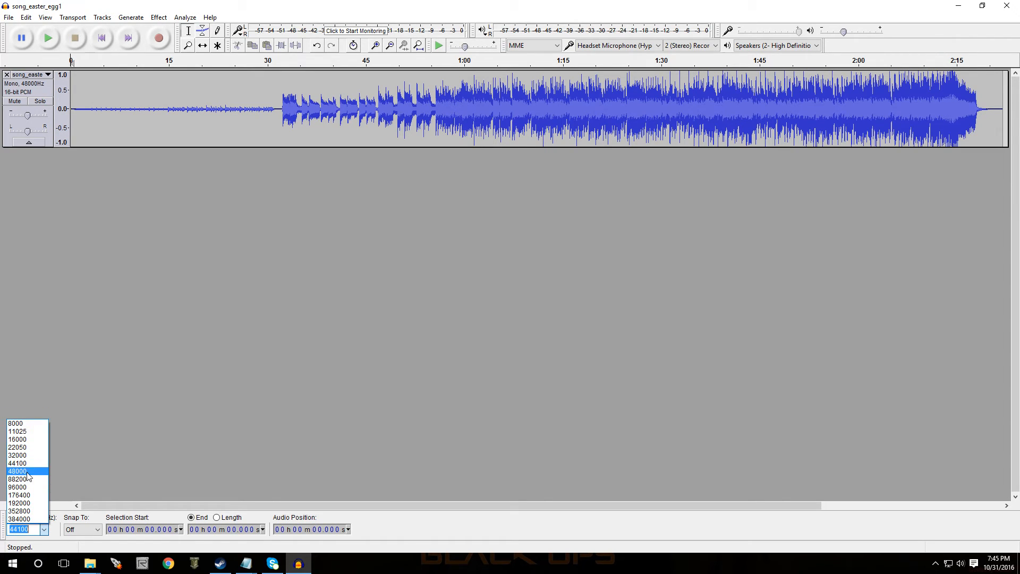
left_click(18, 472)
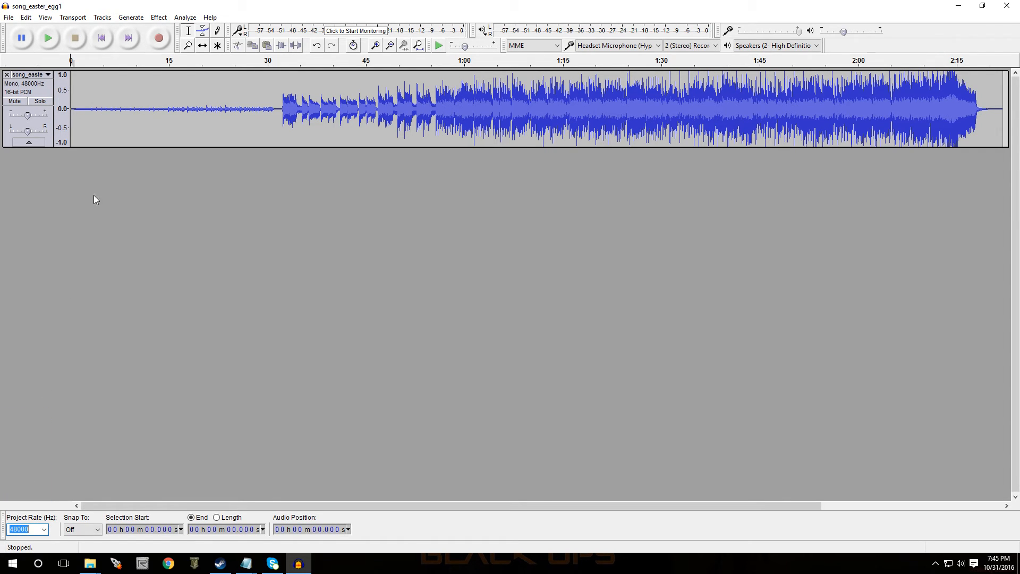
mouse_move(323, 118)
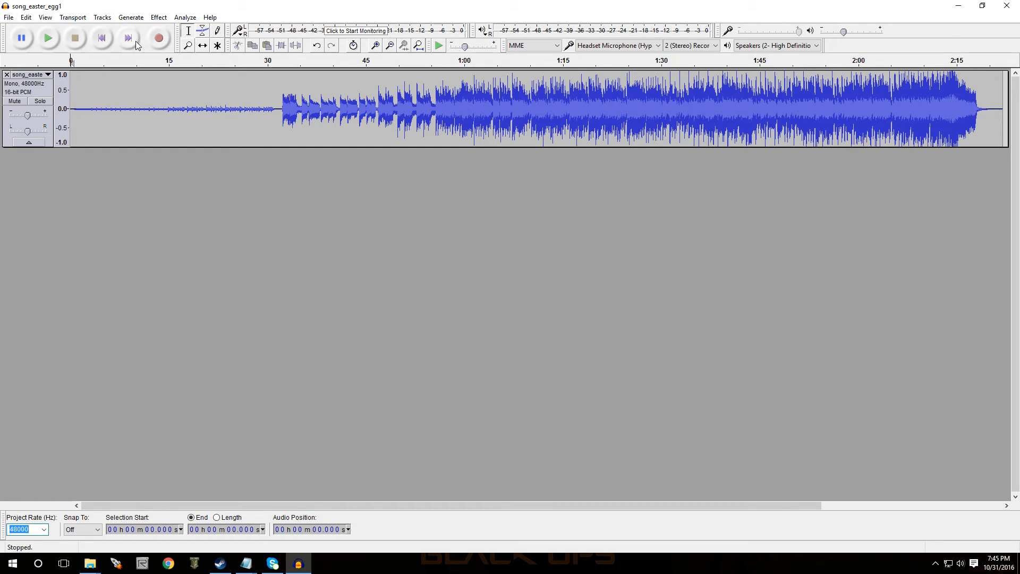
mouse_move(132, 219)
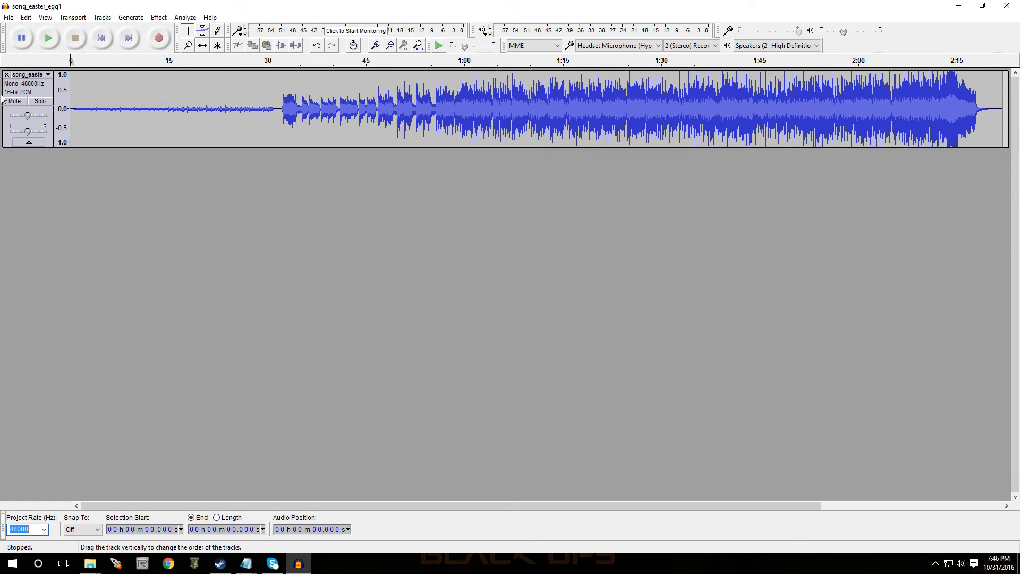
Step: Export song_easter_egg1 as signed 16-bit PCM WAV, overwriting the existing file with empty metadata
left_click(9, 17)
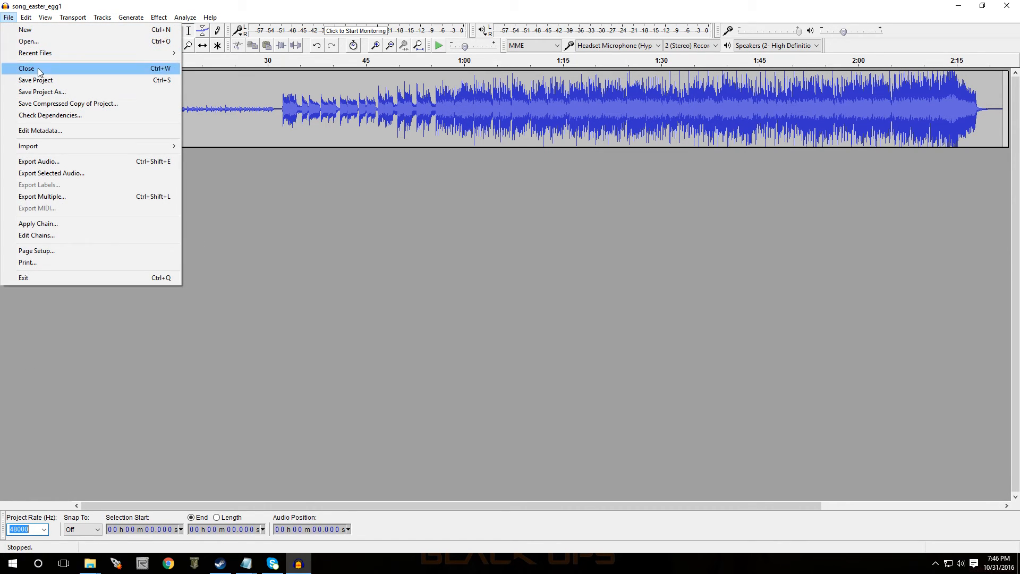
mouse_move(55, 165)
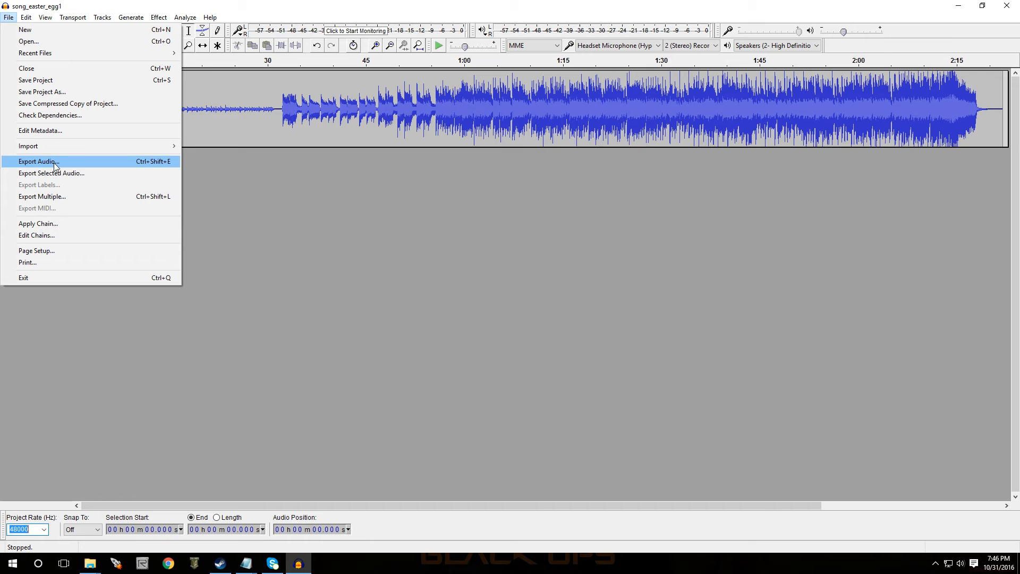
left_click(38, 162)
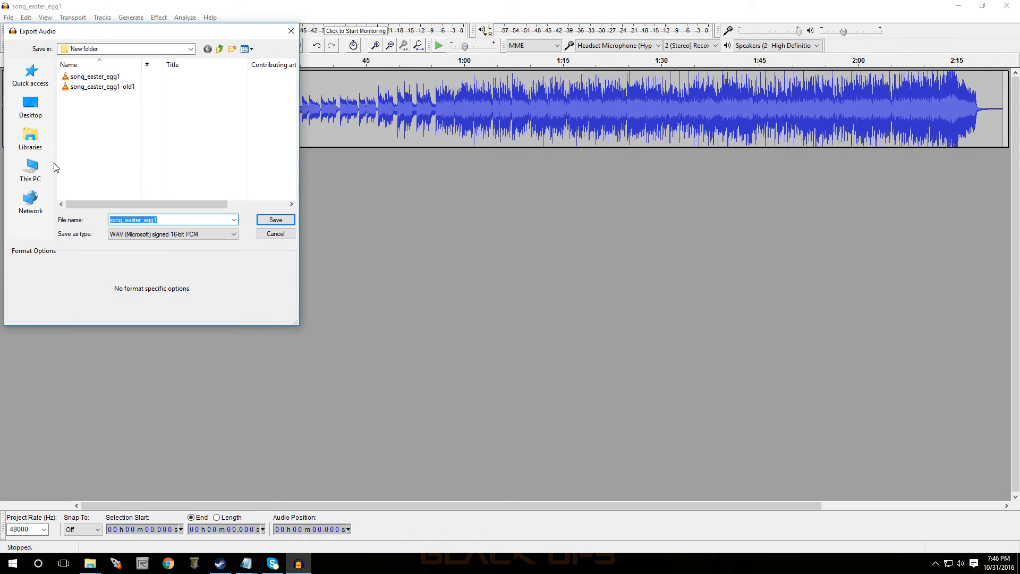
left_click(172, 233)
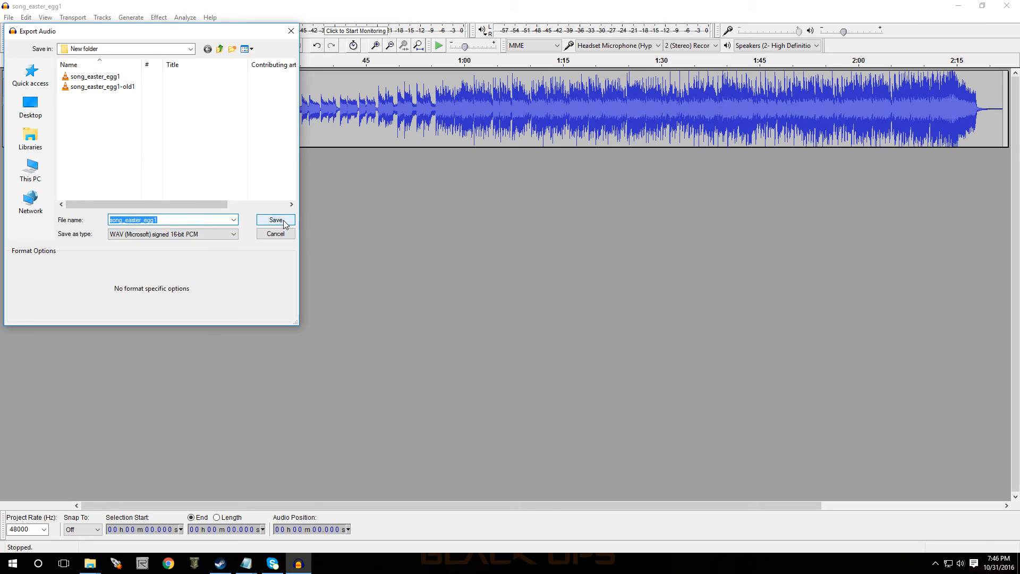
left_click(274, 220)
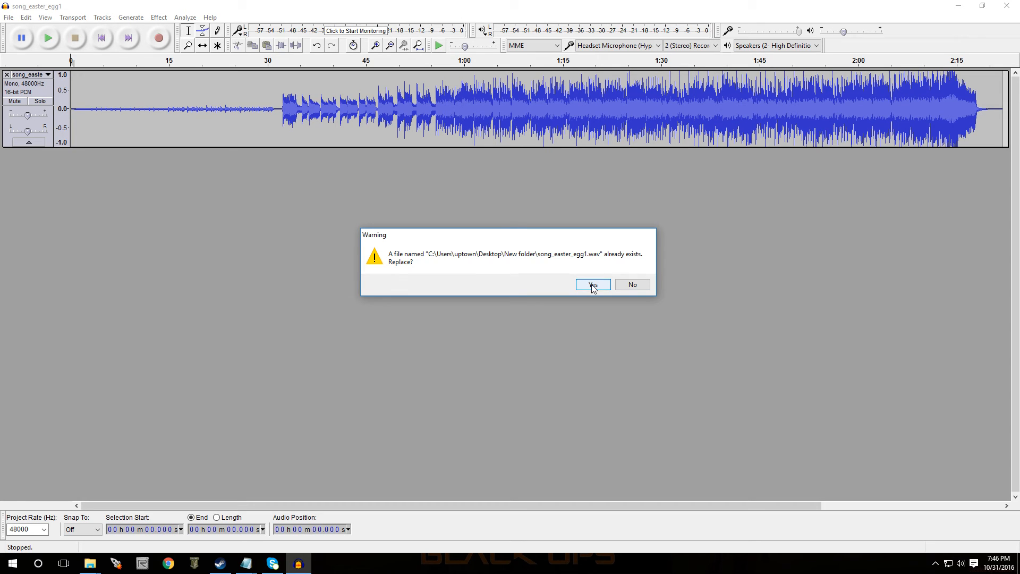
left_click(592, 284)
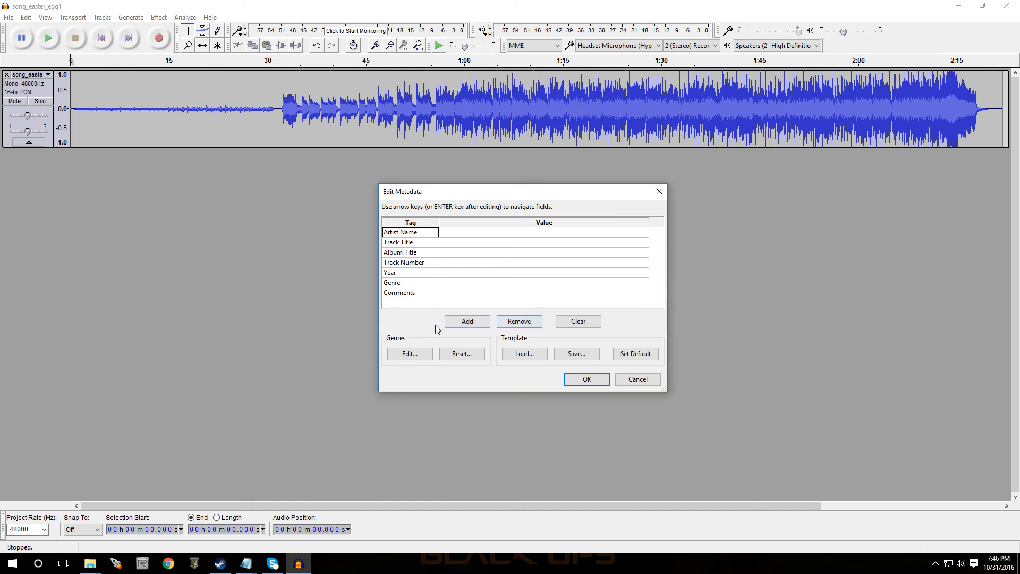
left_click(577, 321)
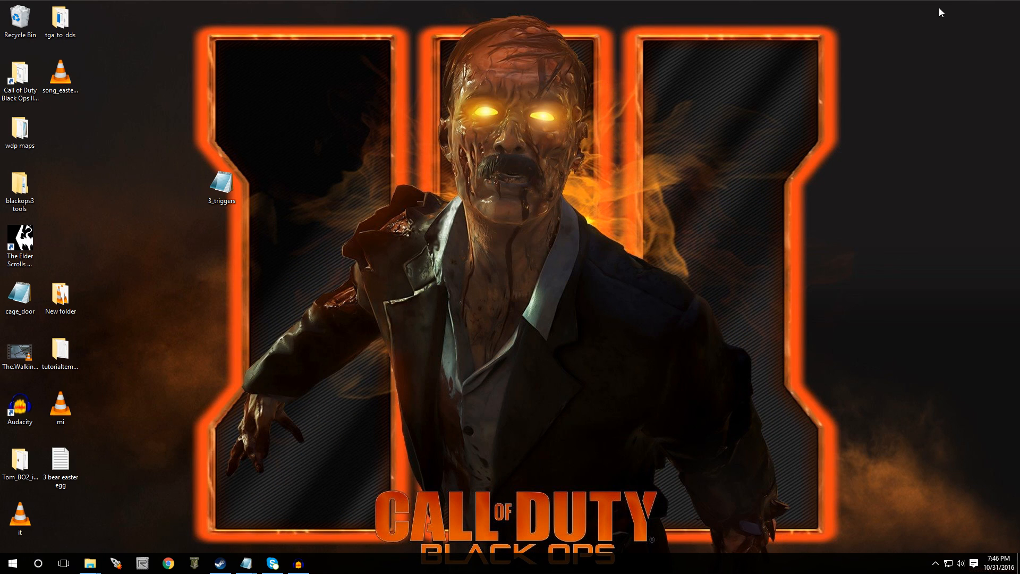
mouse_move(389, 327)
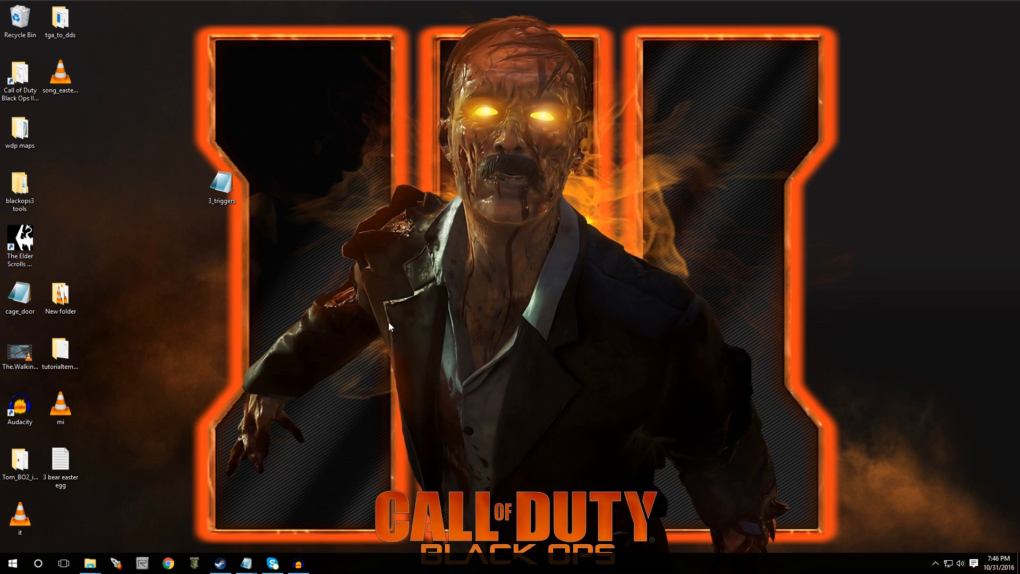
mouse_move(267, 506)
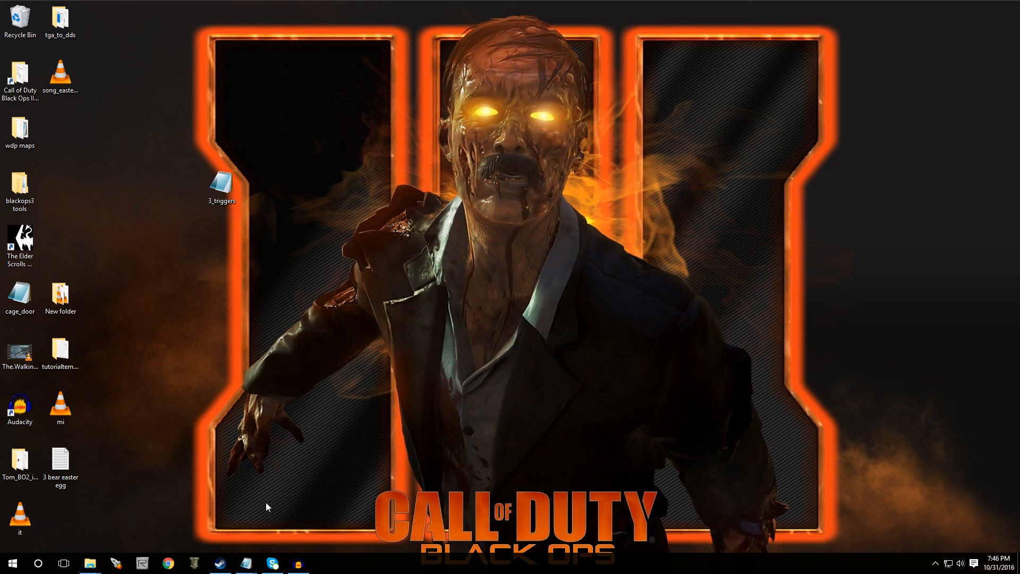
mouse_move(410, 313)
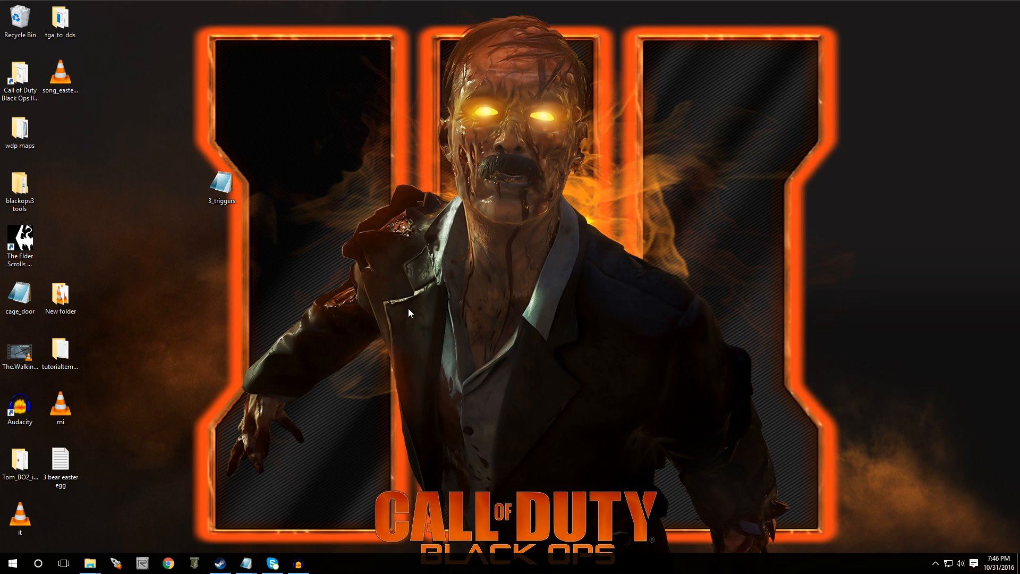